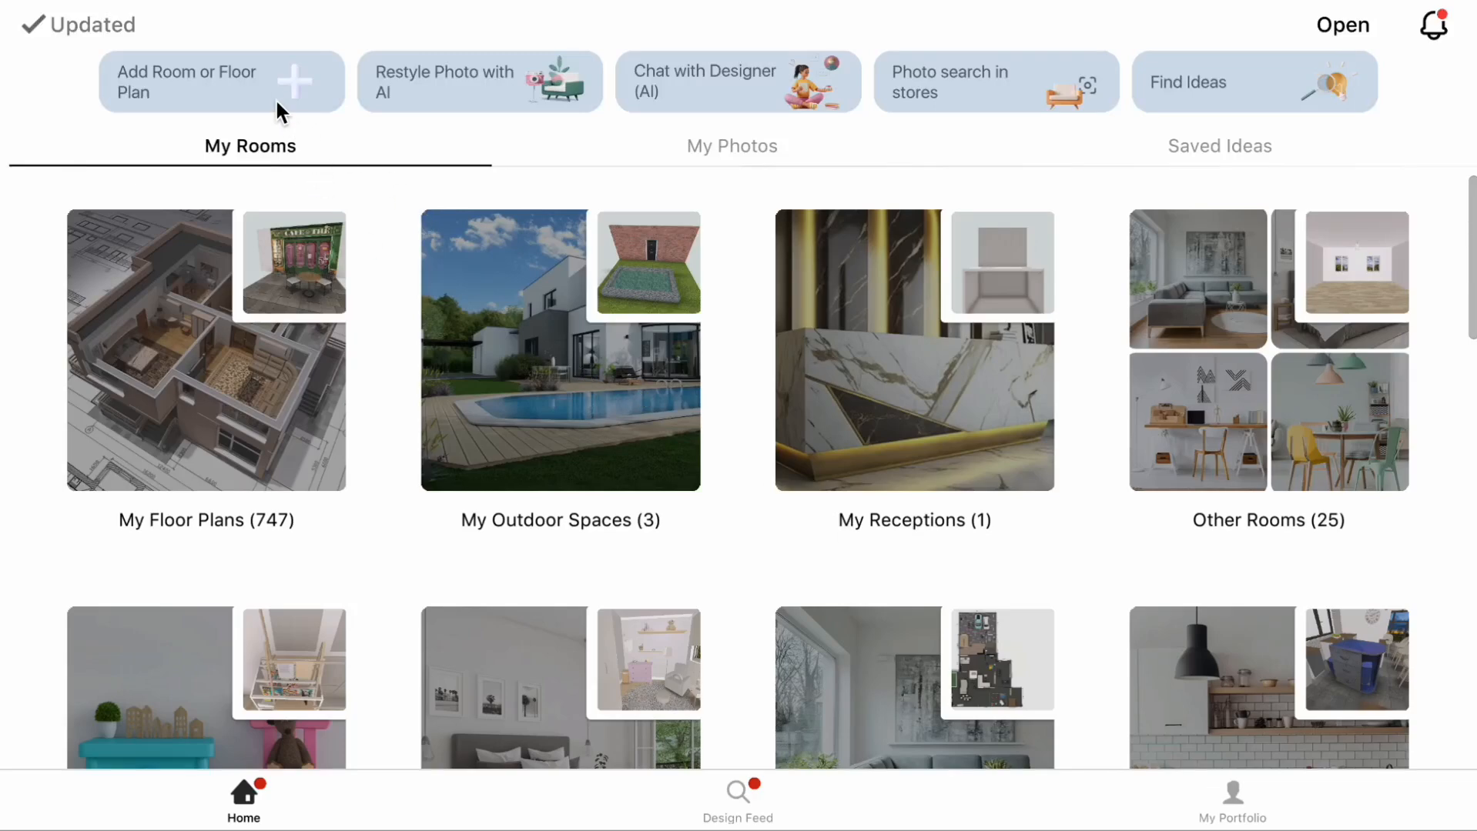
- Create a new blank rectangular room, 600 by 500, with a grass floor and a door
left_click(222, 81)
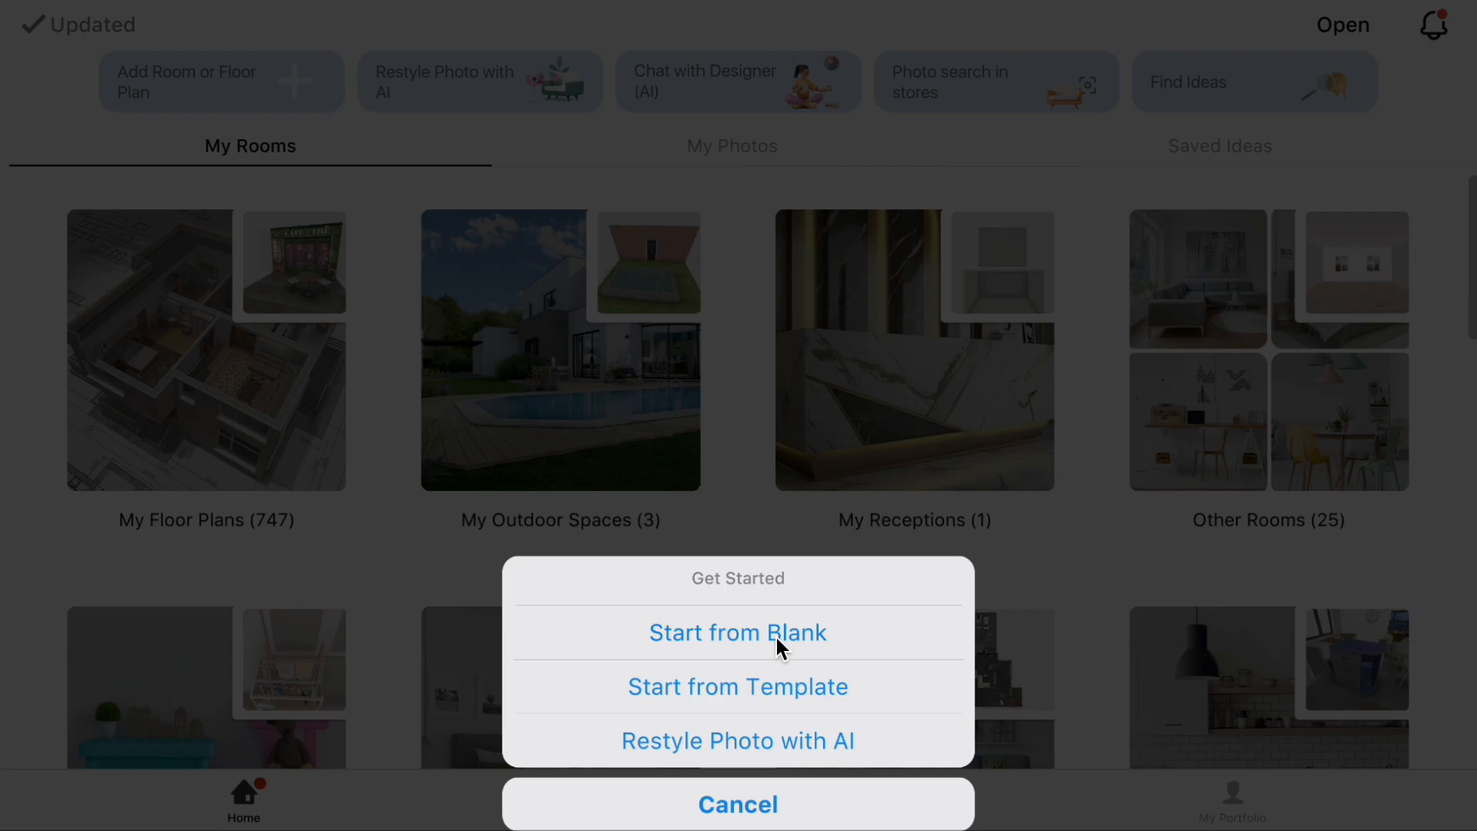
left_click(737, 633)
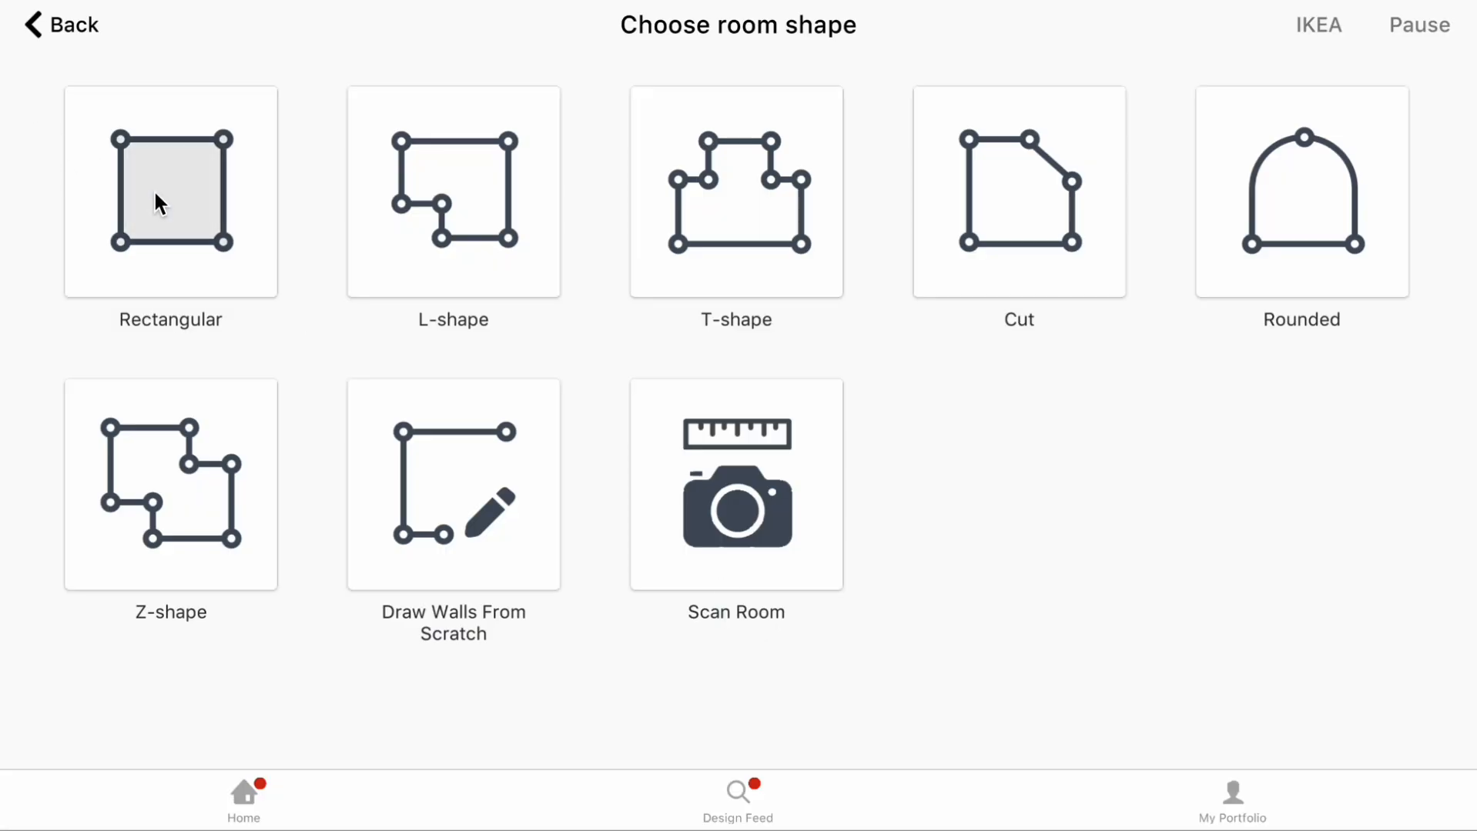
left_click(171, 193)
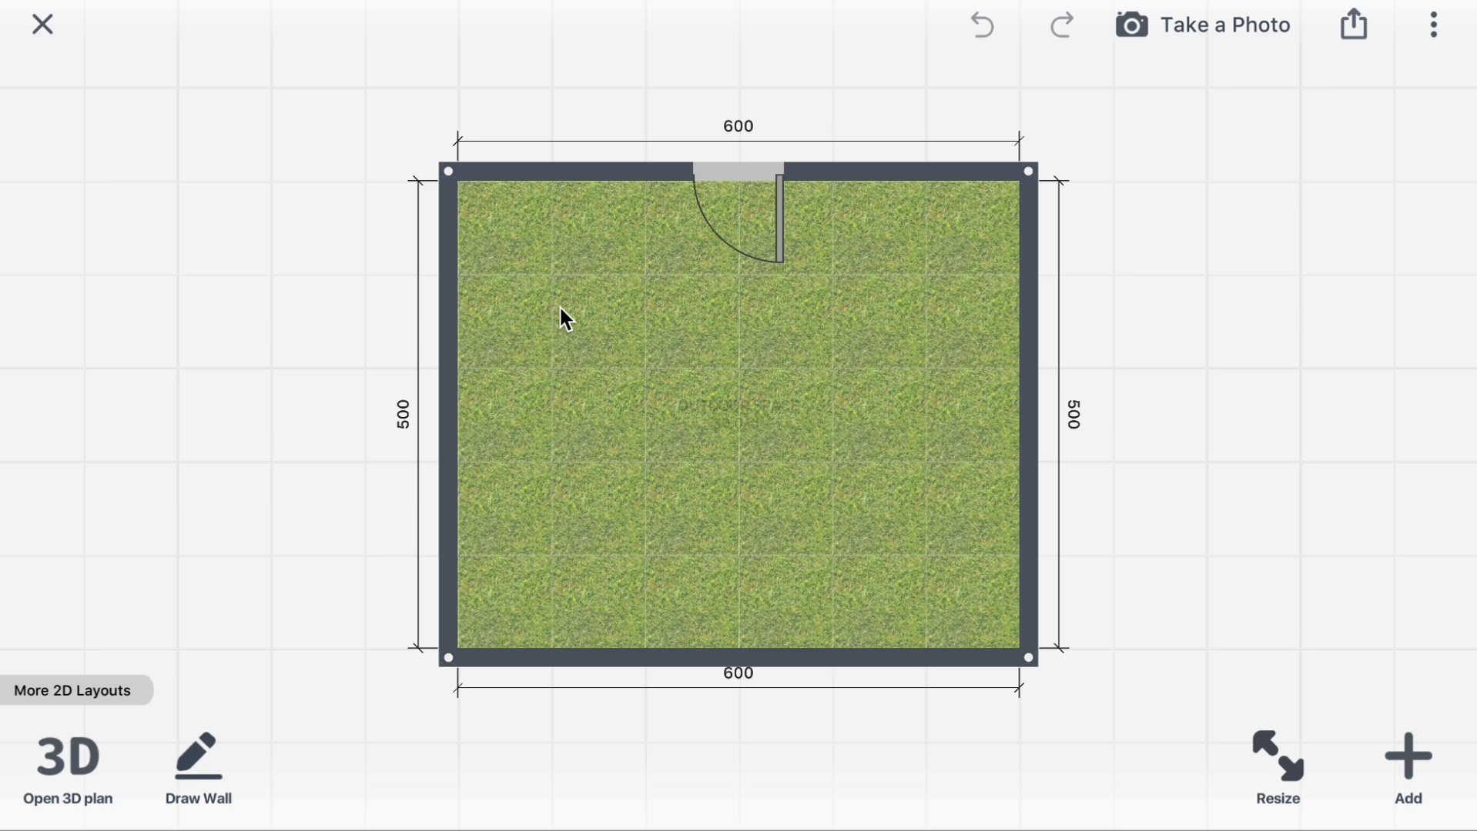
mouse_move(448, 450)
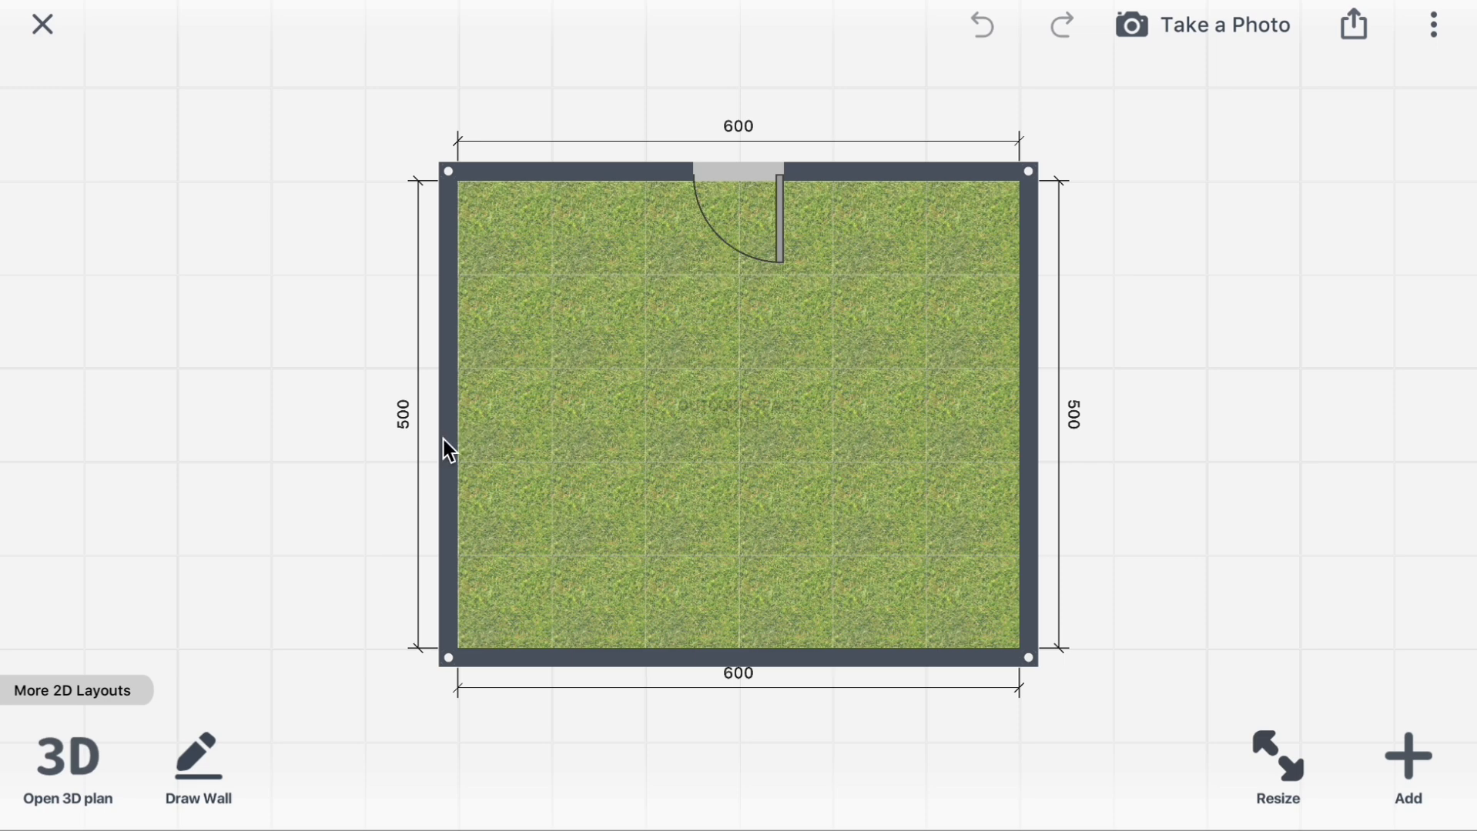
- Hide the left, bottom and right walls so only the wall with the door remains
left_click(449, 414)
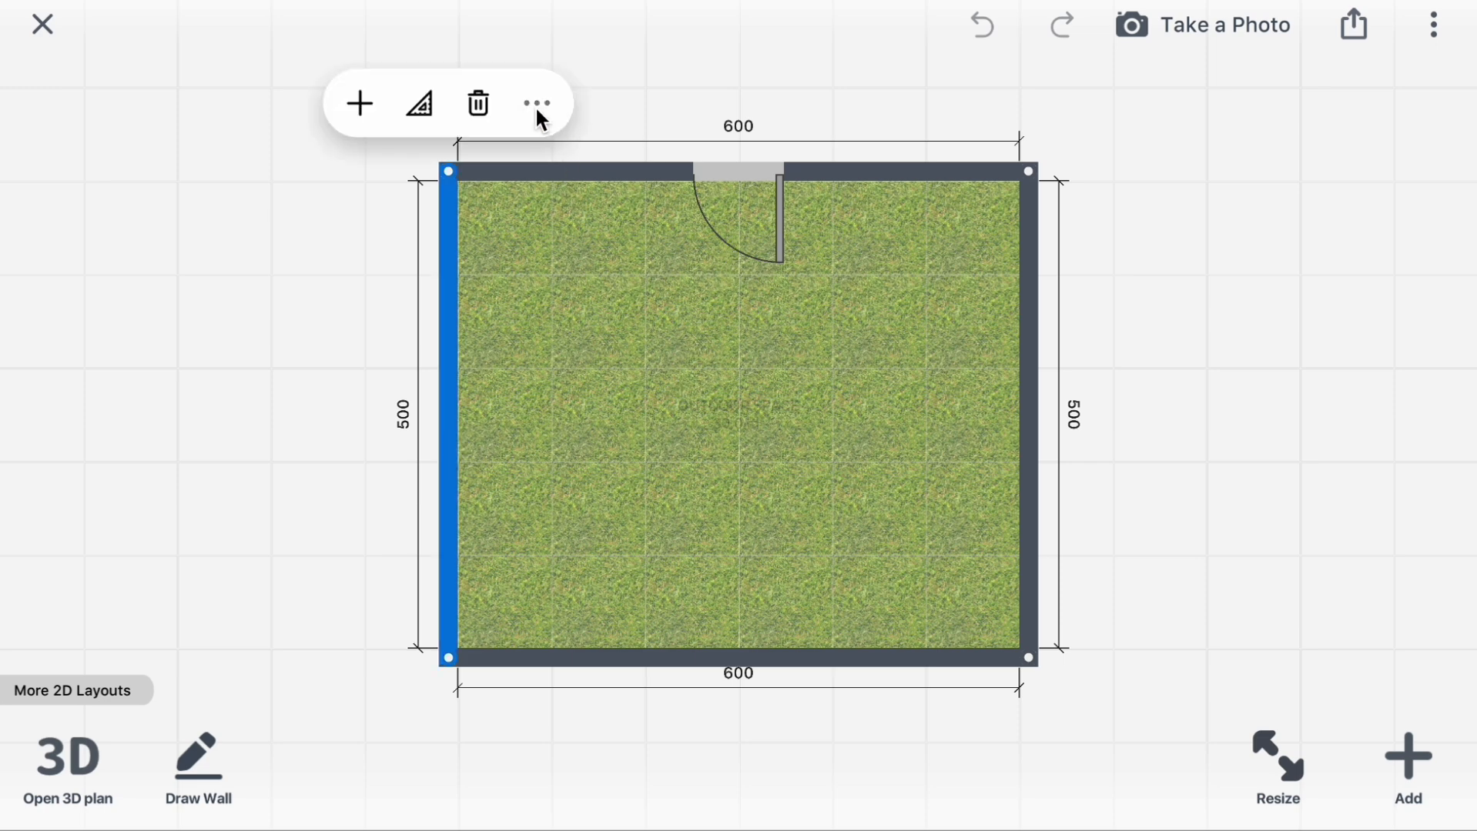
left_click(535, 103)
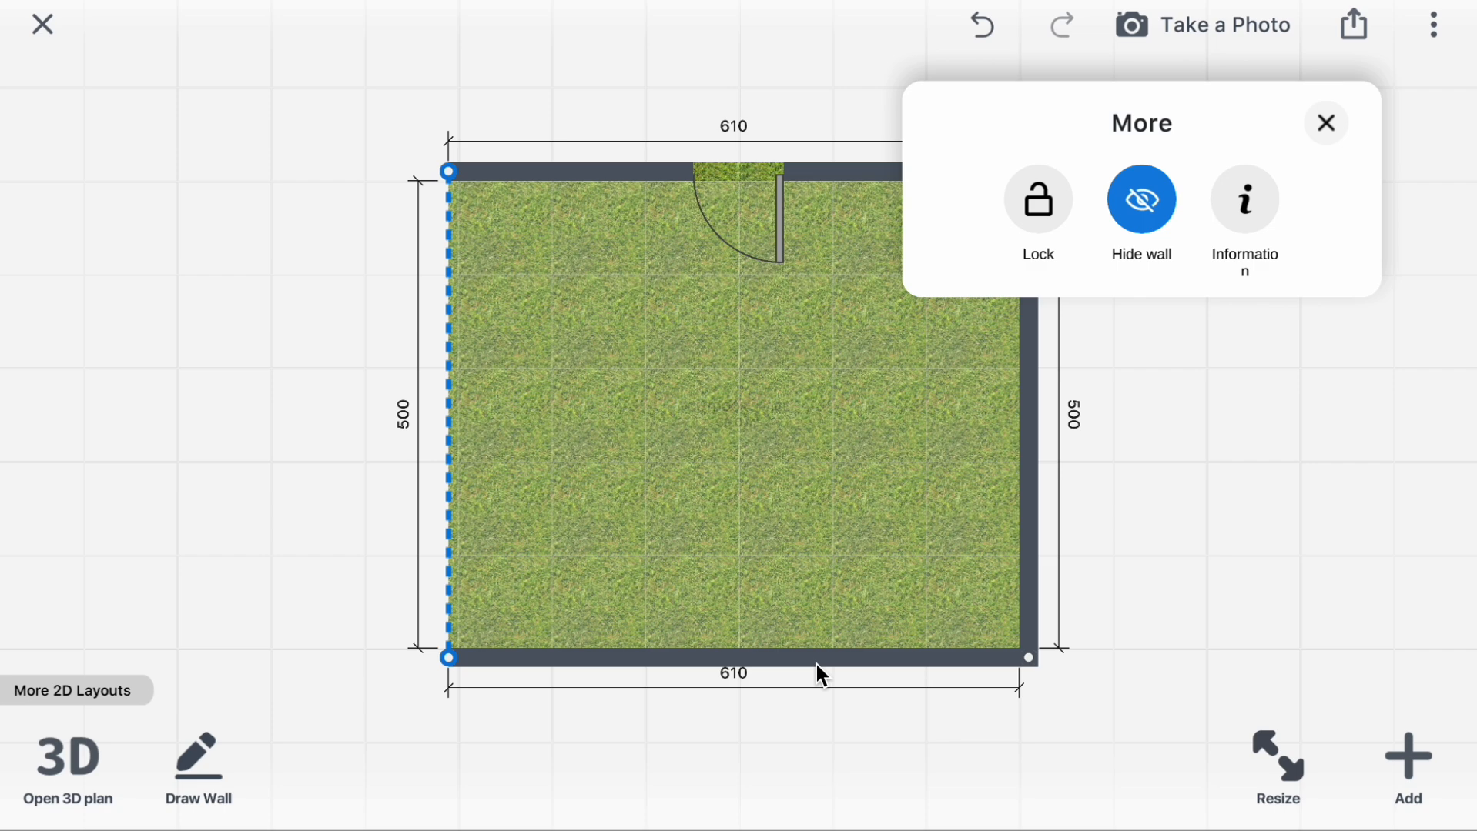
left_click(732, 657)
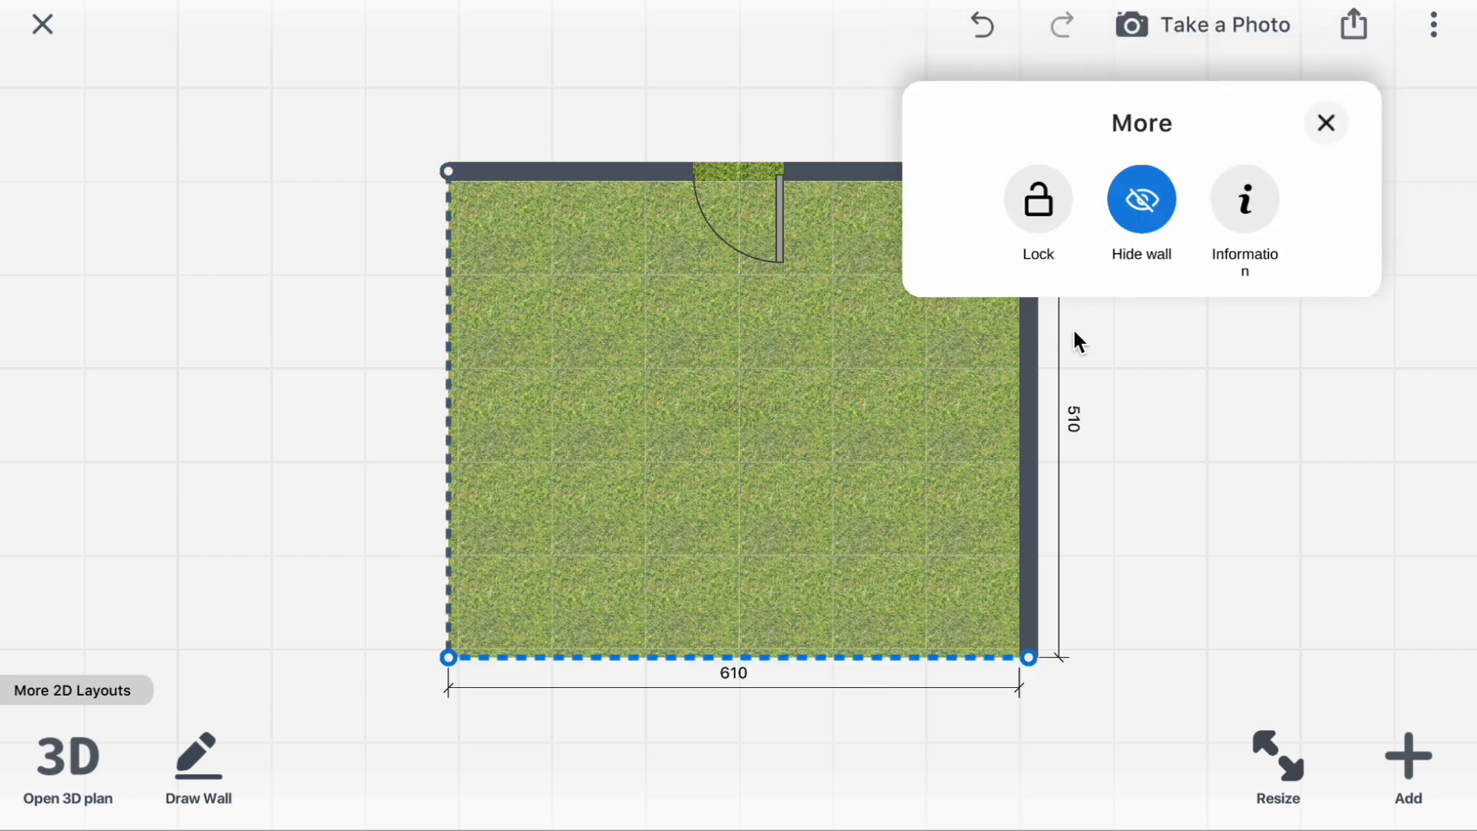
left_click(1326, 123)
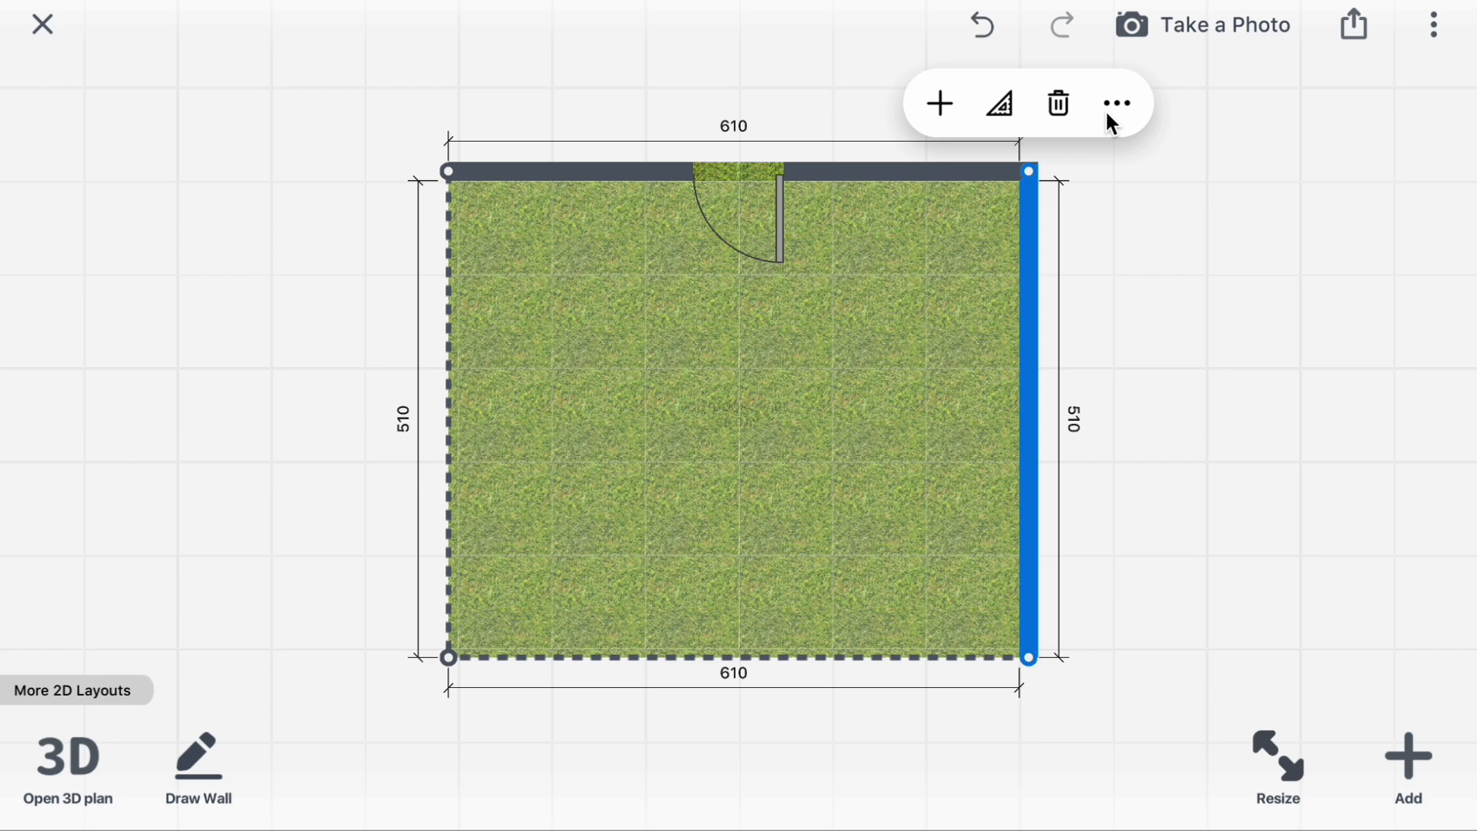
left_click(1117, 103)
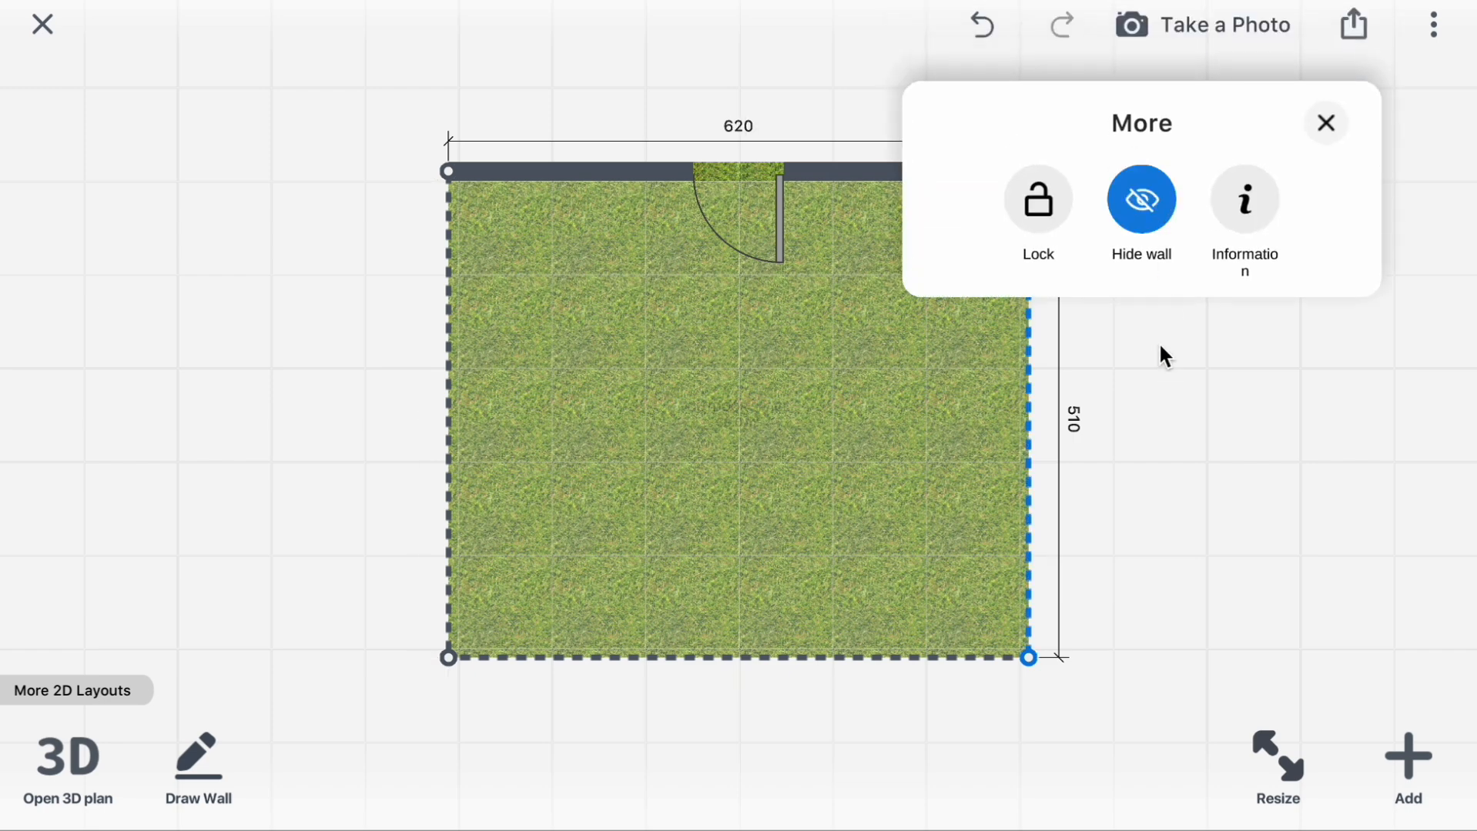
left_click(1326, 123)
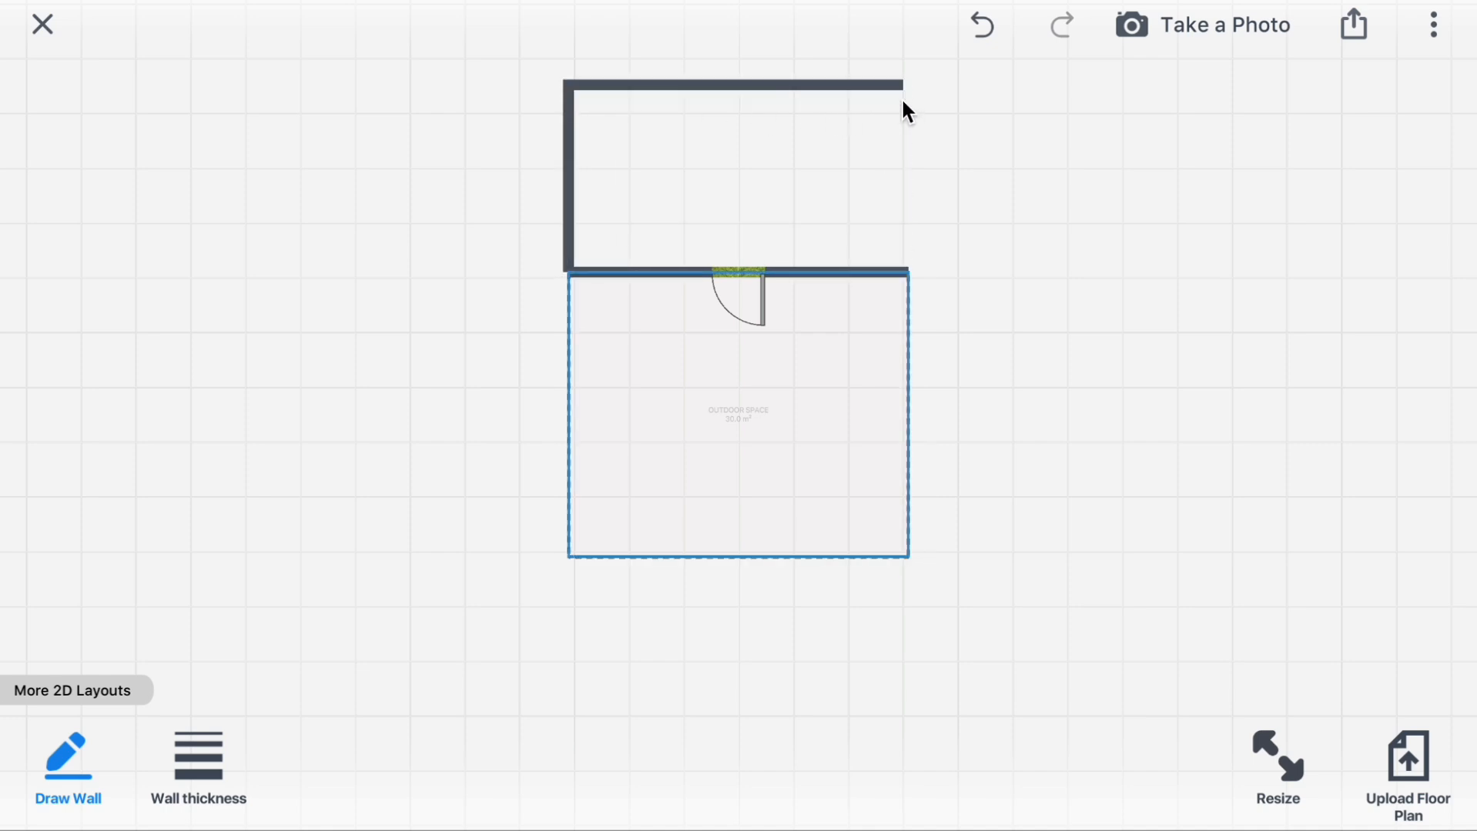
- Finish the 19.3 m² room above the outdoor space and select the grassy yard
left_click(738, 419)
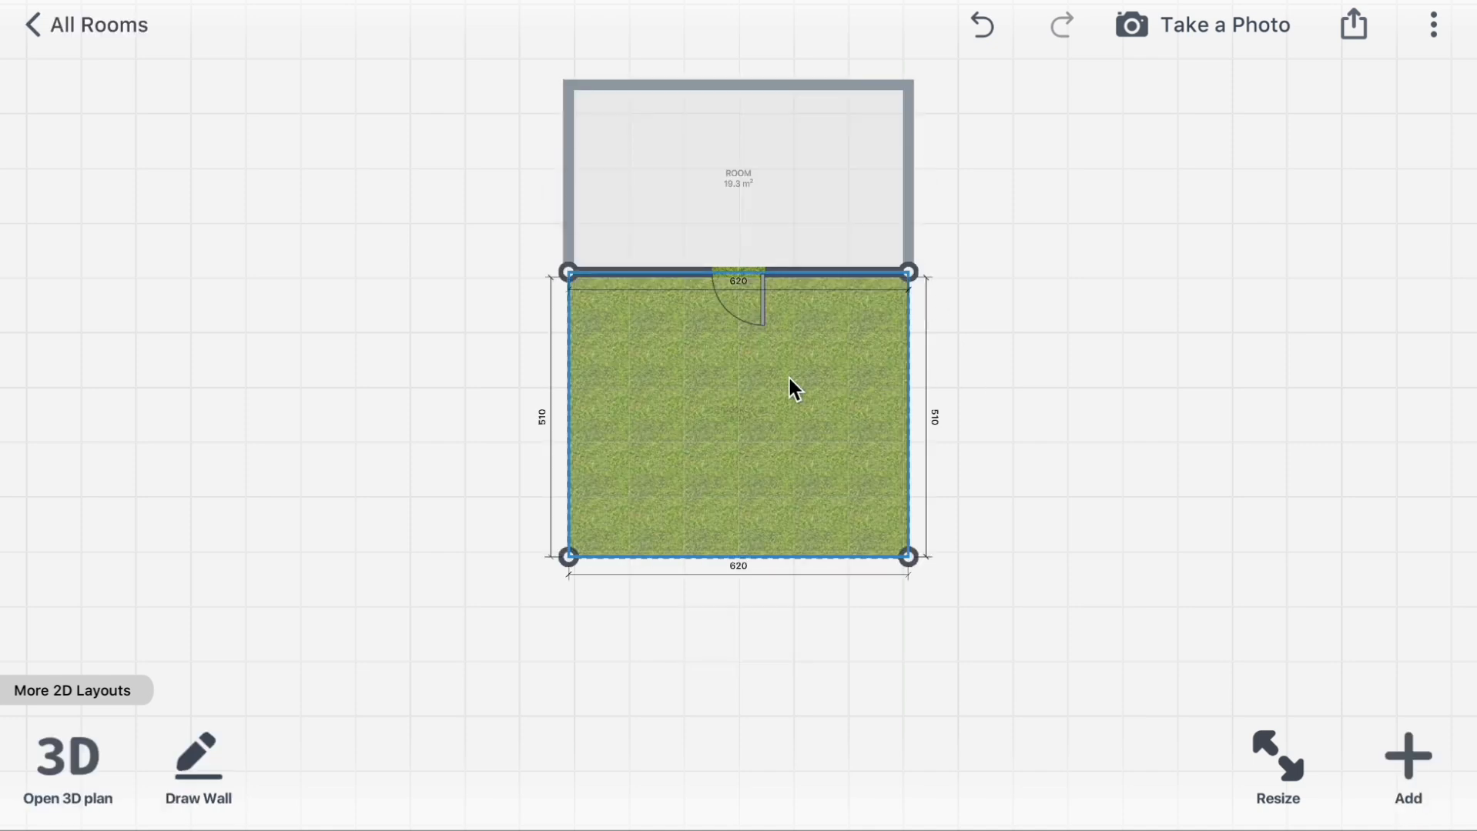
left_click(66, 767)
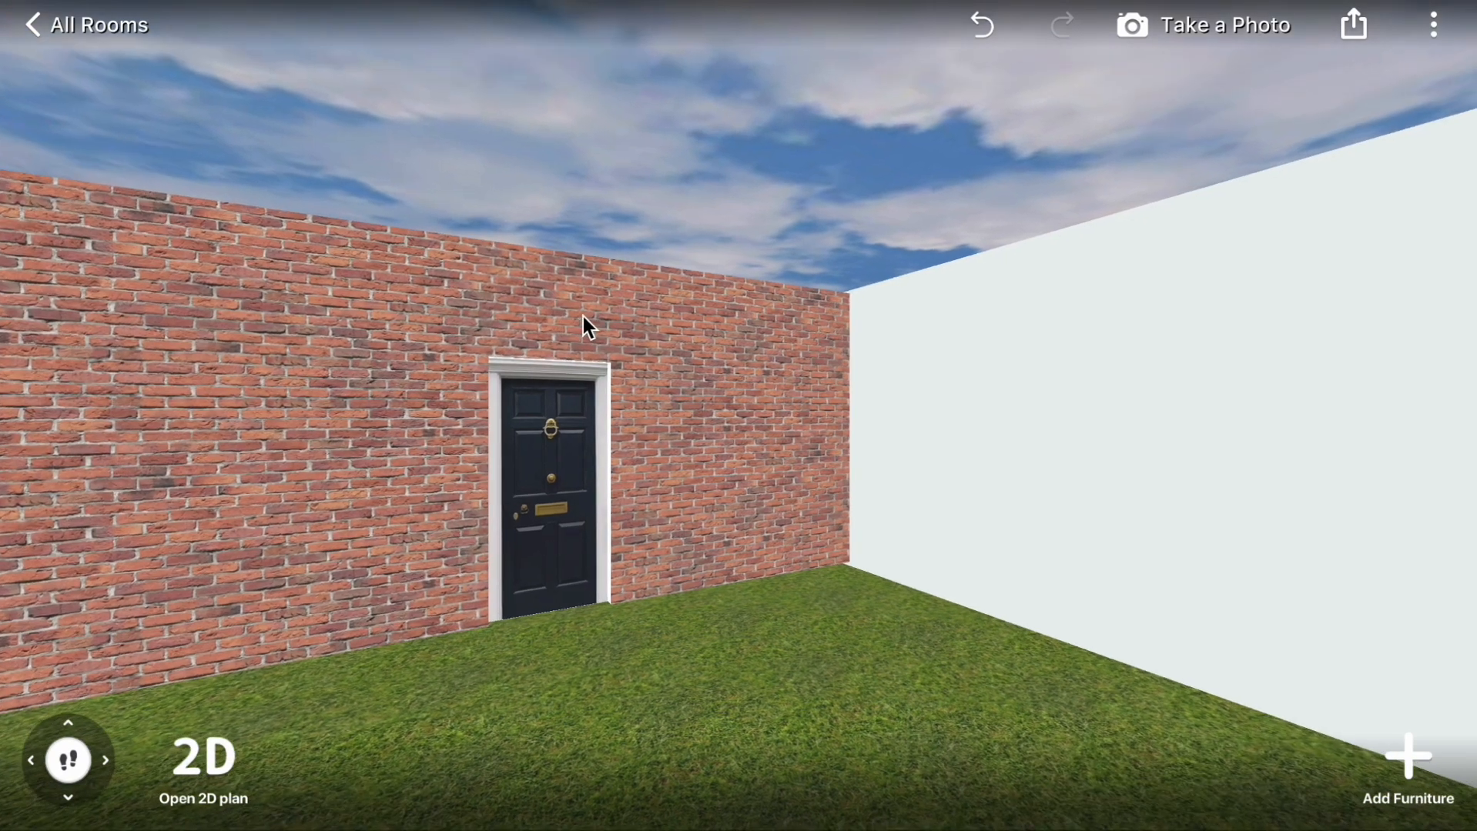
- Replace the door wall's red brick with dark vertical slatted cladding in 3D
left_click(581, 326)
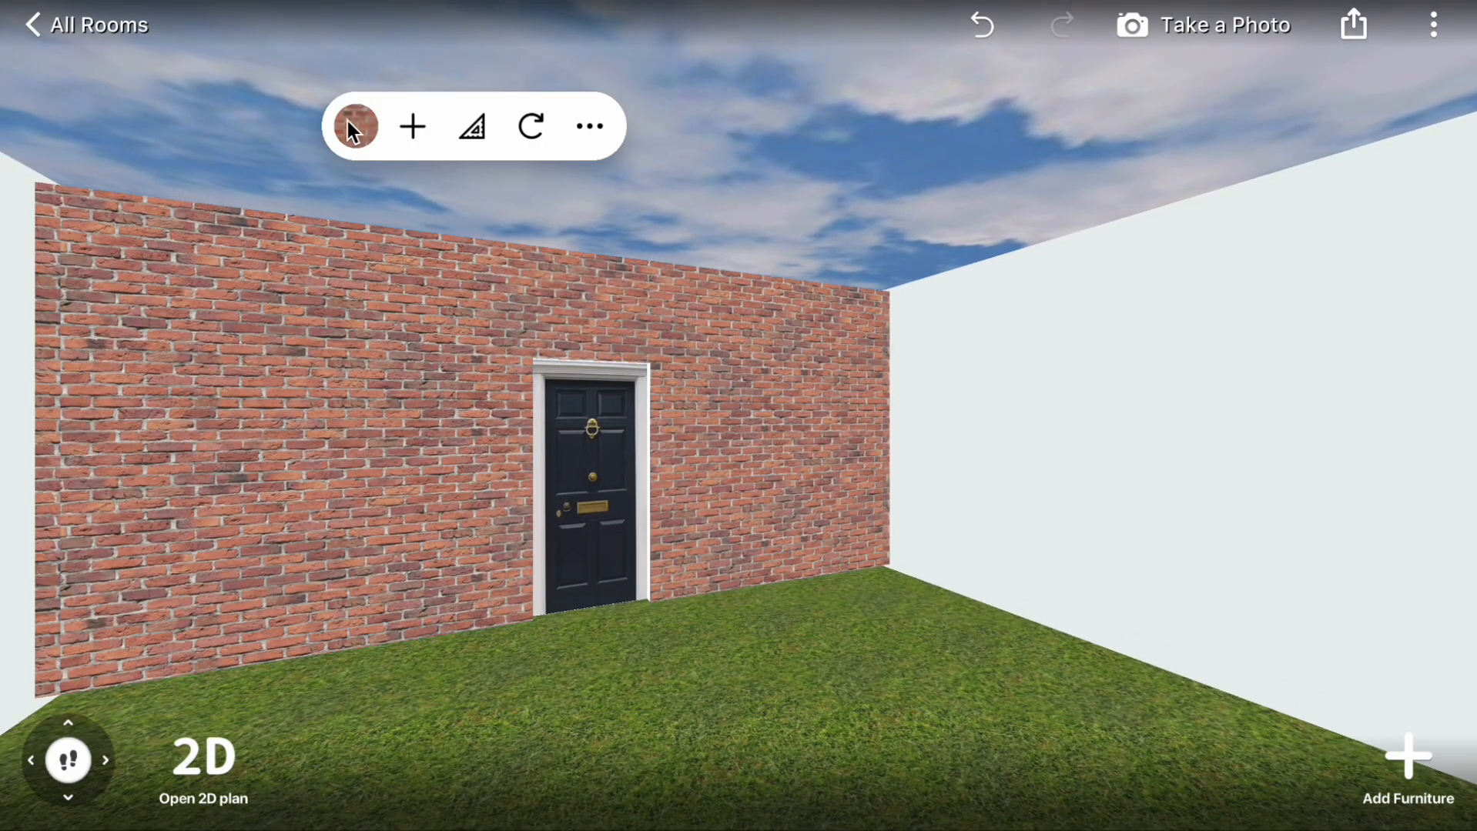
left_click(355, 125)
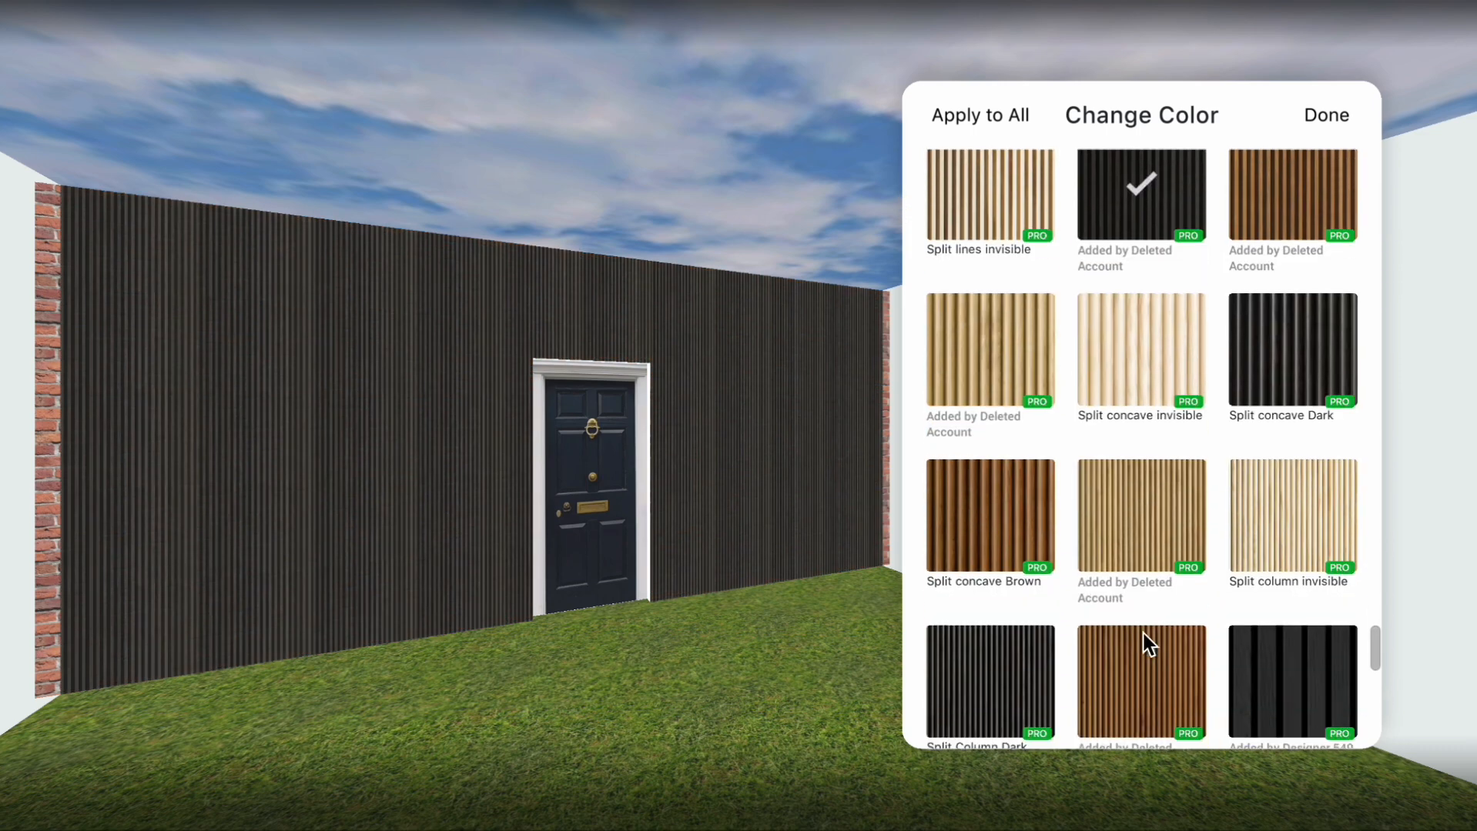
scroll("down", 3)
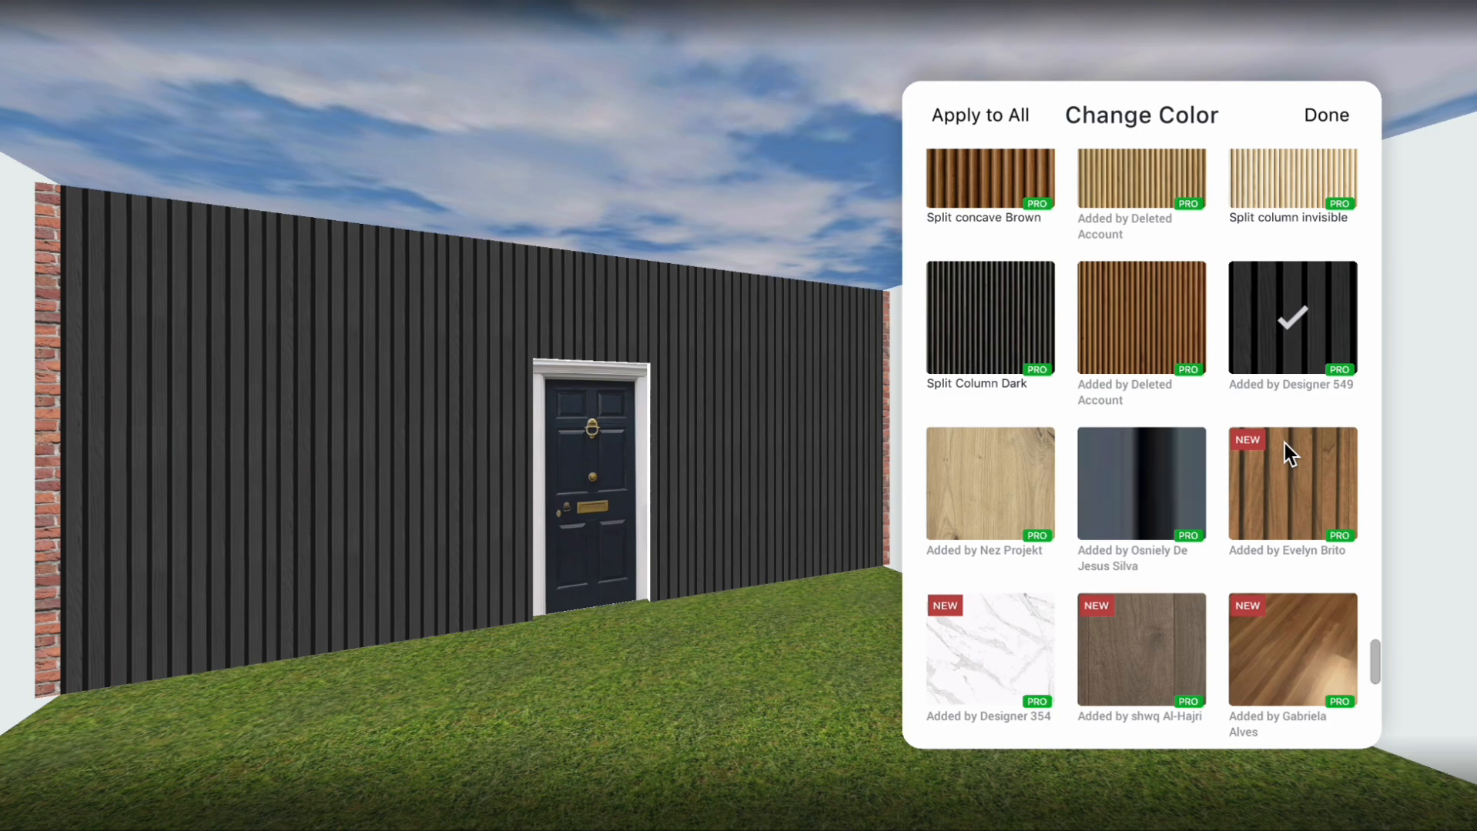
left_click(1324, 116)
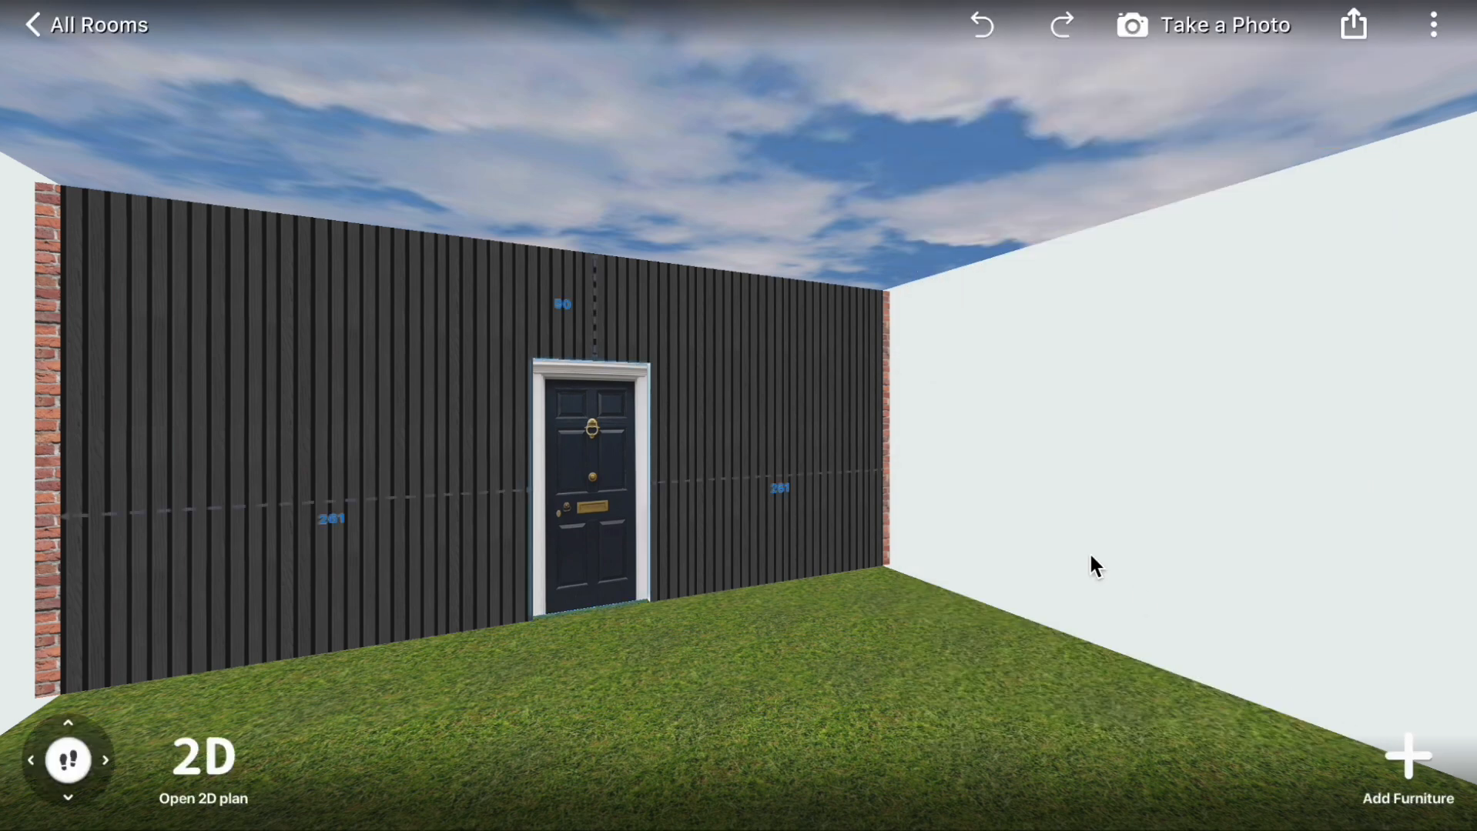
- Remove the existing door from the slatted wall and browse the building elements catalogue
left_click(565, 472)
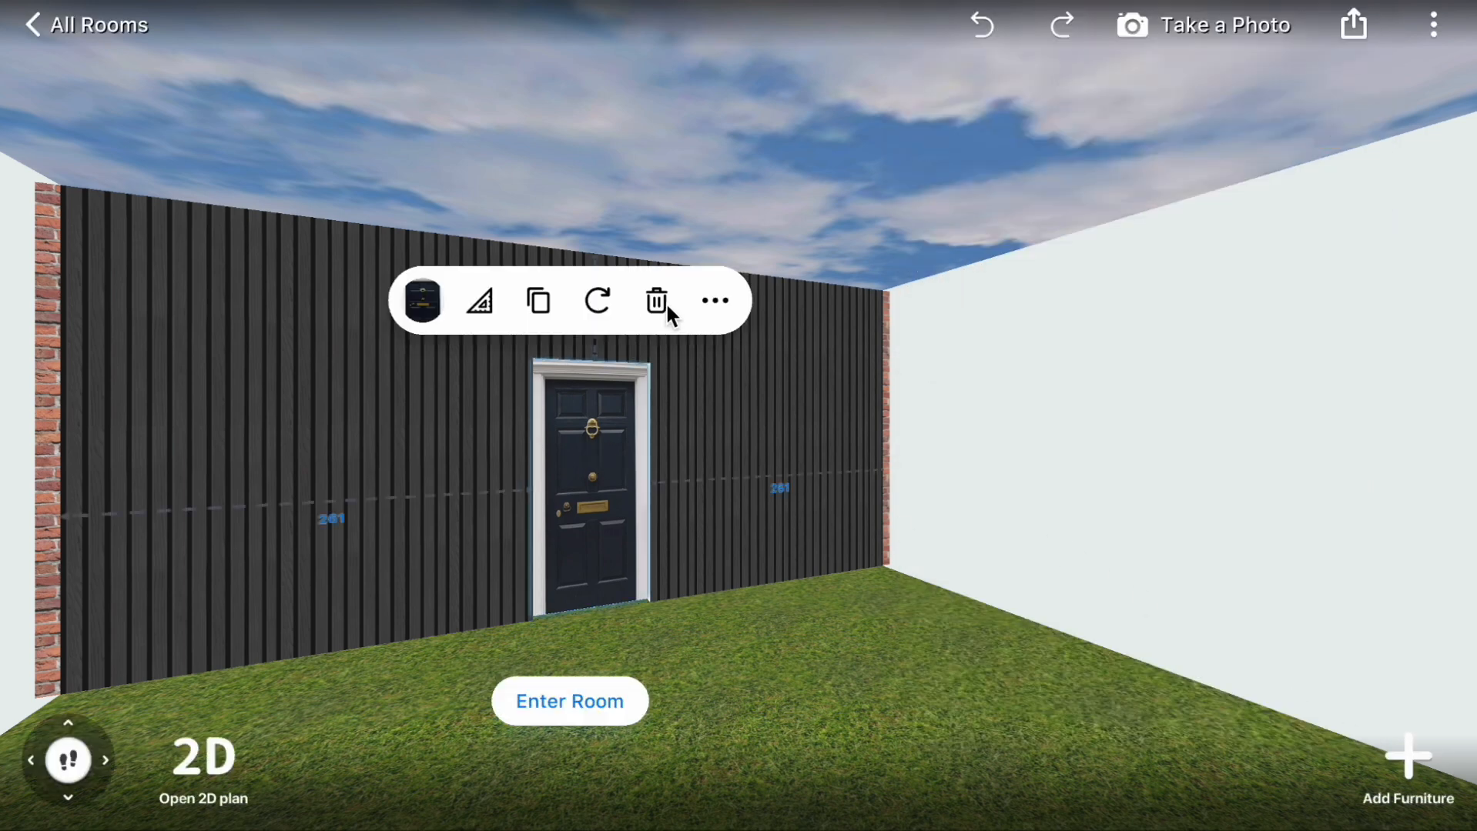
left_click(656, 301)
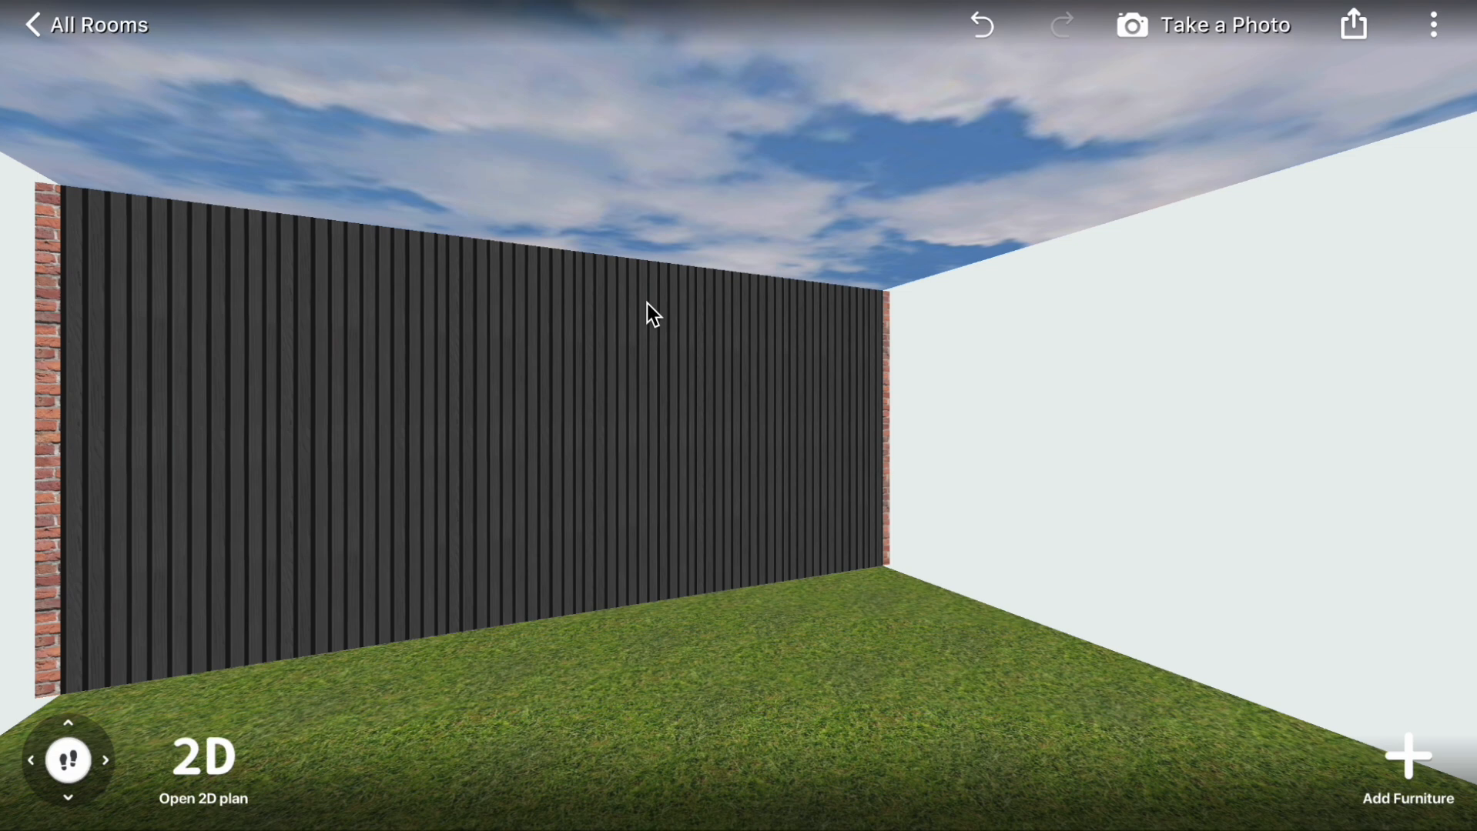
left_click(1408, 762)
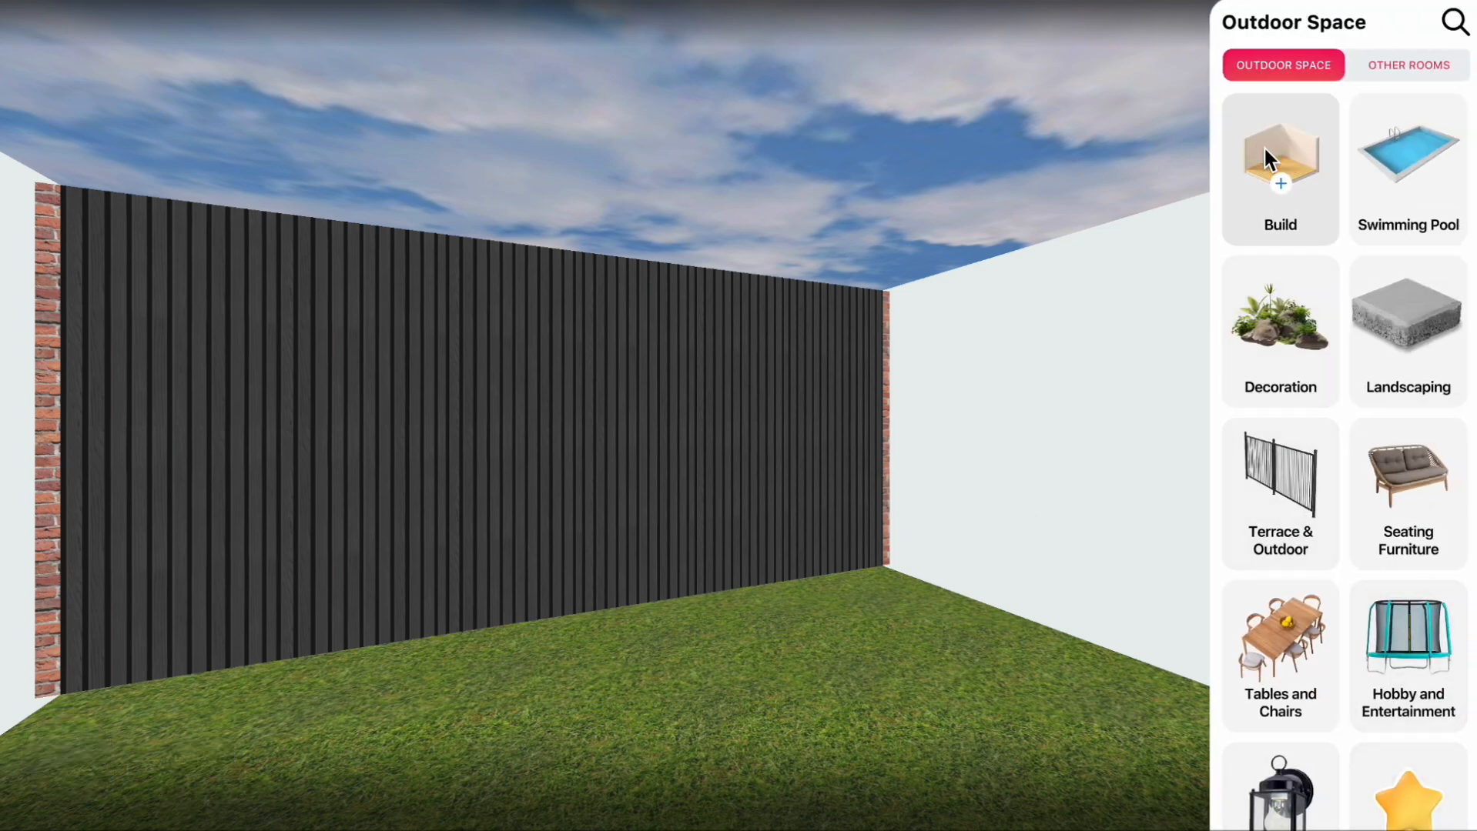
left_click(1279, 168)
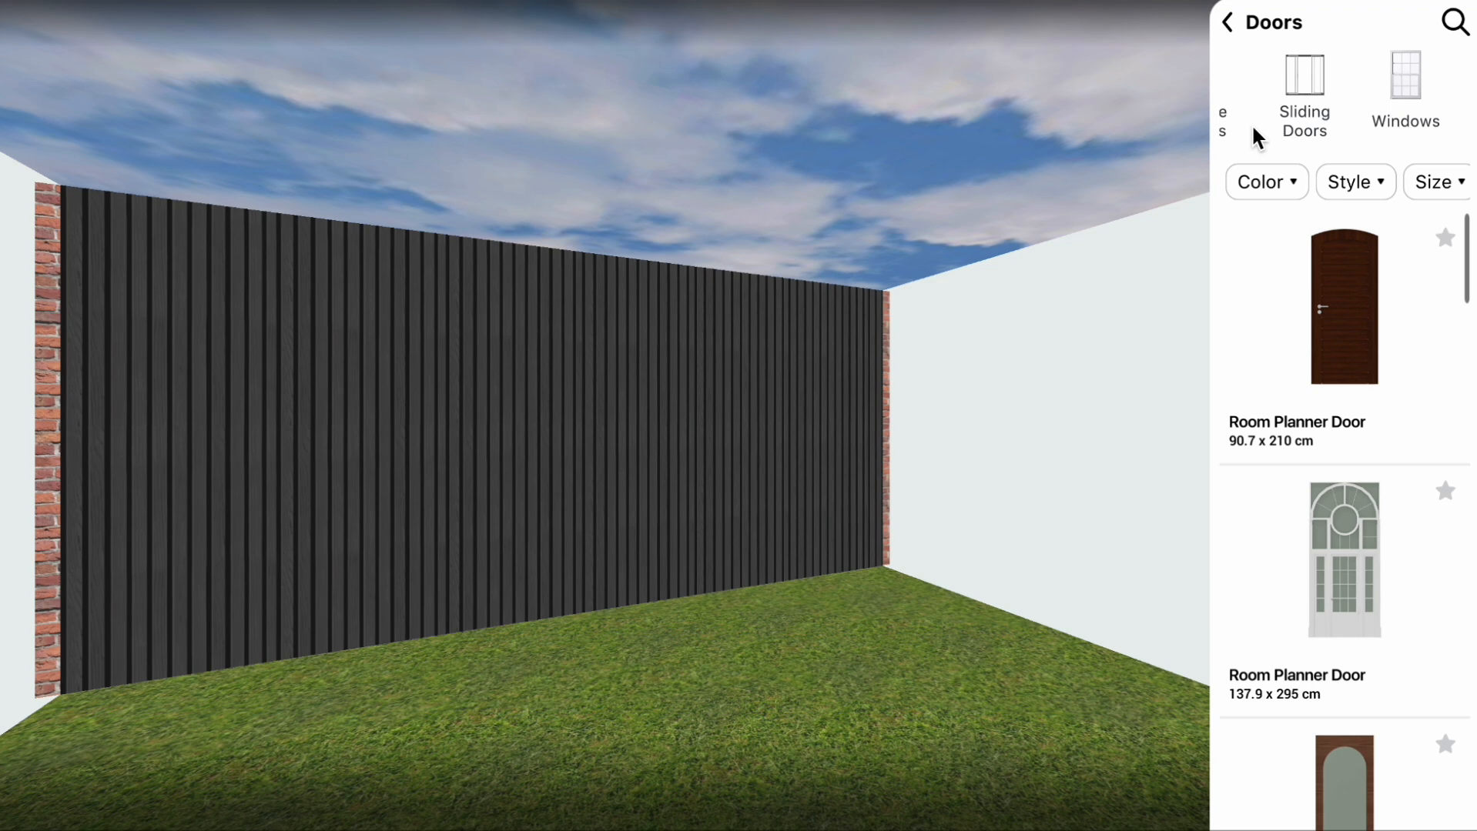
- Browse the Single Doors list for standard 90 × 210 cm doors
left_click(1246, 85)
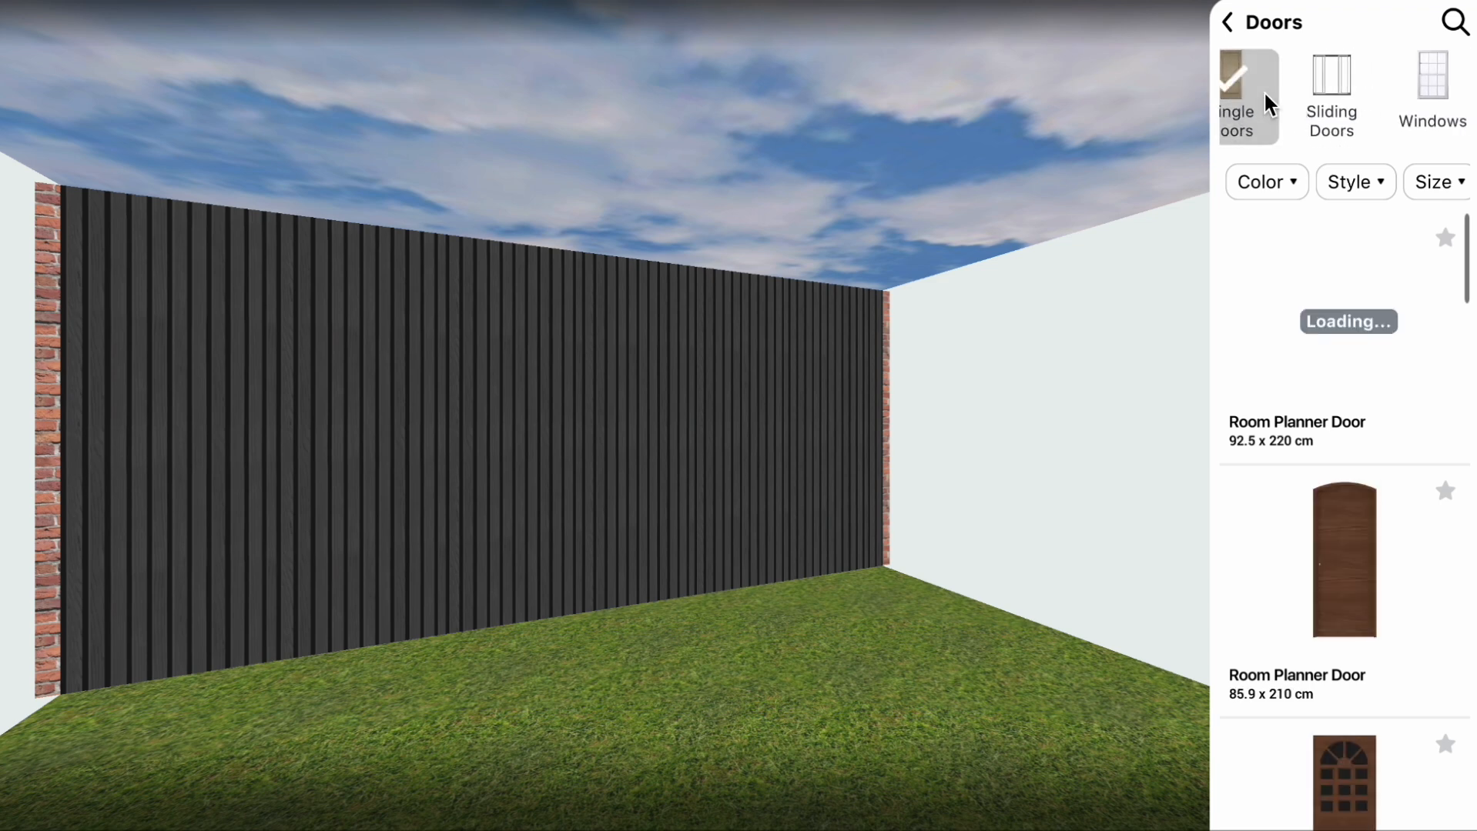
scroll("down", 3)
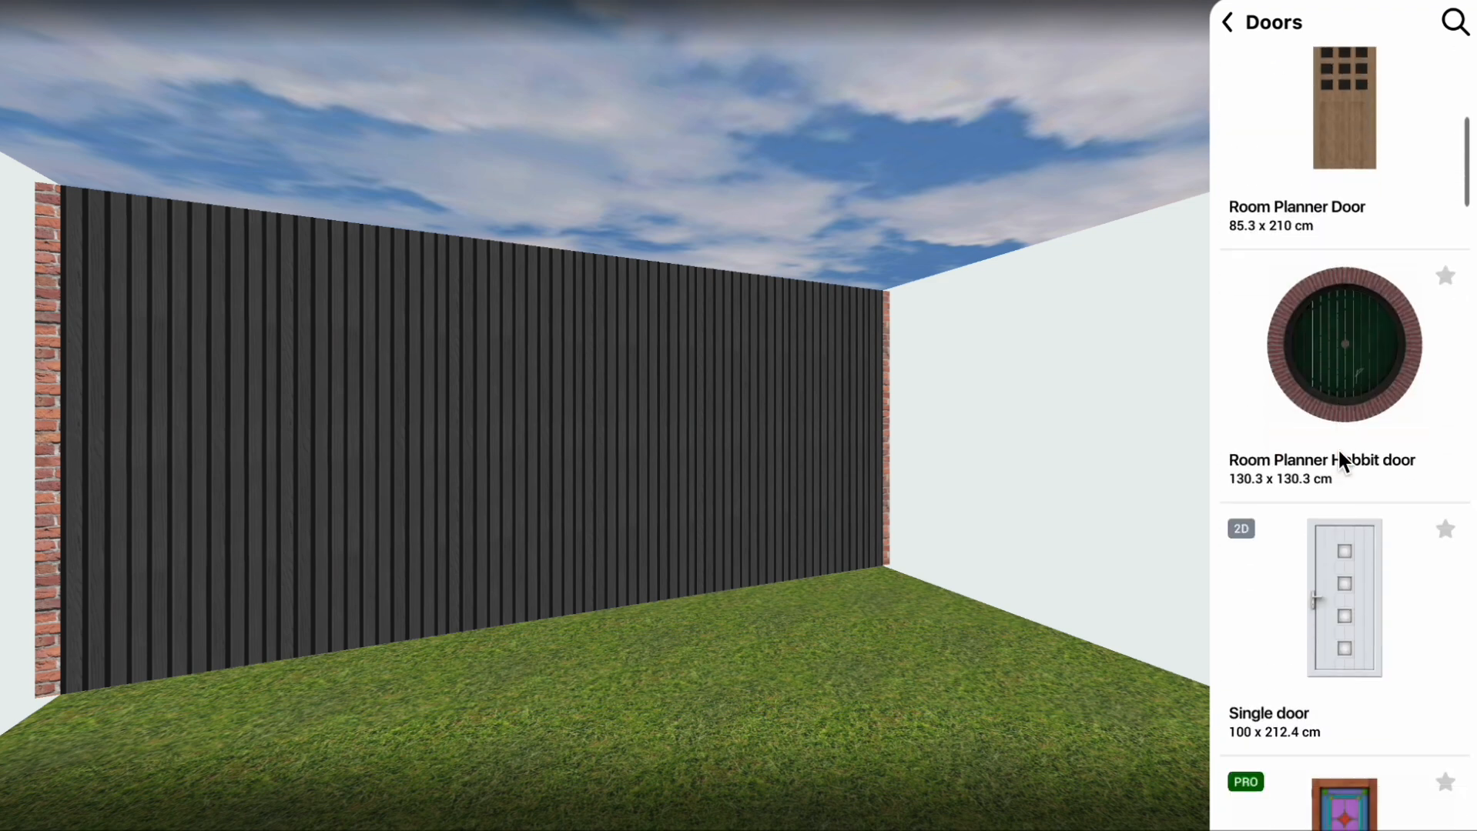
scroll("up", 3)
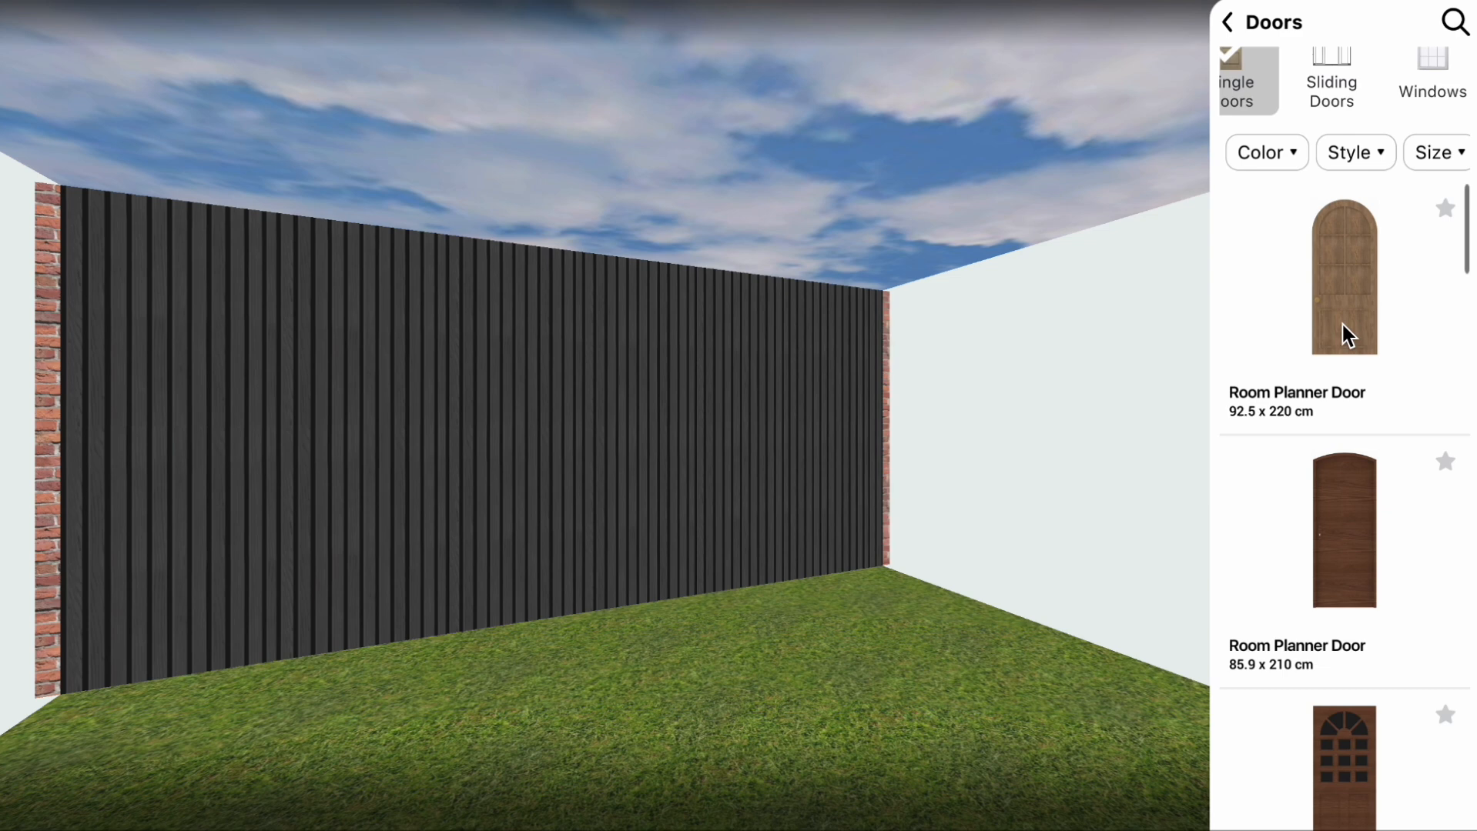
scroll("down", 3)
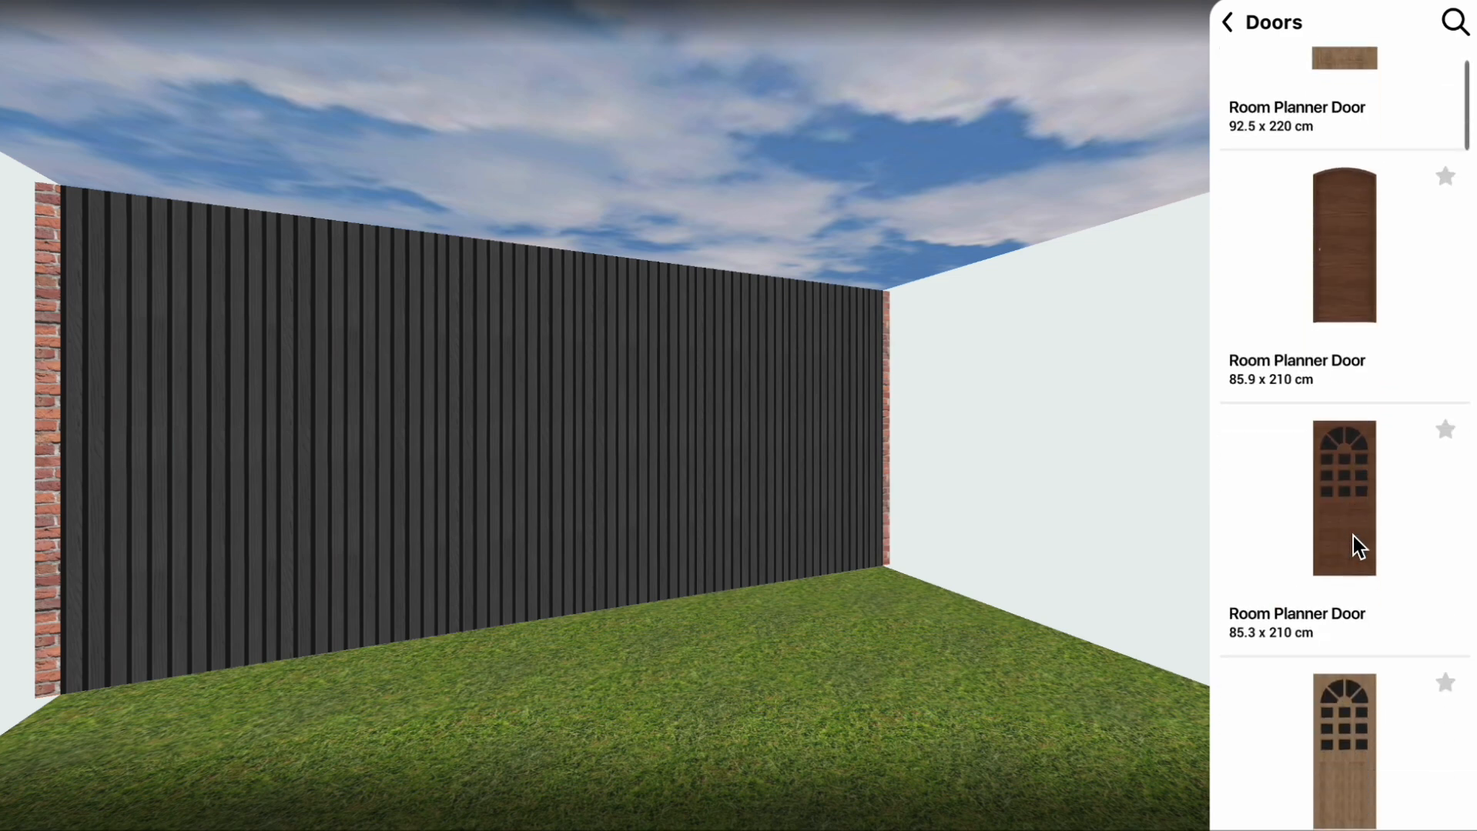
scroll("down", 3)
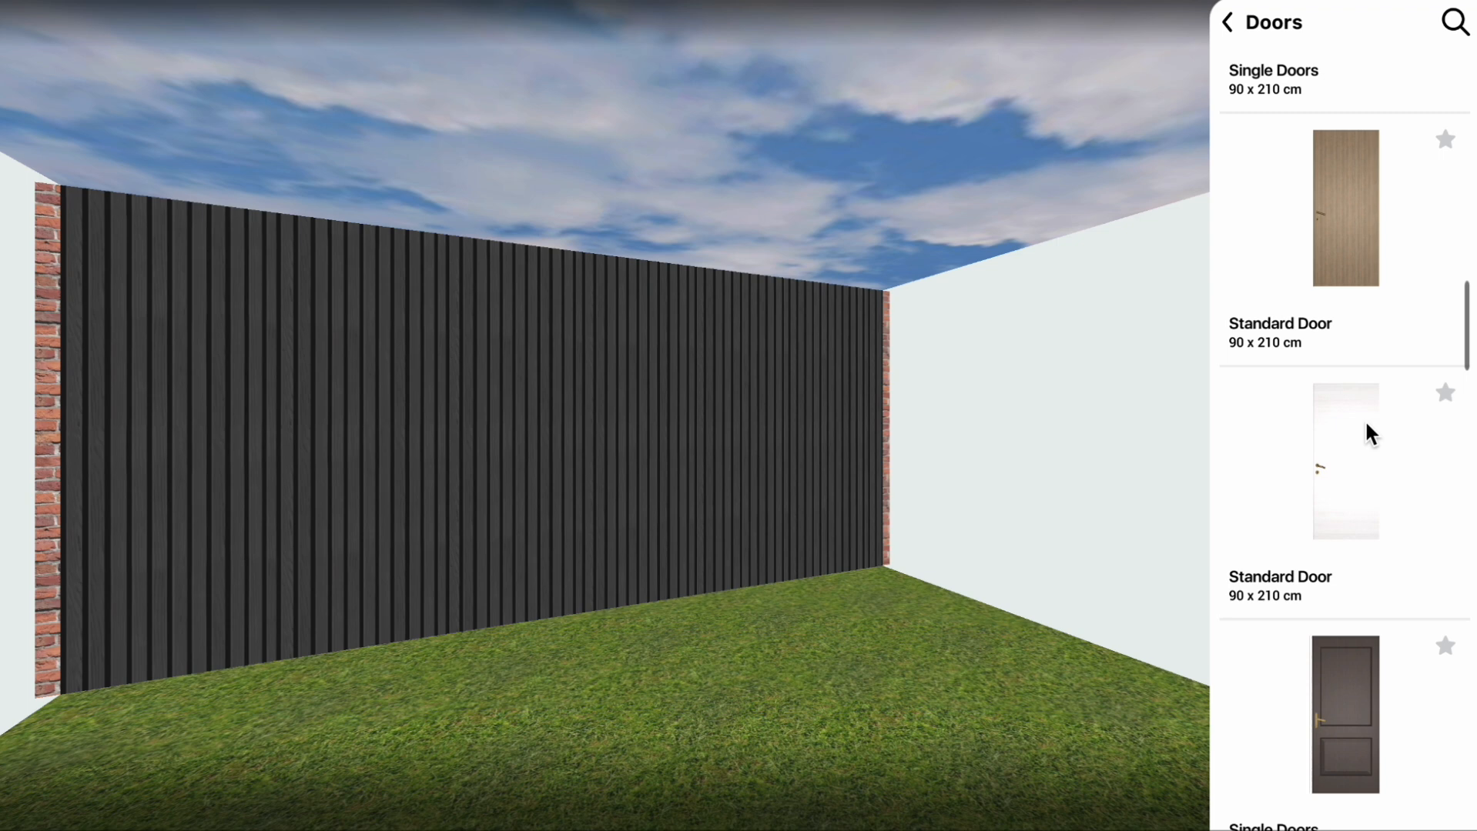
- Place a white 90 × 210 cm Standard Door and finish it in the wall's dark slatted texture
left_click(1344, 460)
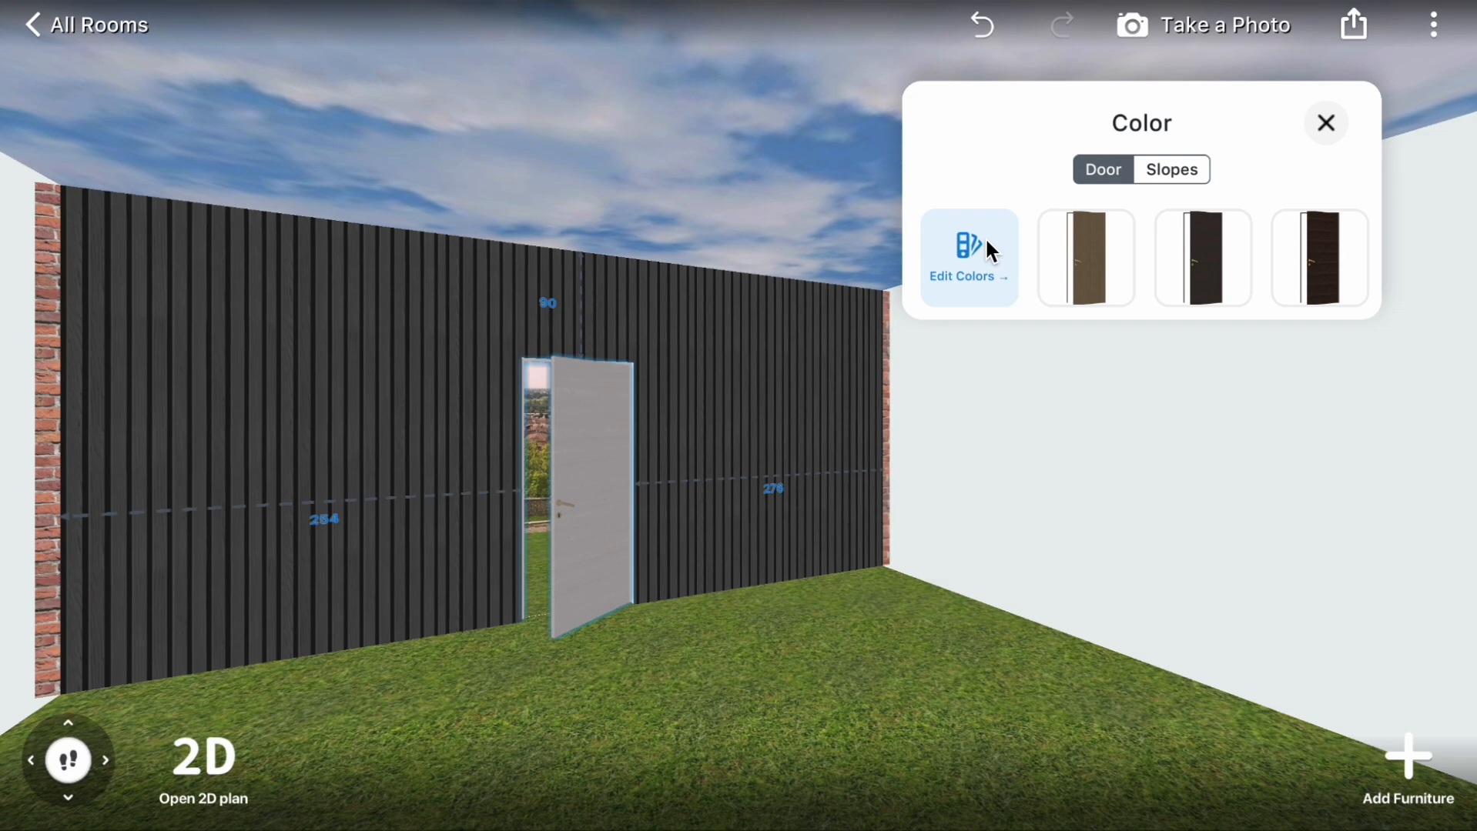
left_click(969, 276)
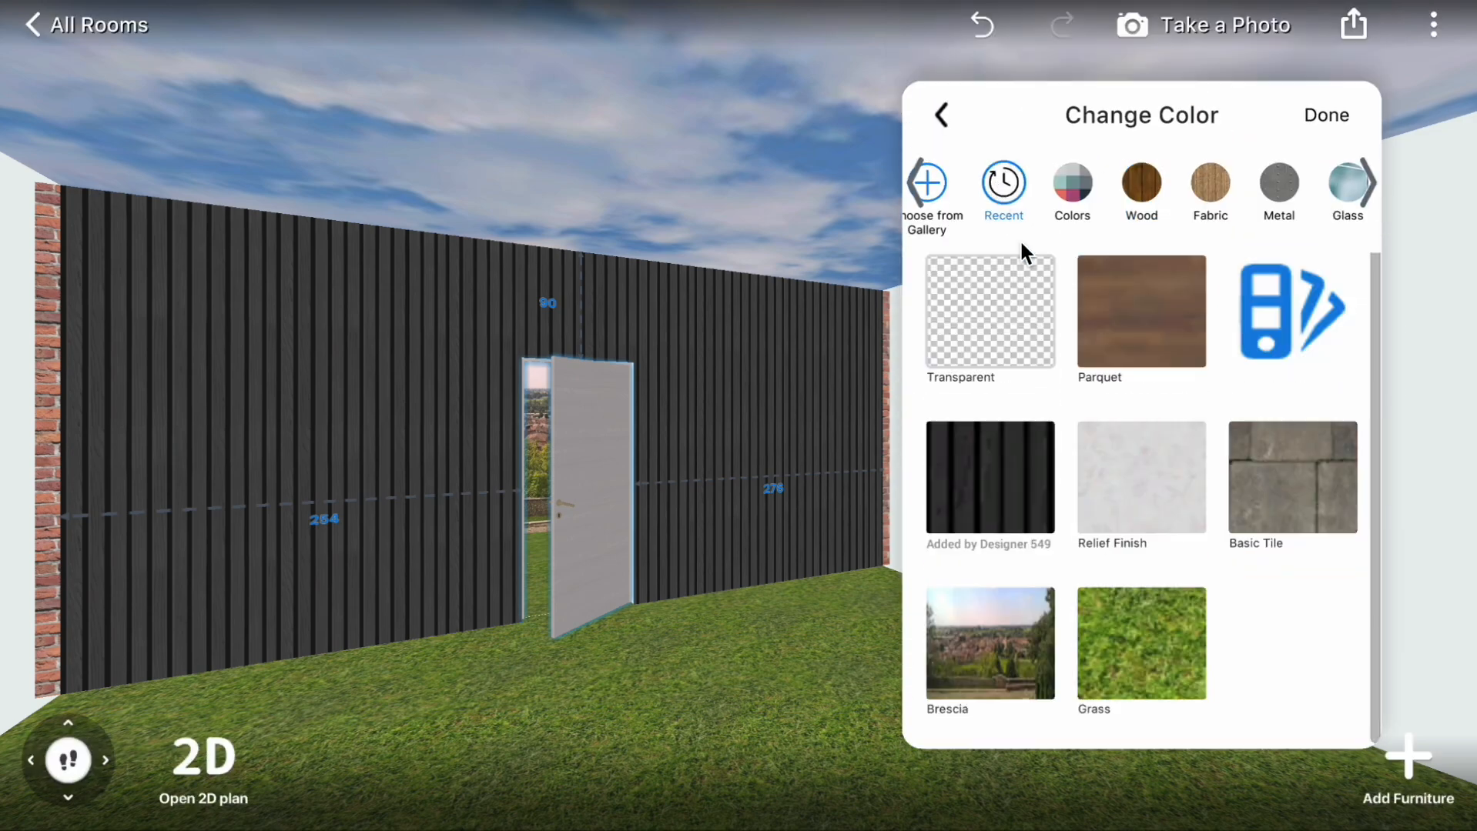
left_click(989, 480)
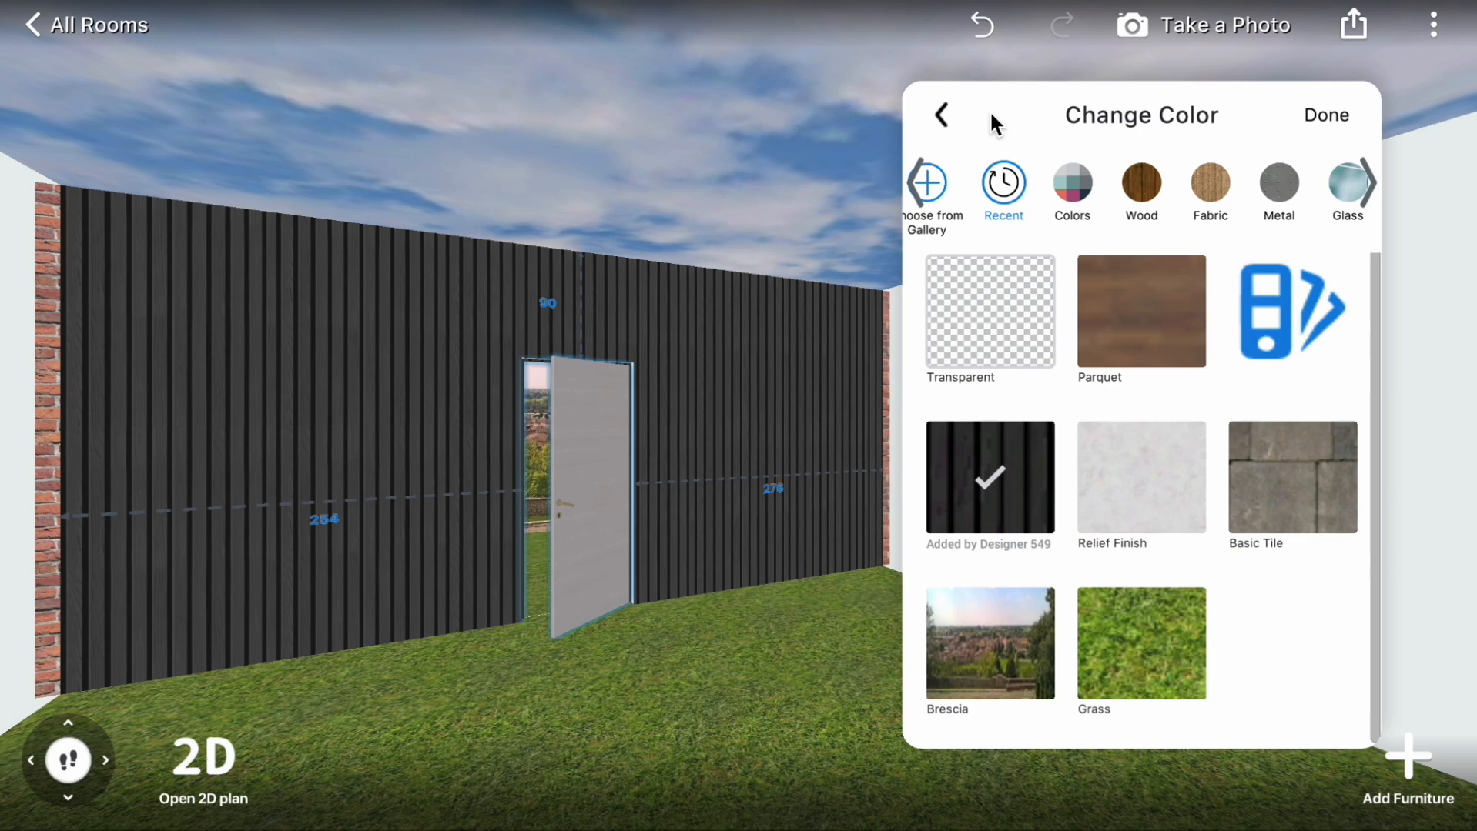
left_click(1139, 188)
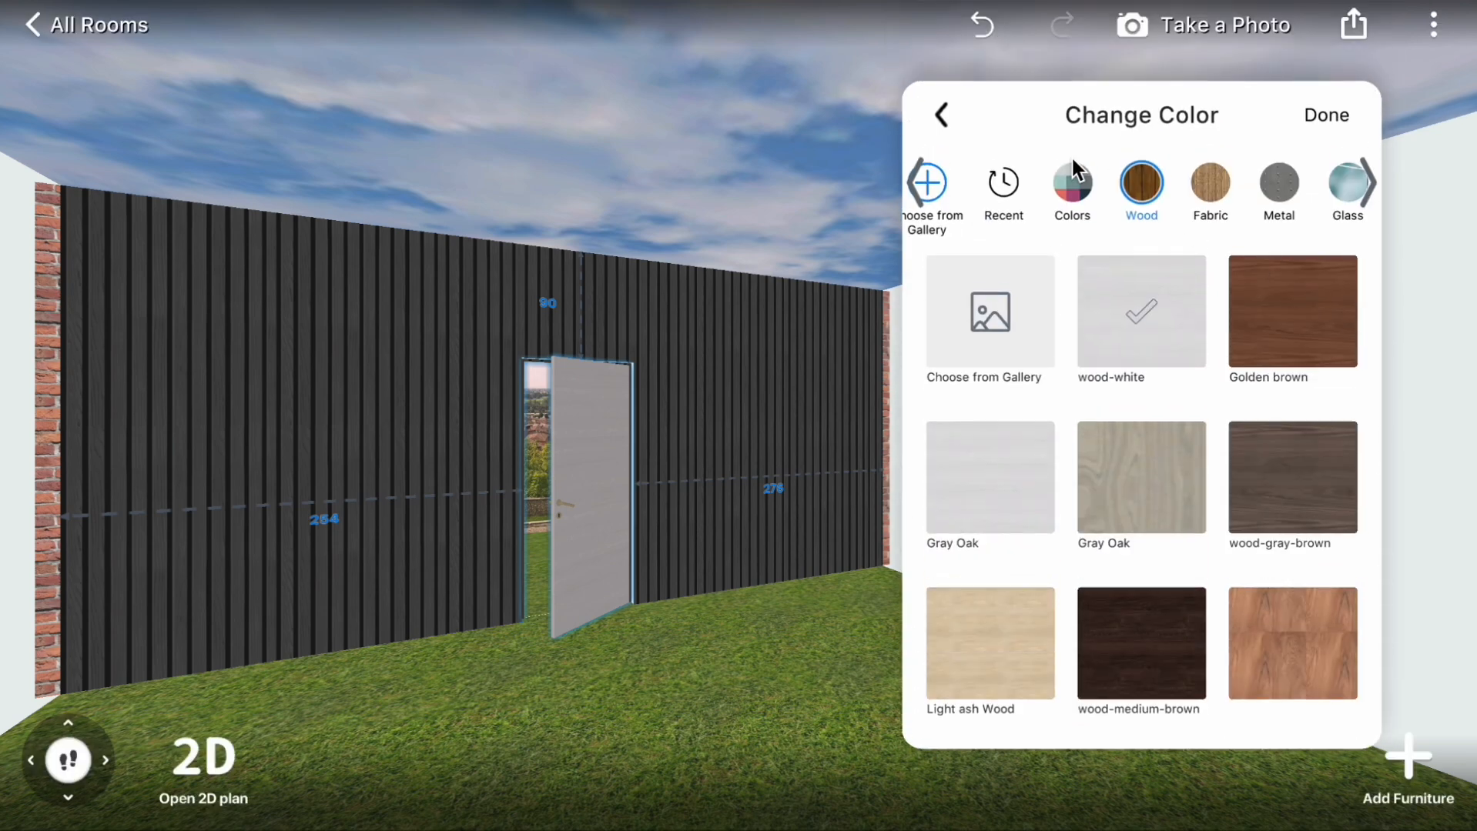
left_click(1002, 183)
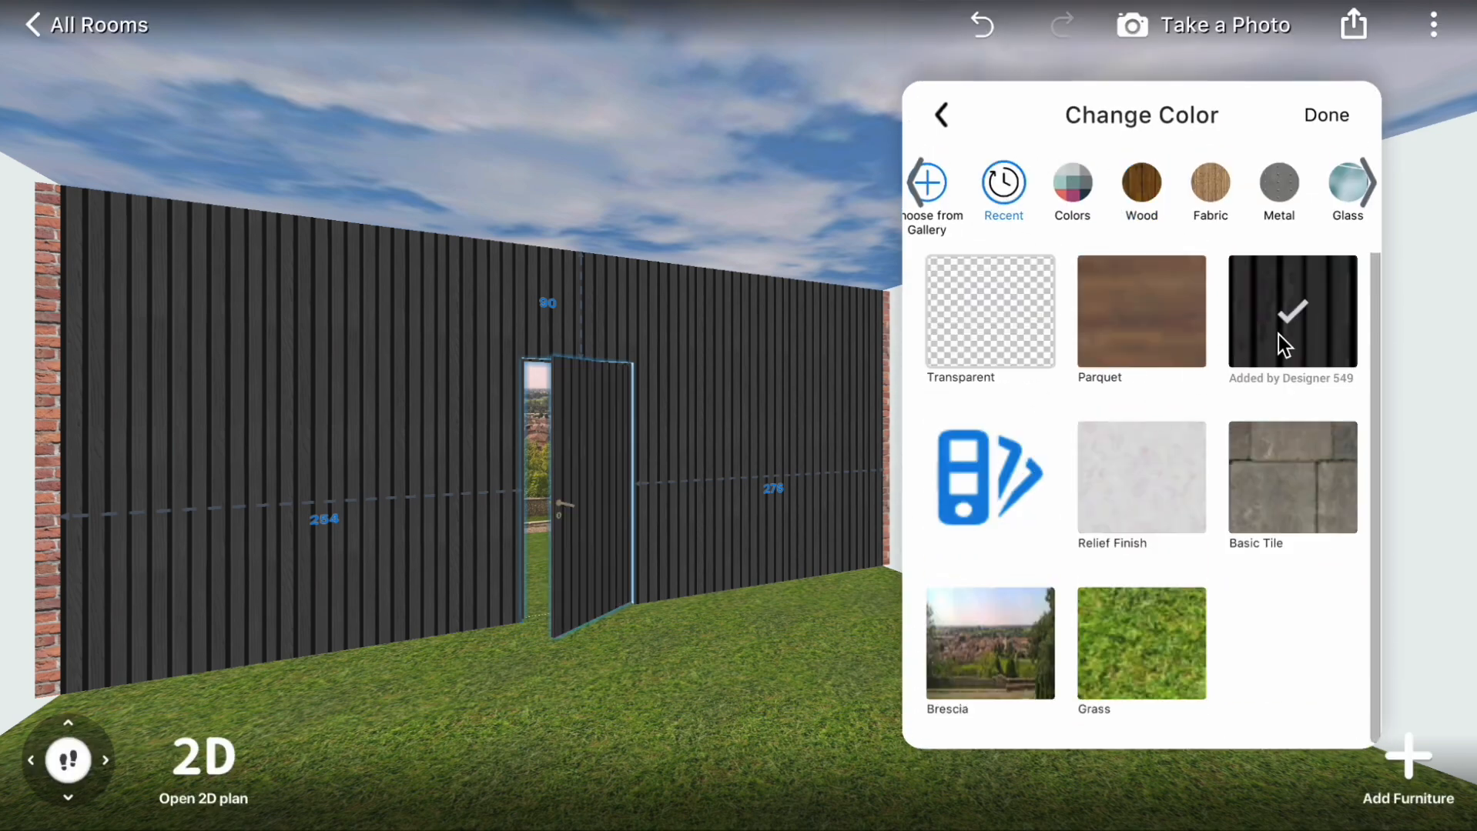
left_click(1326, 115)
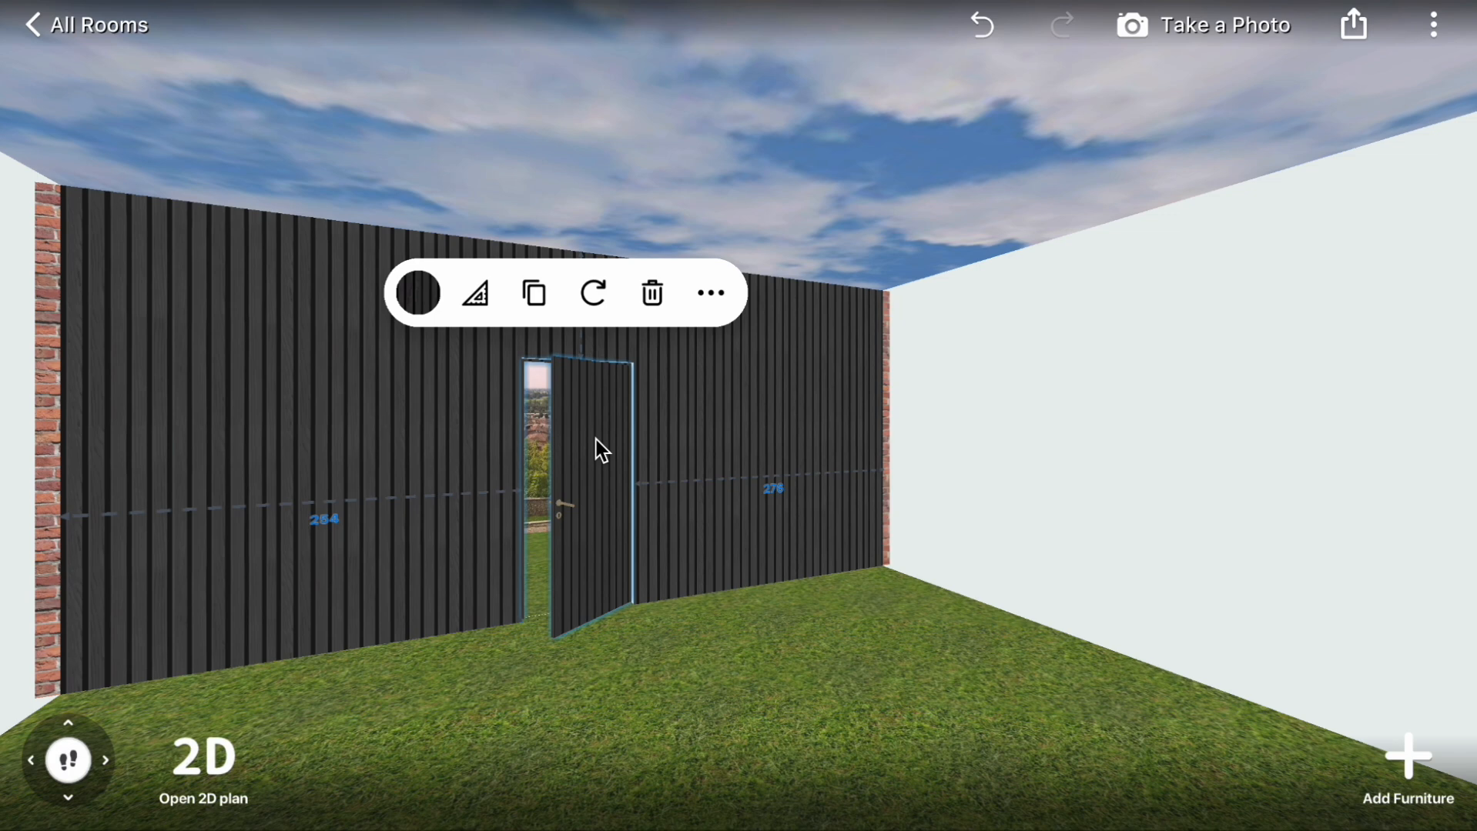
- Shut the door and give its frame slopes the slatted texture so it reads as a hidden door
left_click(710, 292)
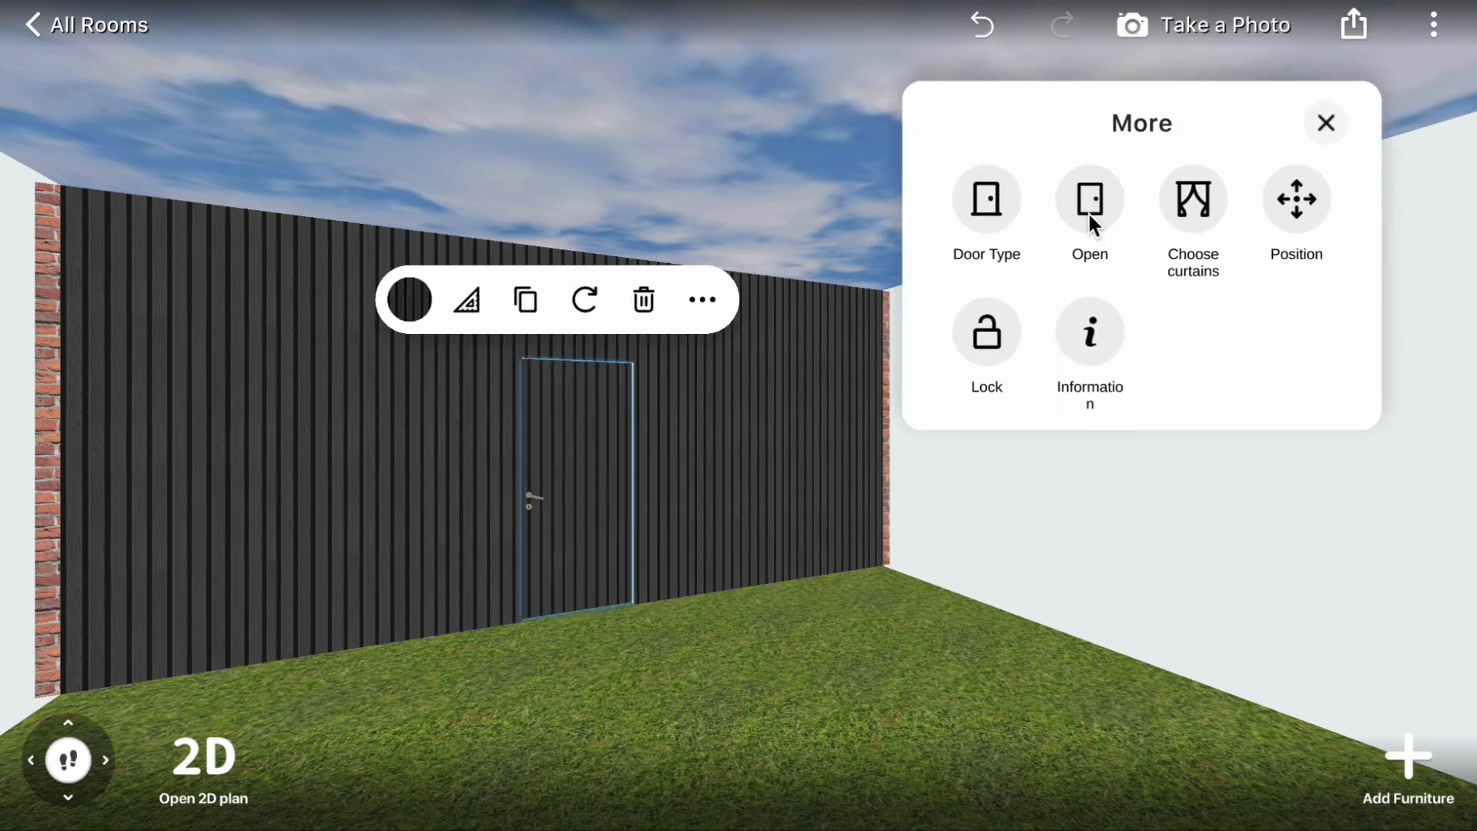
left_click(1088, 199)
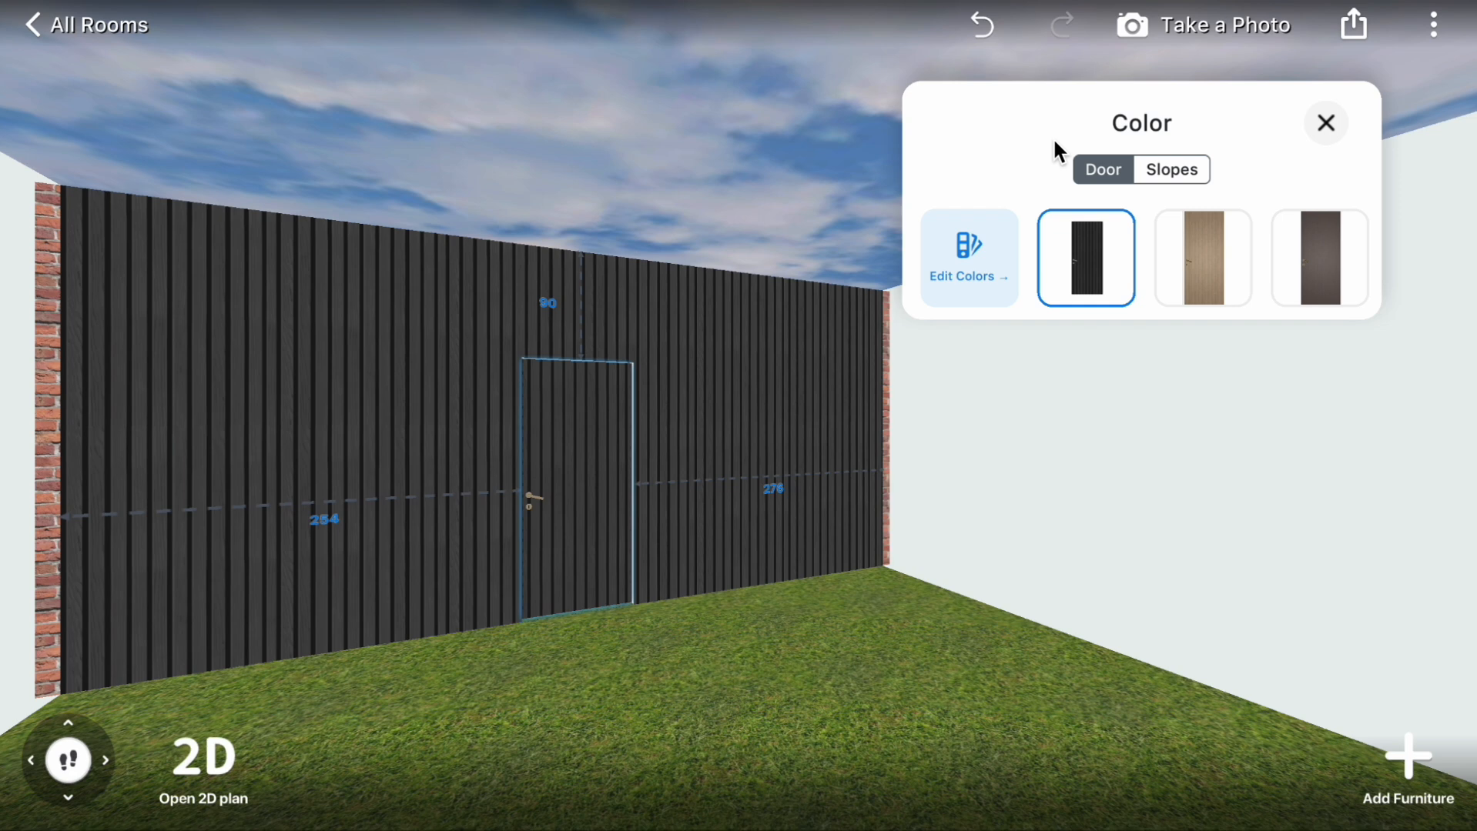
left_click(1170, 169)
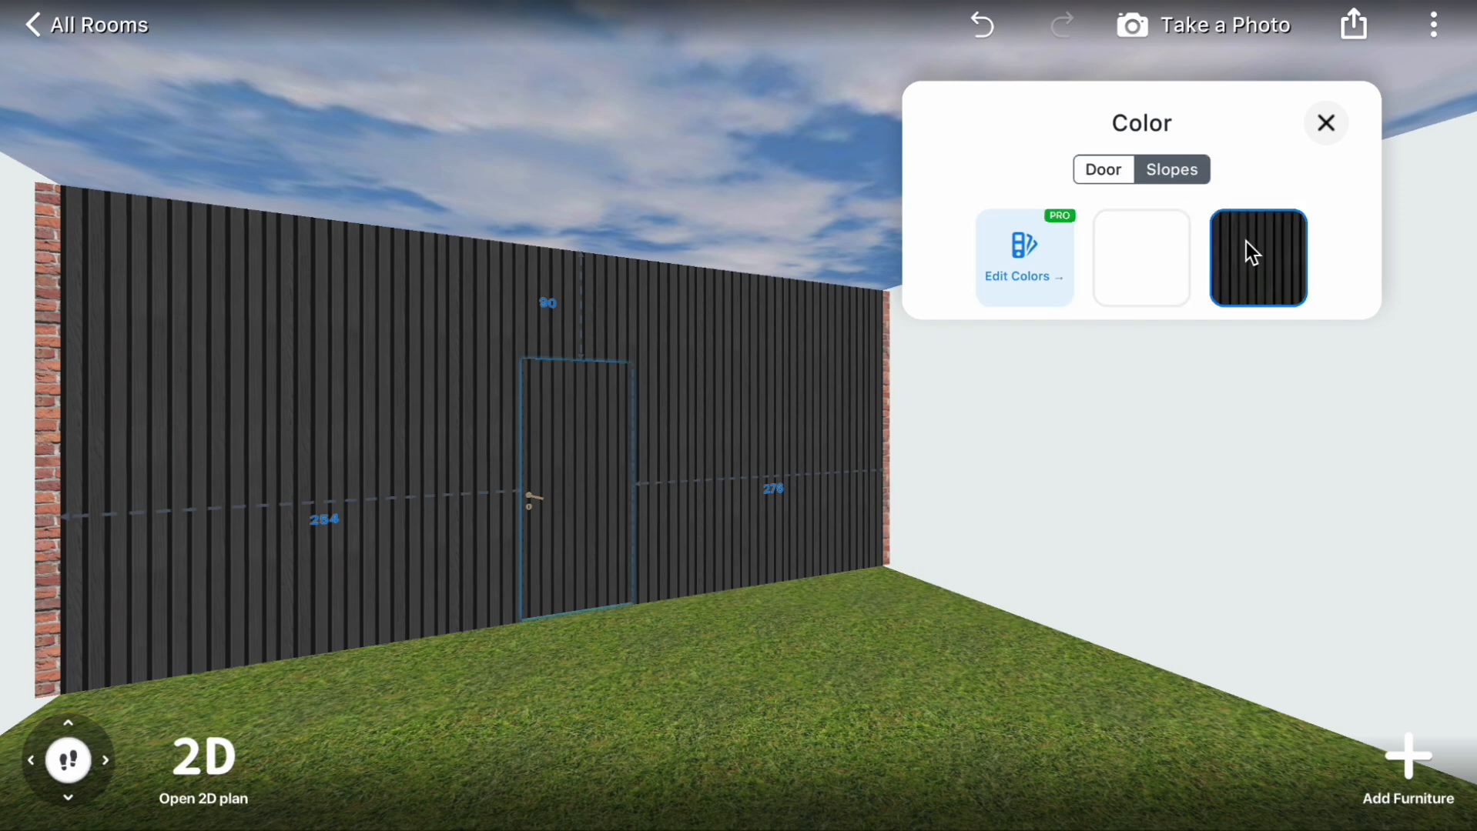
left_click(1024, 259)
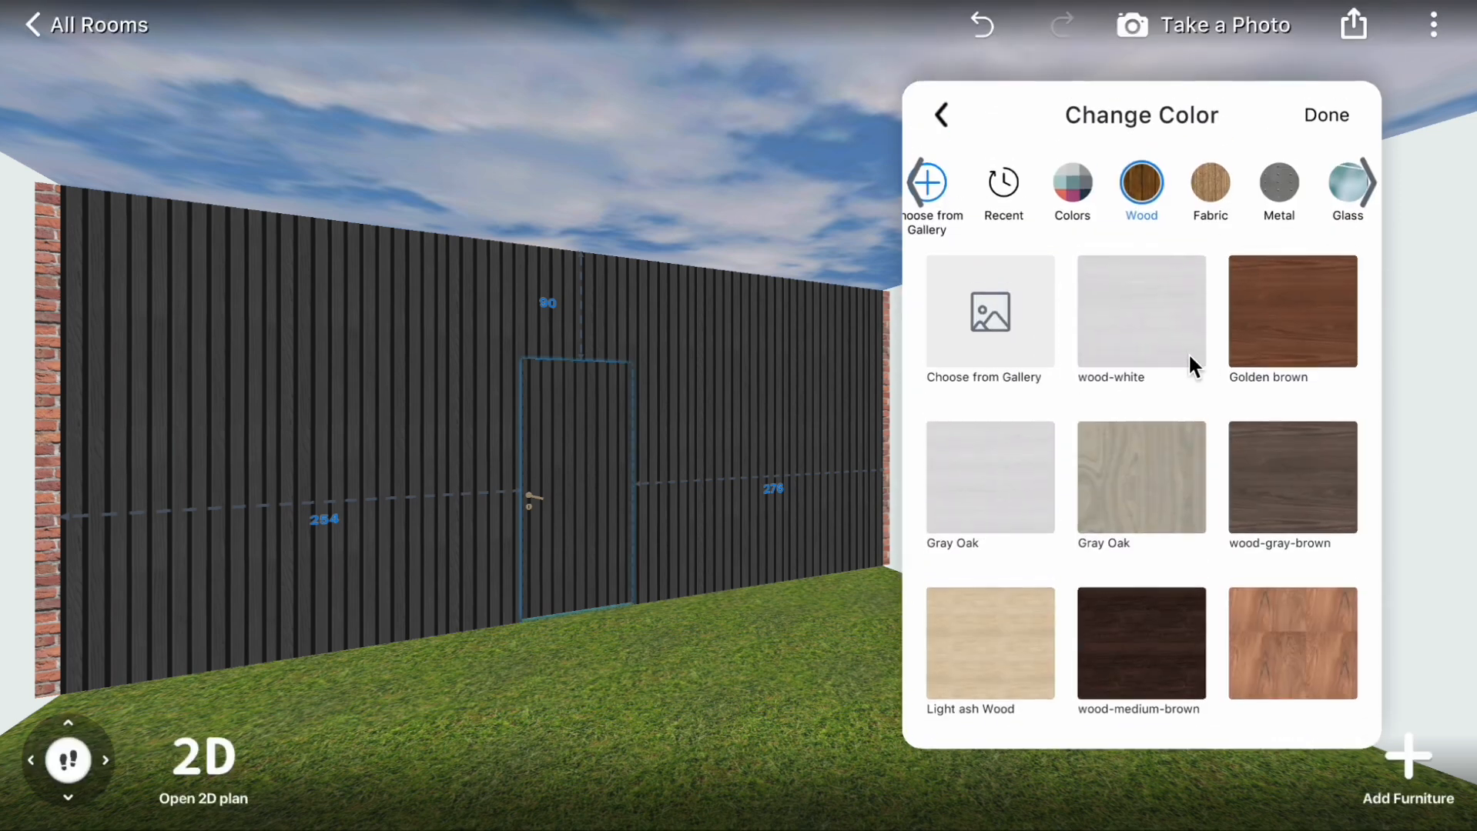
left_click(1070, 185)
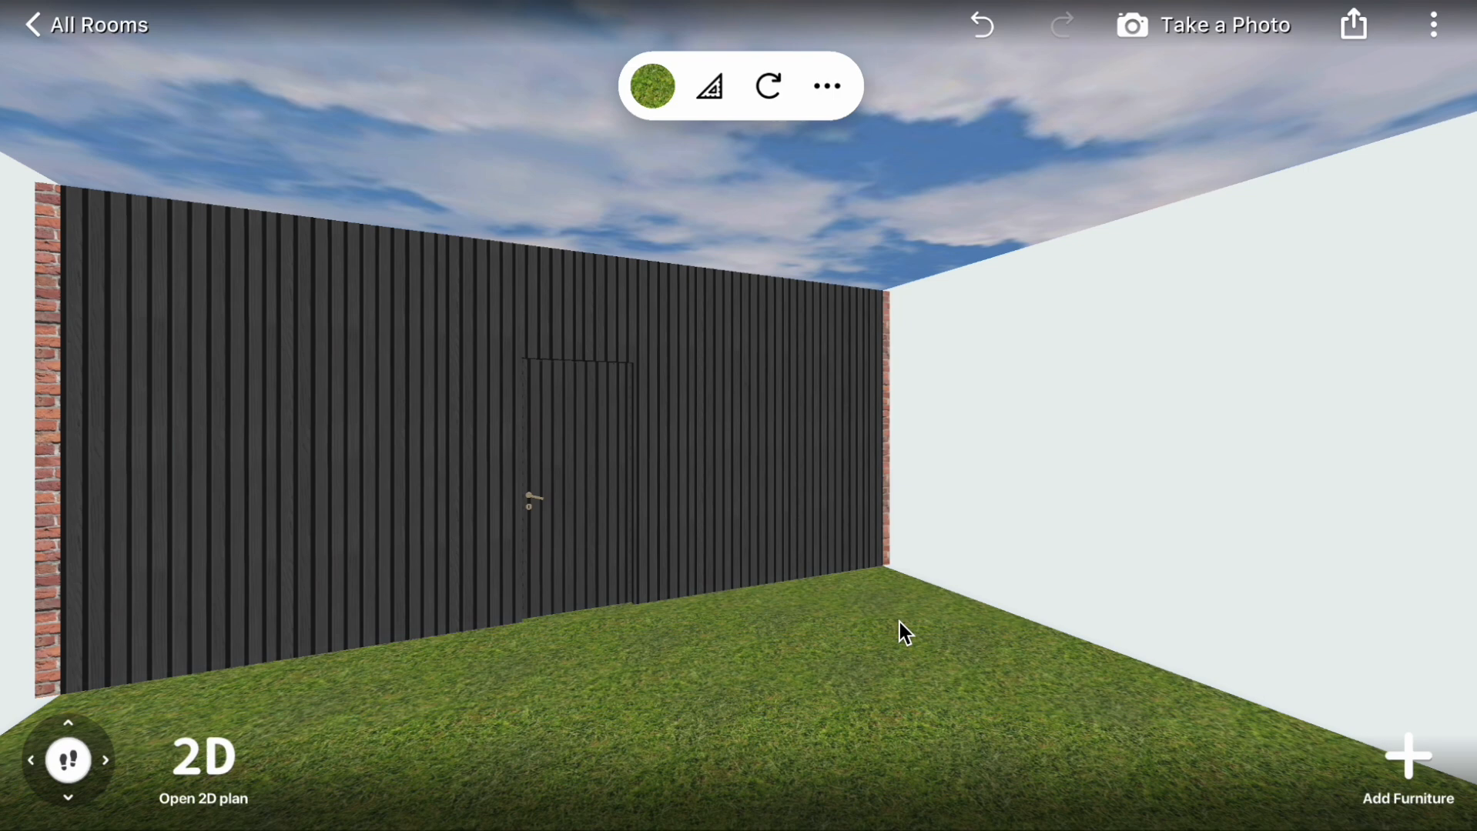
mouse_move(602, 80)
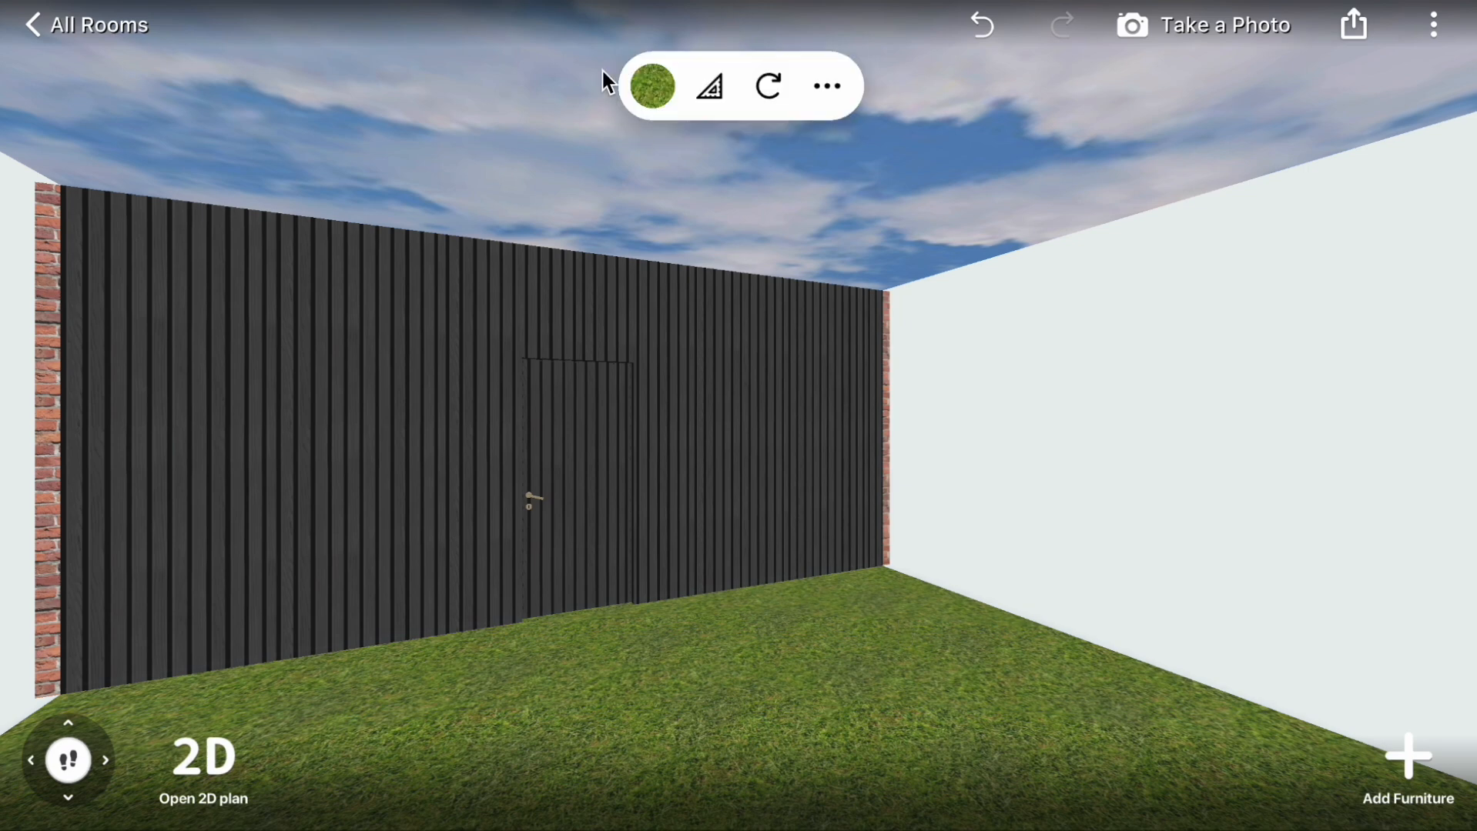
- Change the grass floor to dark wood laminate decking
left_click(651, 86)
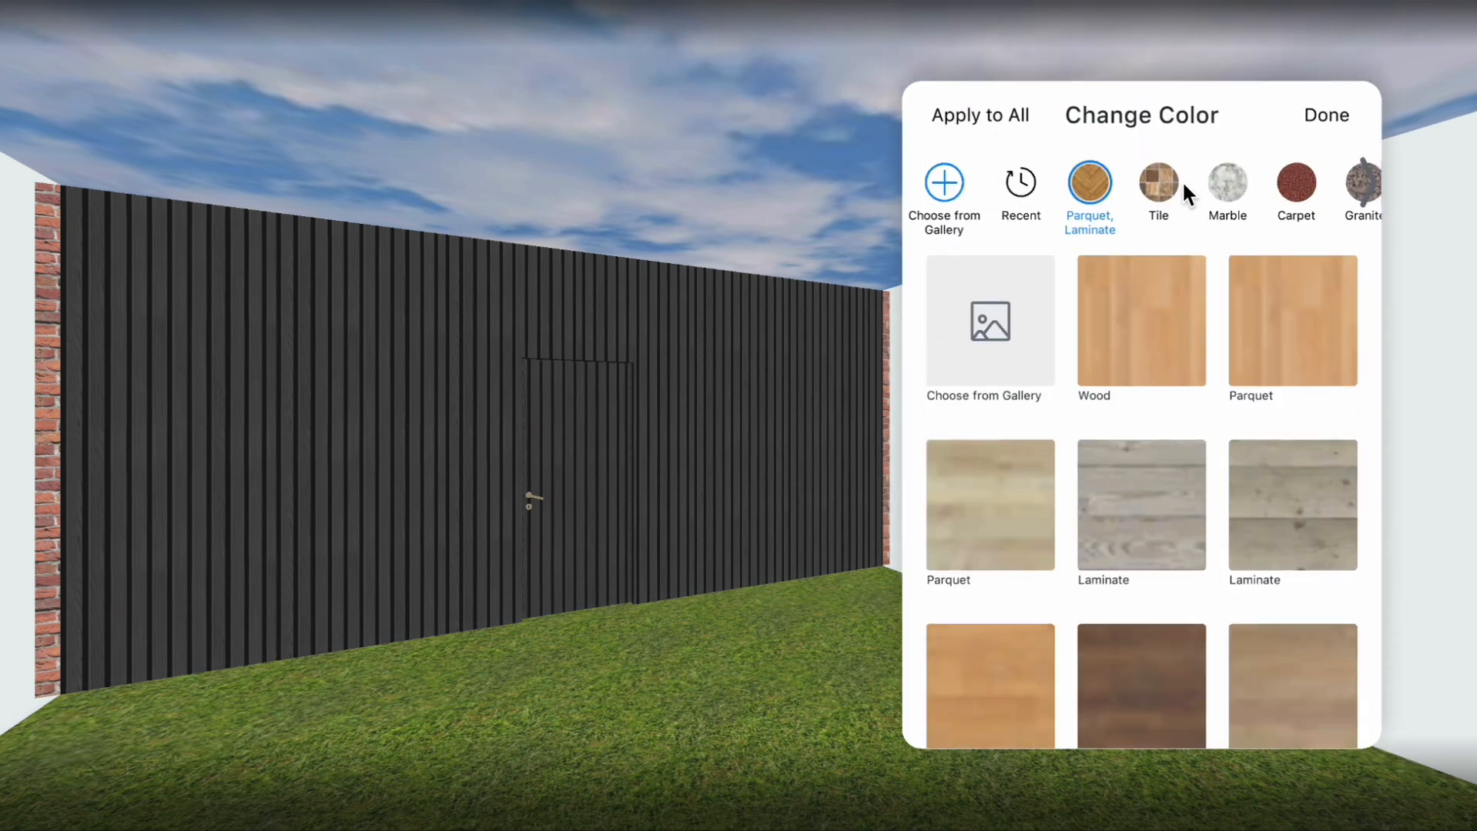
left_click(1292, 656)
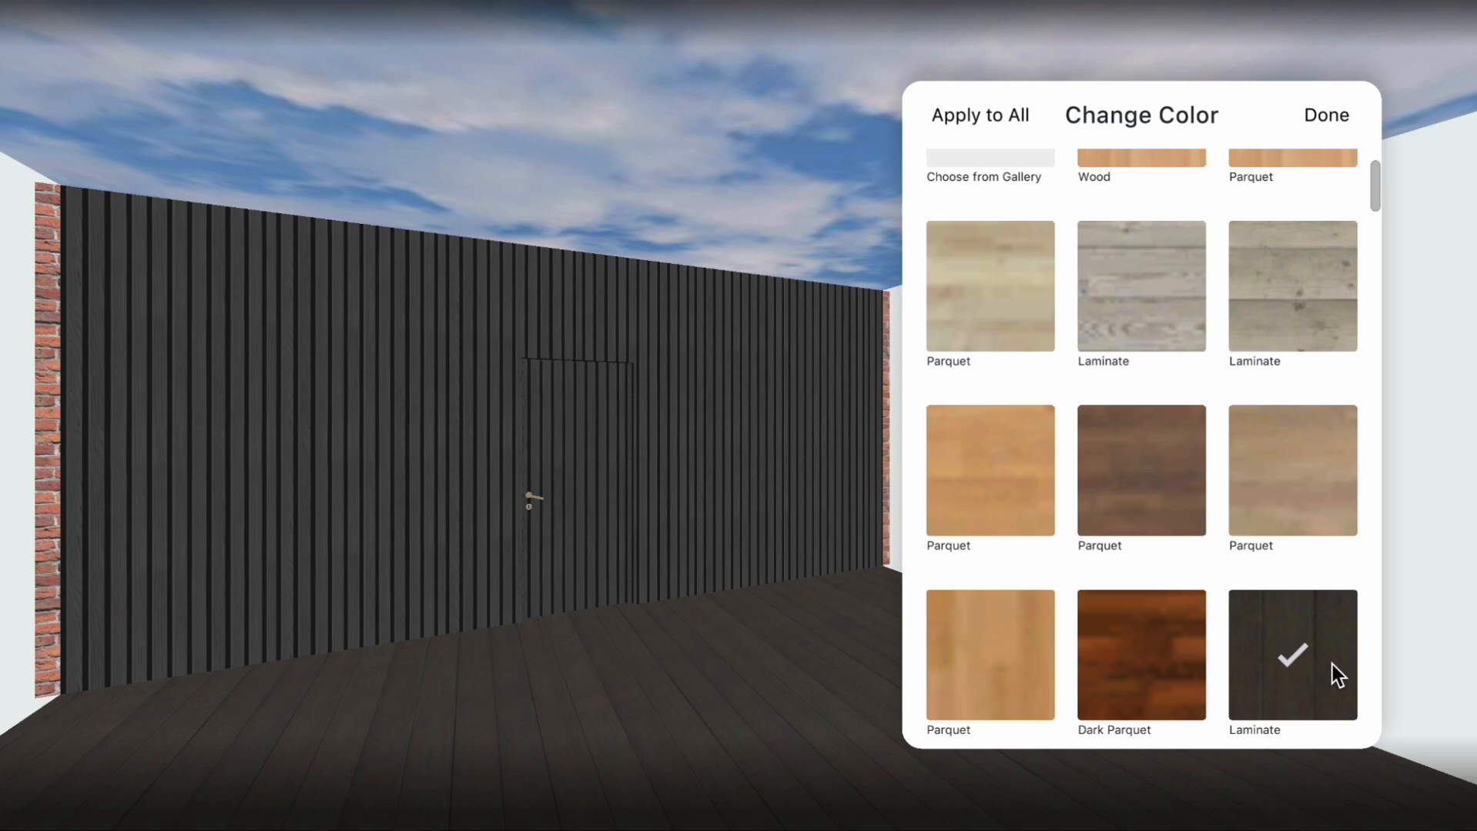
scroll("down", 3)
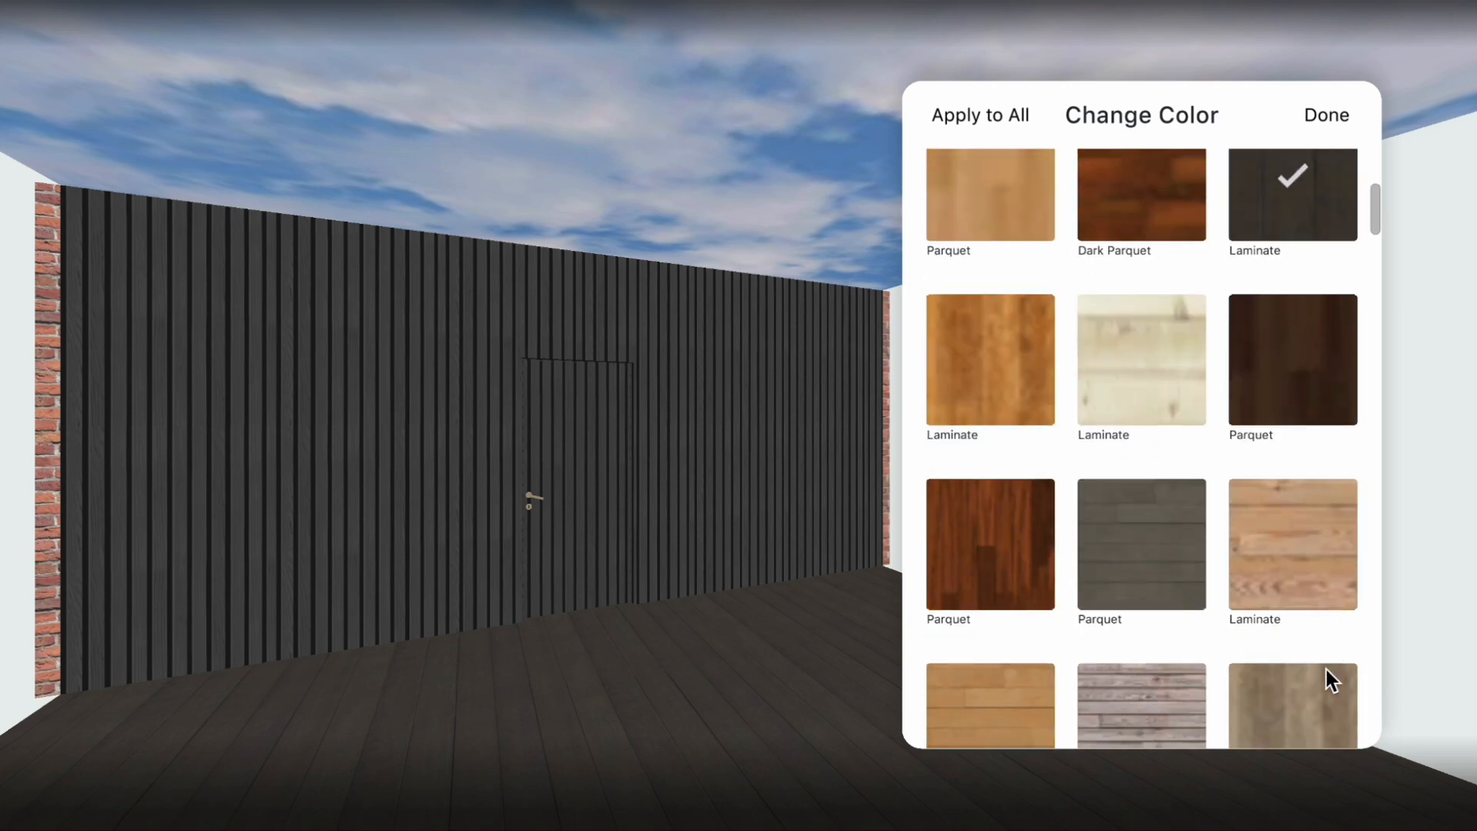
left_click(1325, 115)
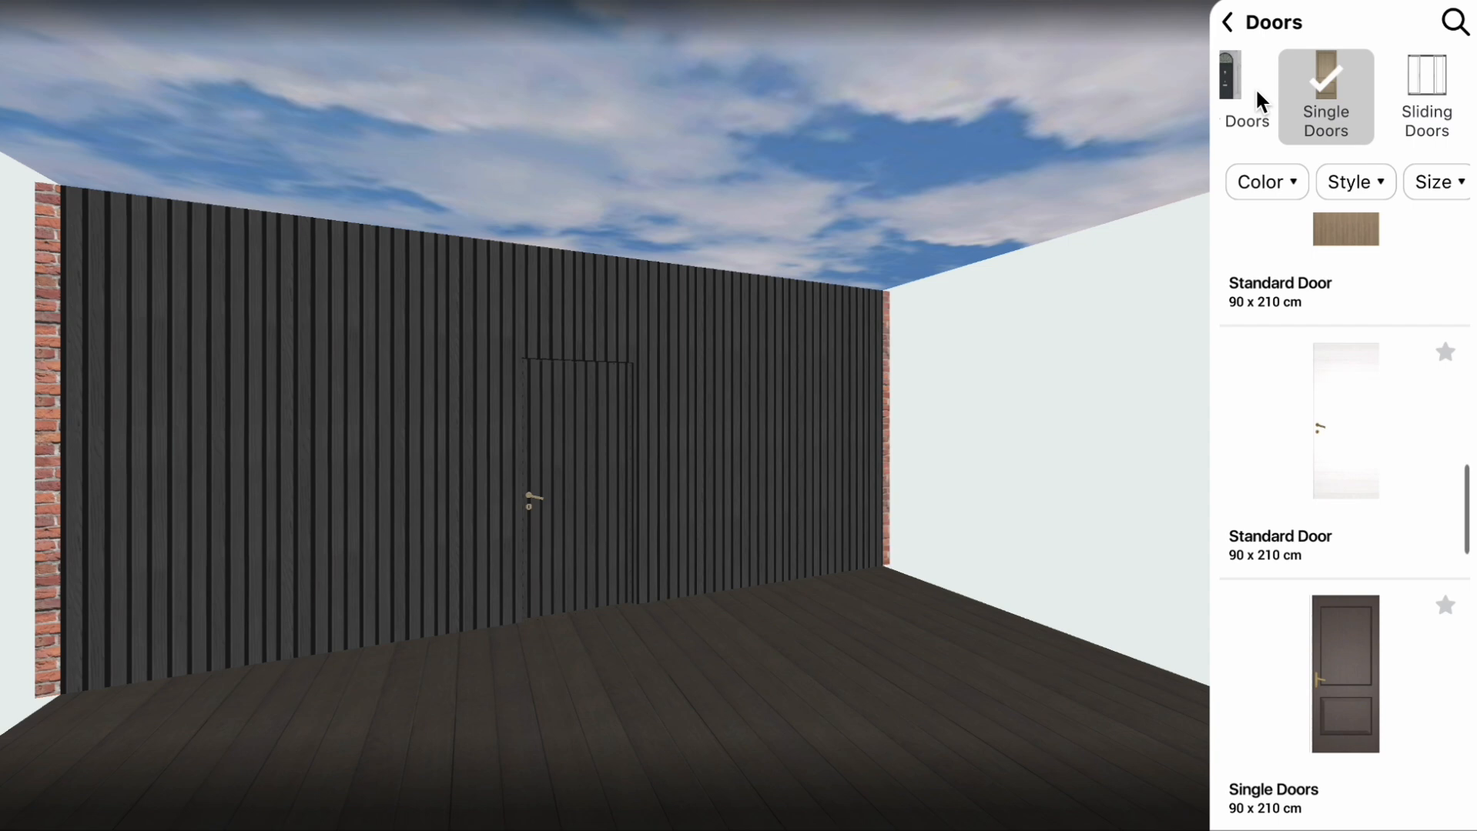
- Add a 15 × 15 cm Beam from Ceiling Constructions to the terrace
left_click(1228, 21)
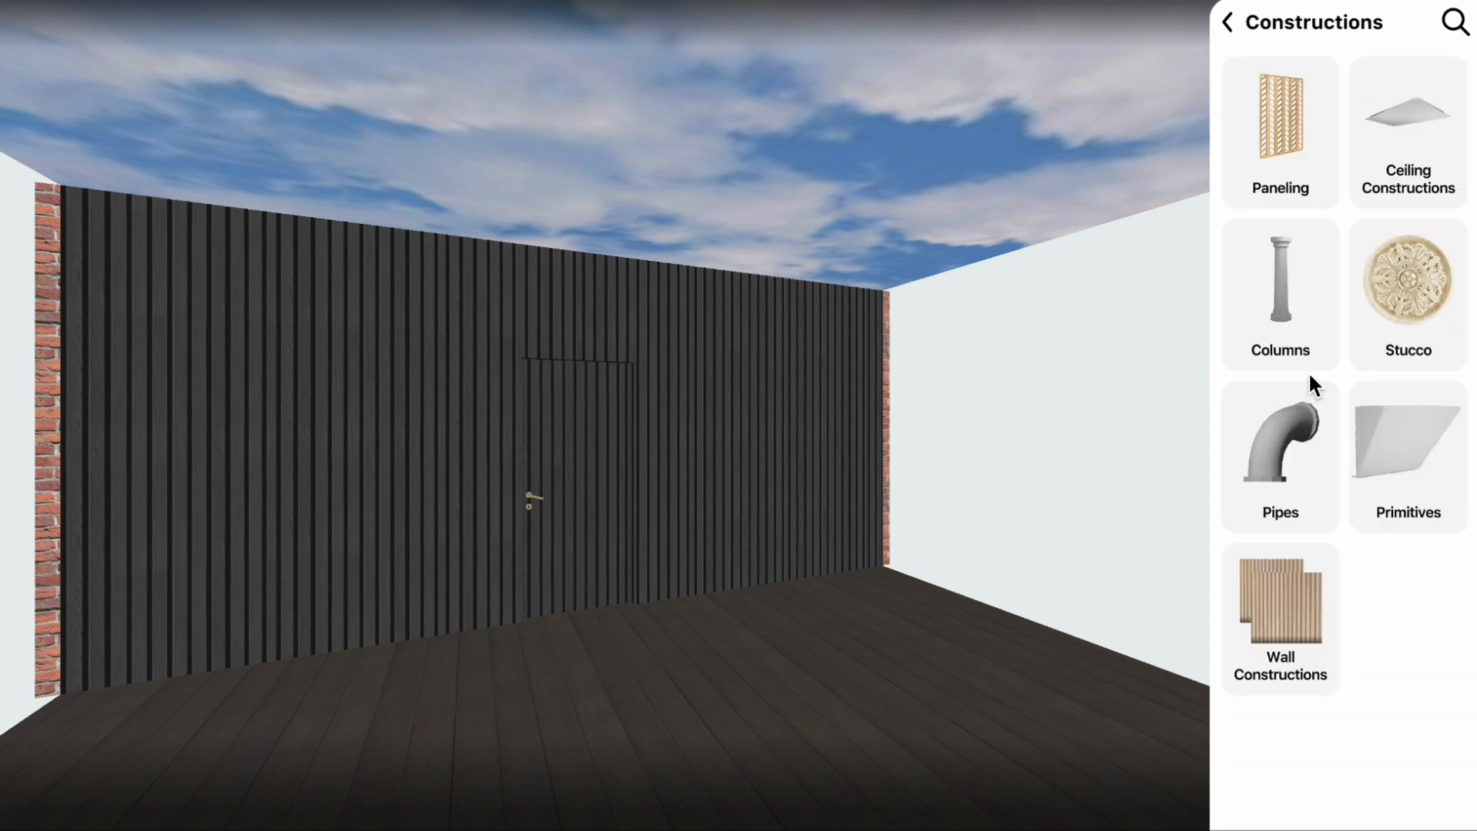
left_click(1406, 133)
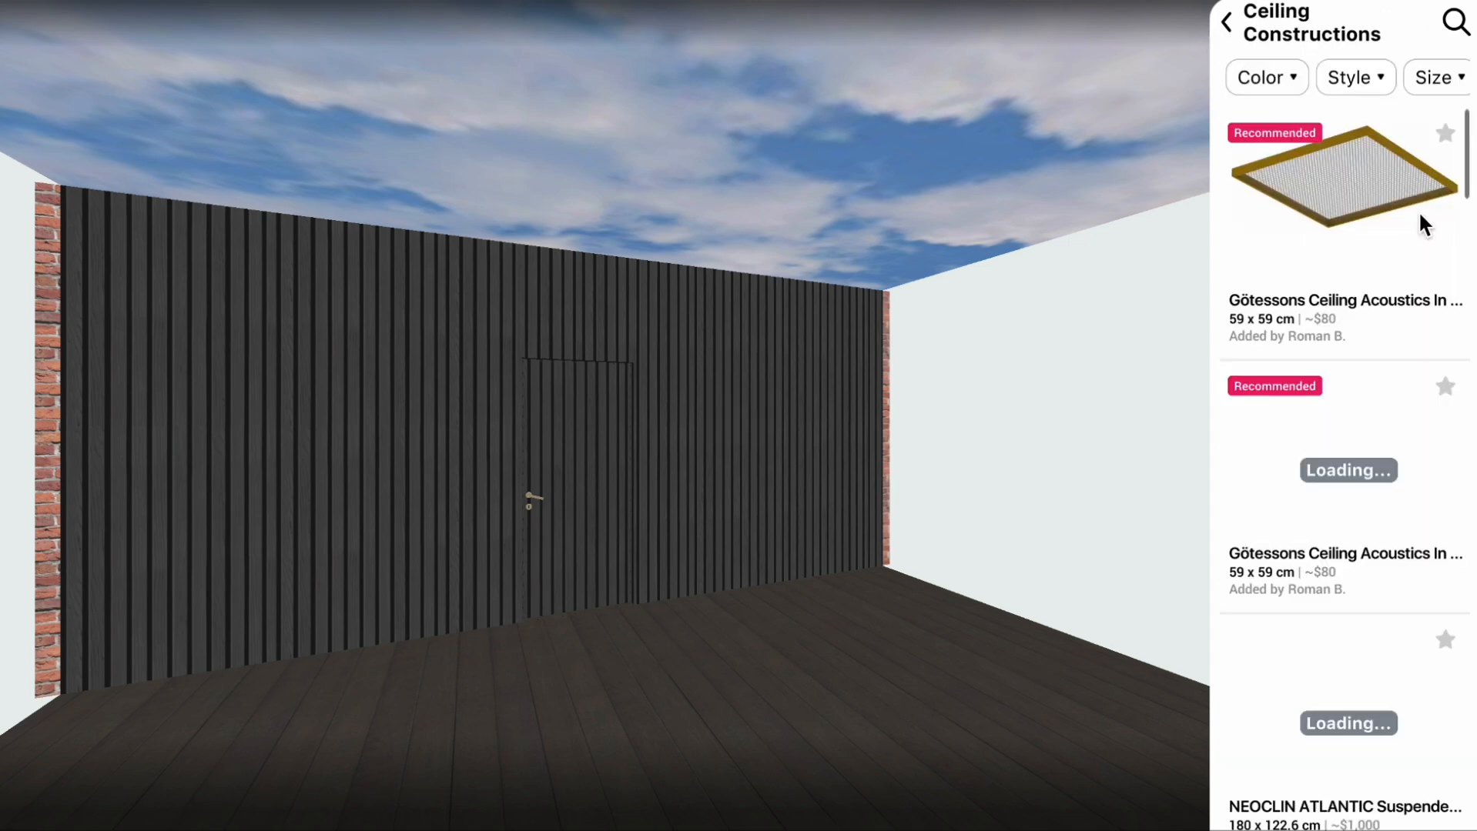
scroll("down", 3)
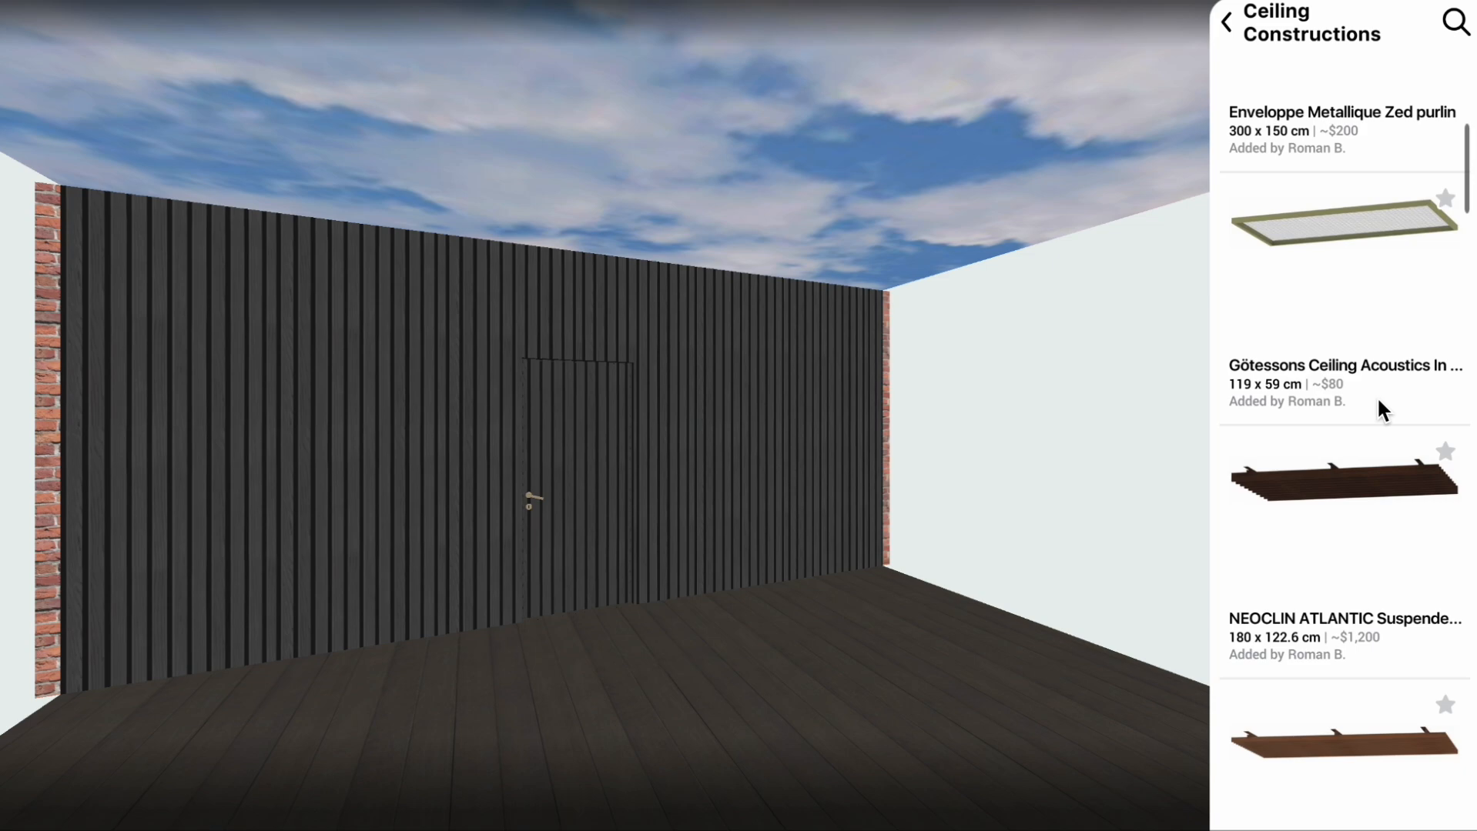
scroll("down", 3)
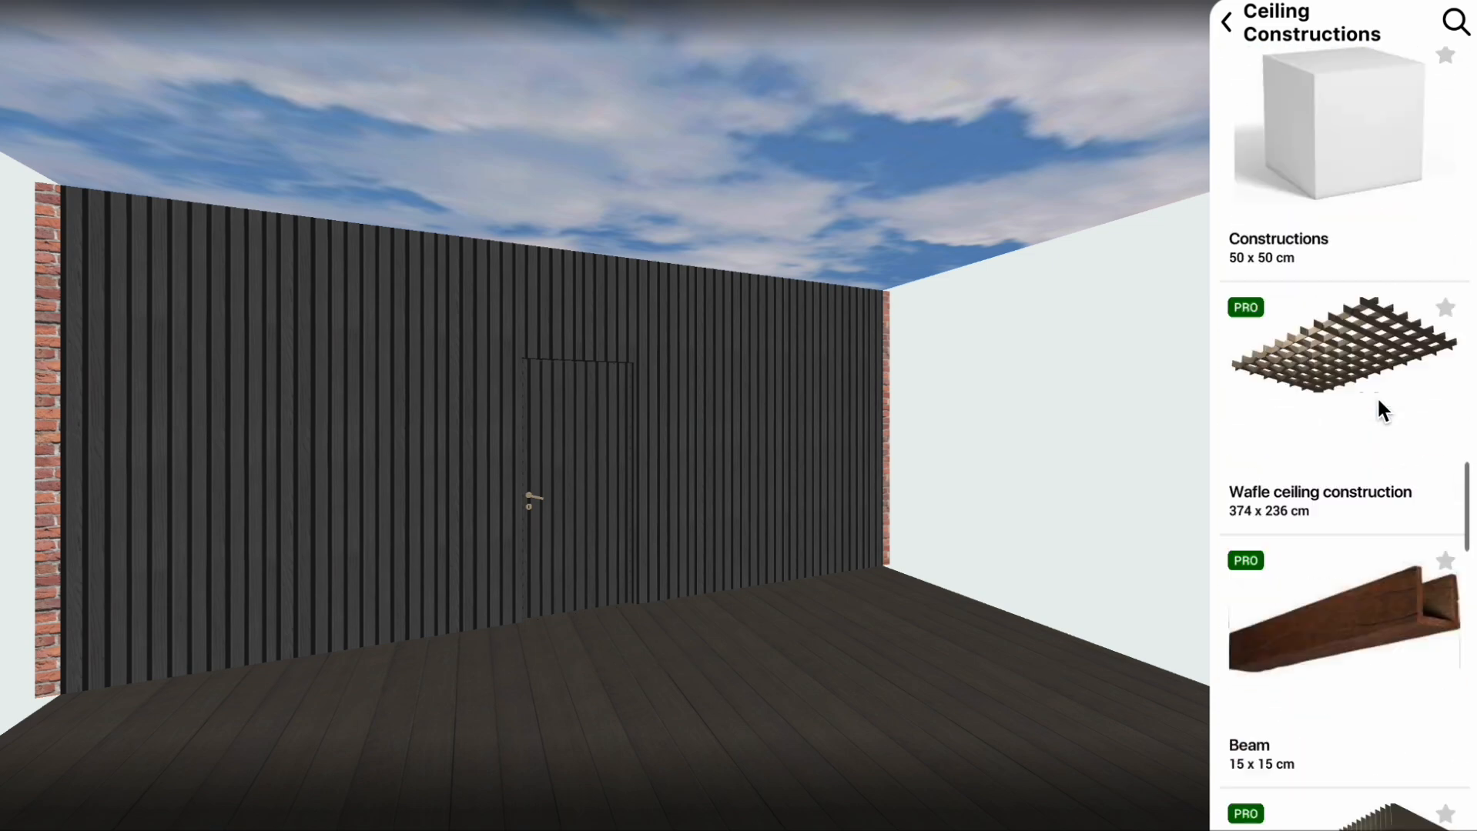
scroll("down", 3)
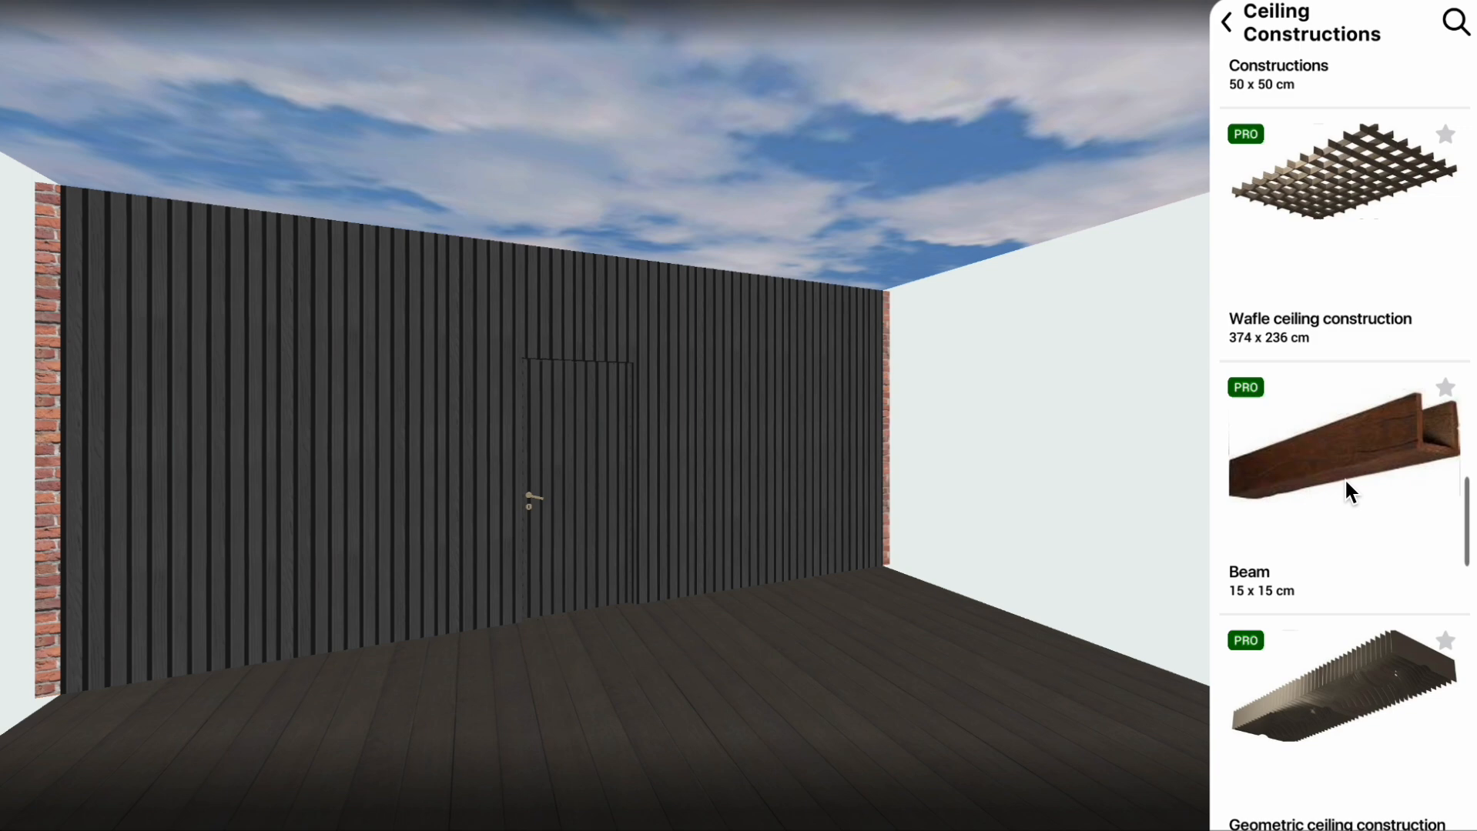
left_click(1342, 447)
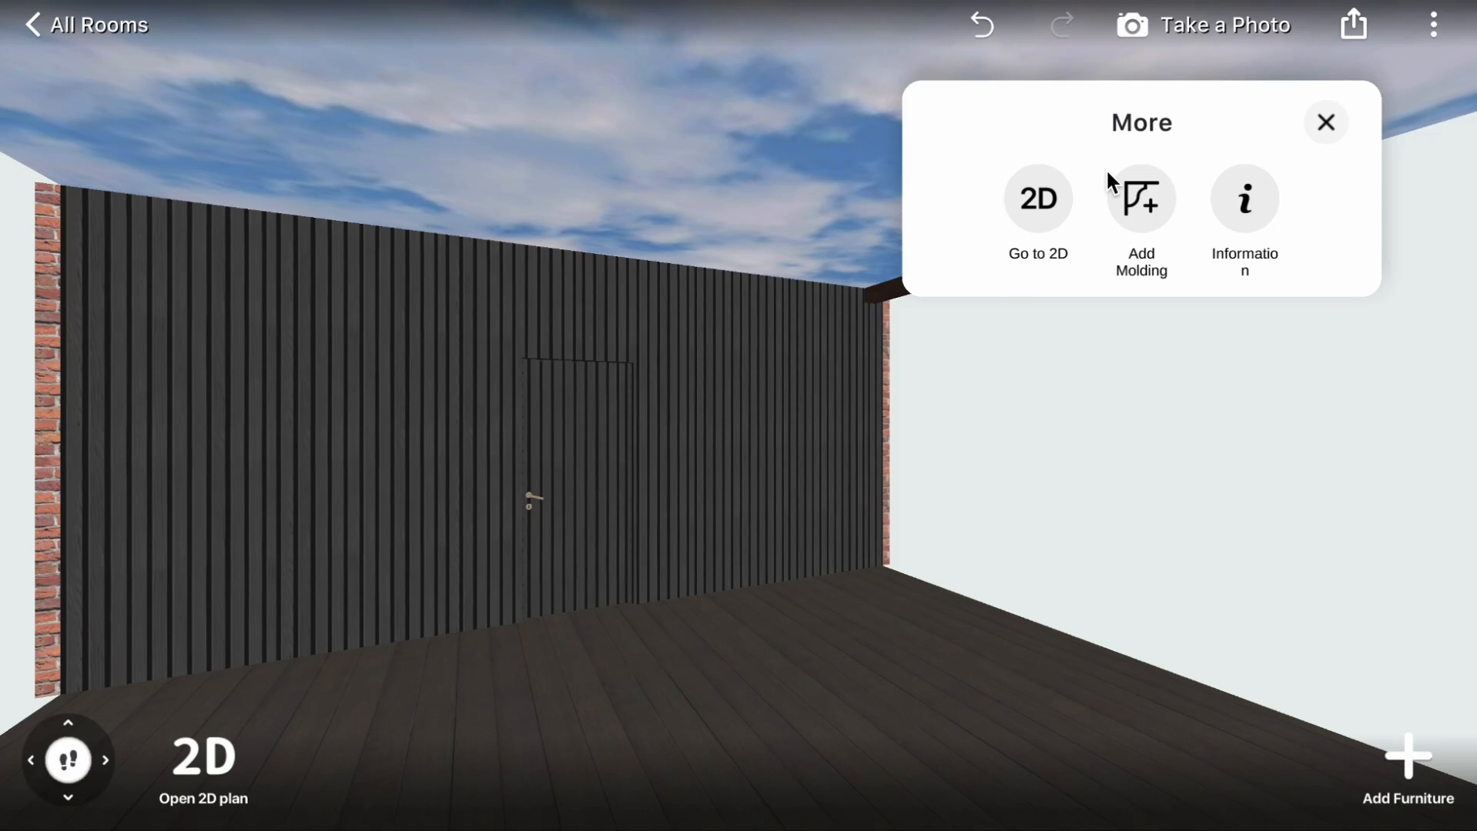
- Switch to the 2D plan to position the 15 × 500 centre beam
left_click(1036, 199)
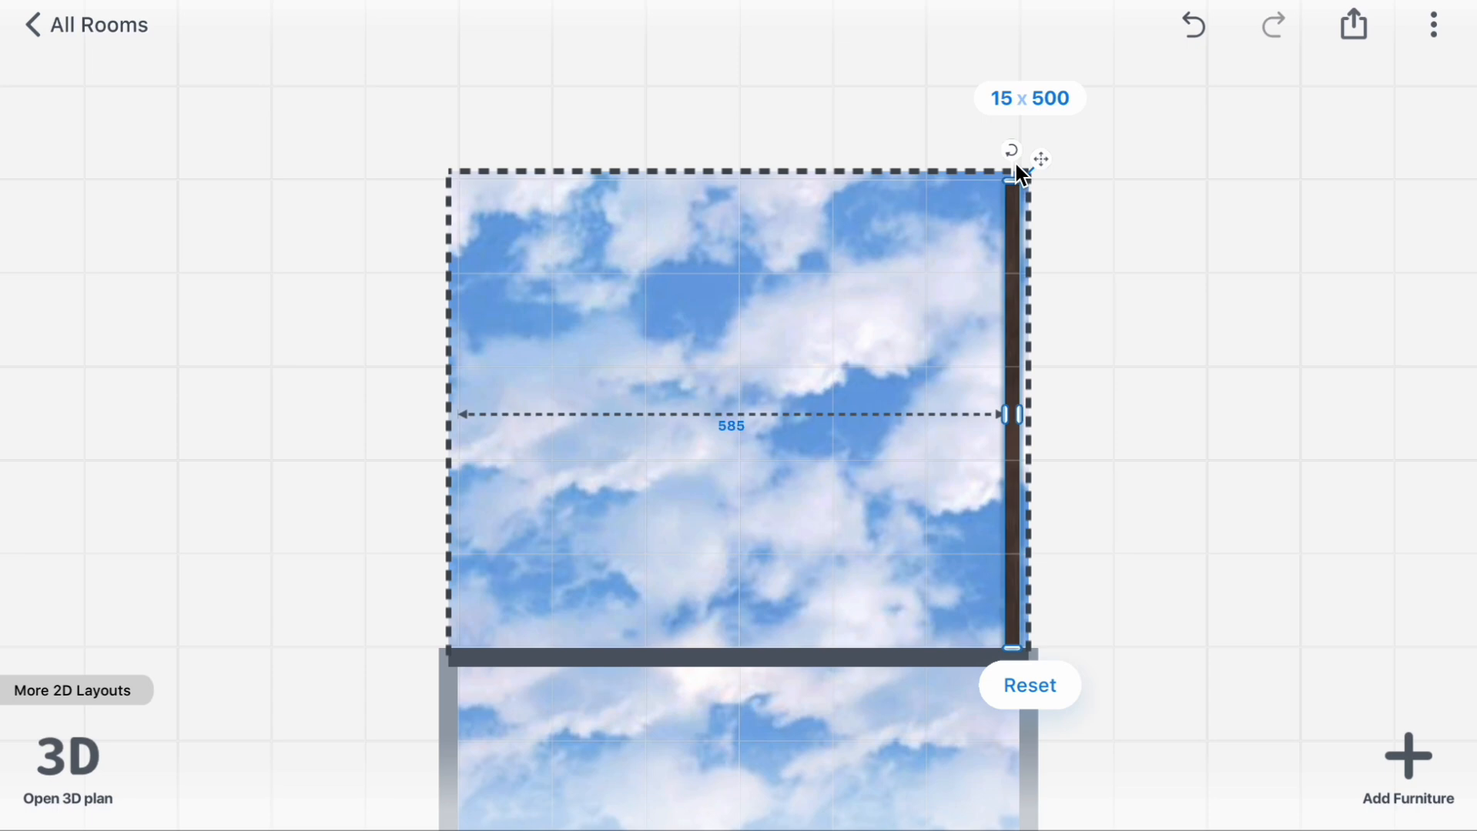
mouse_move(1118, 293)
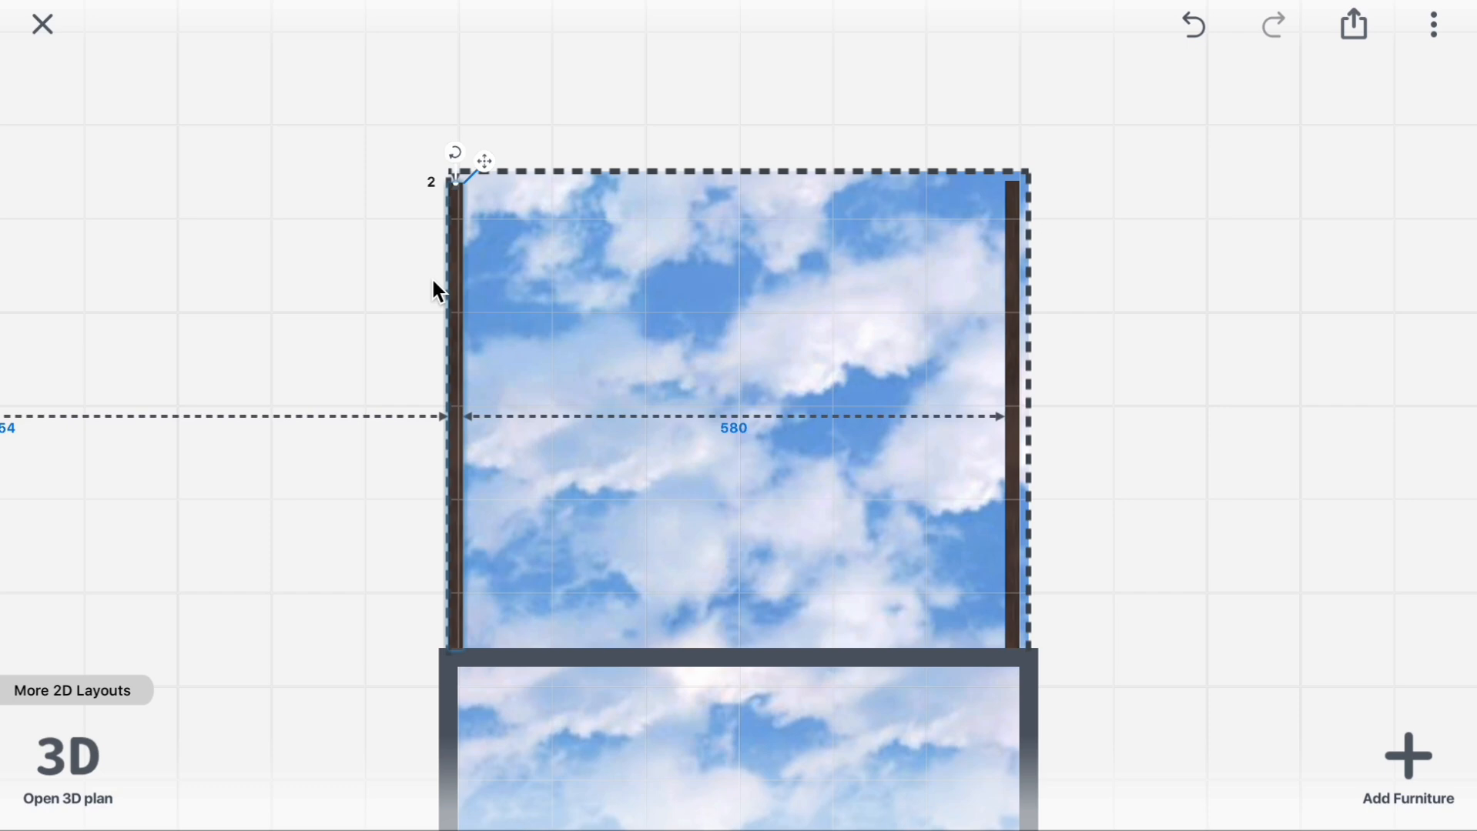
mouse_move(646, 370)
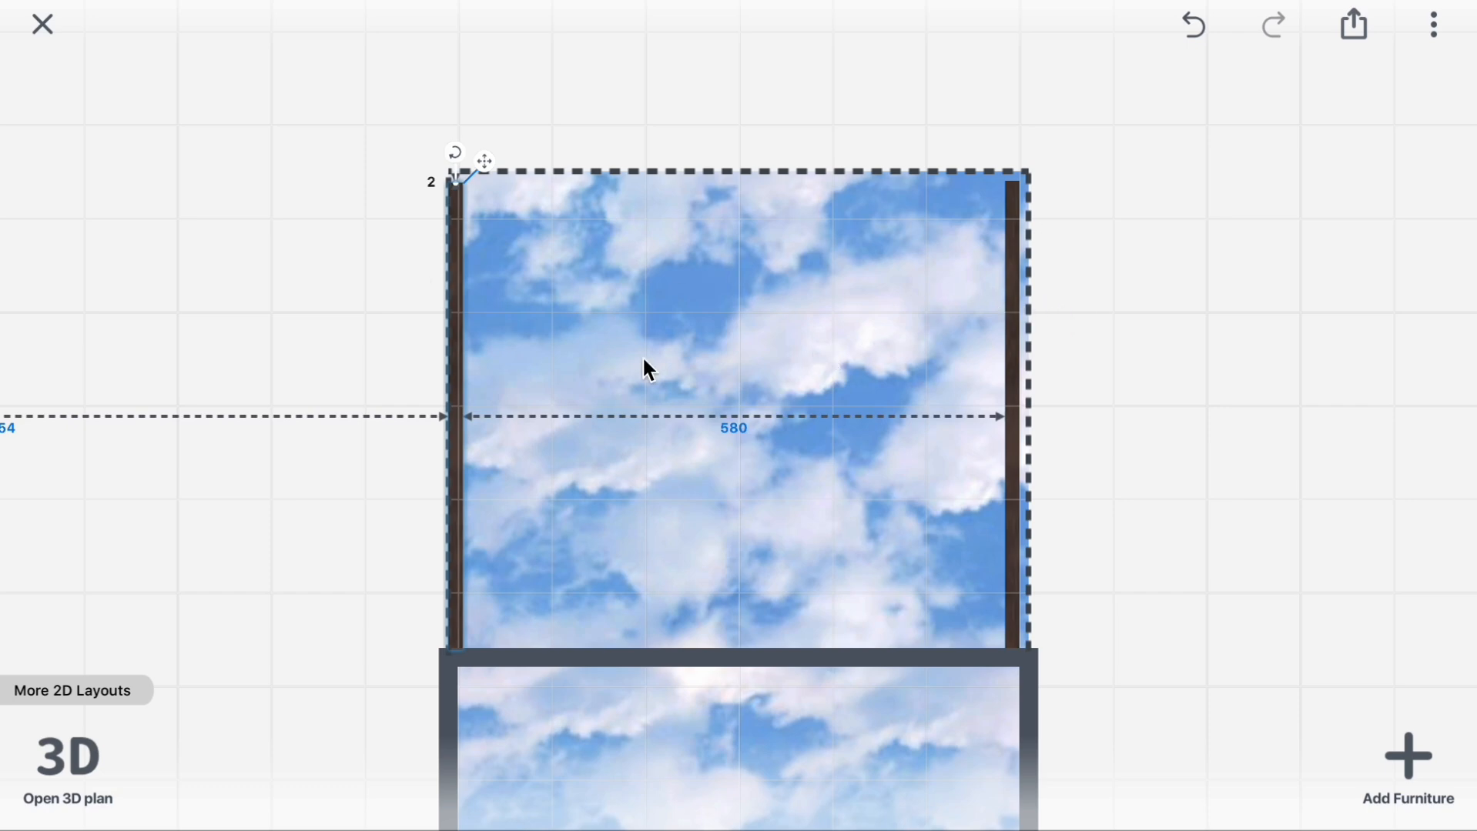
mouse_move(454, 340)
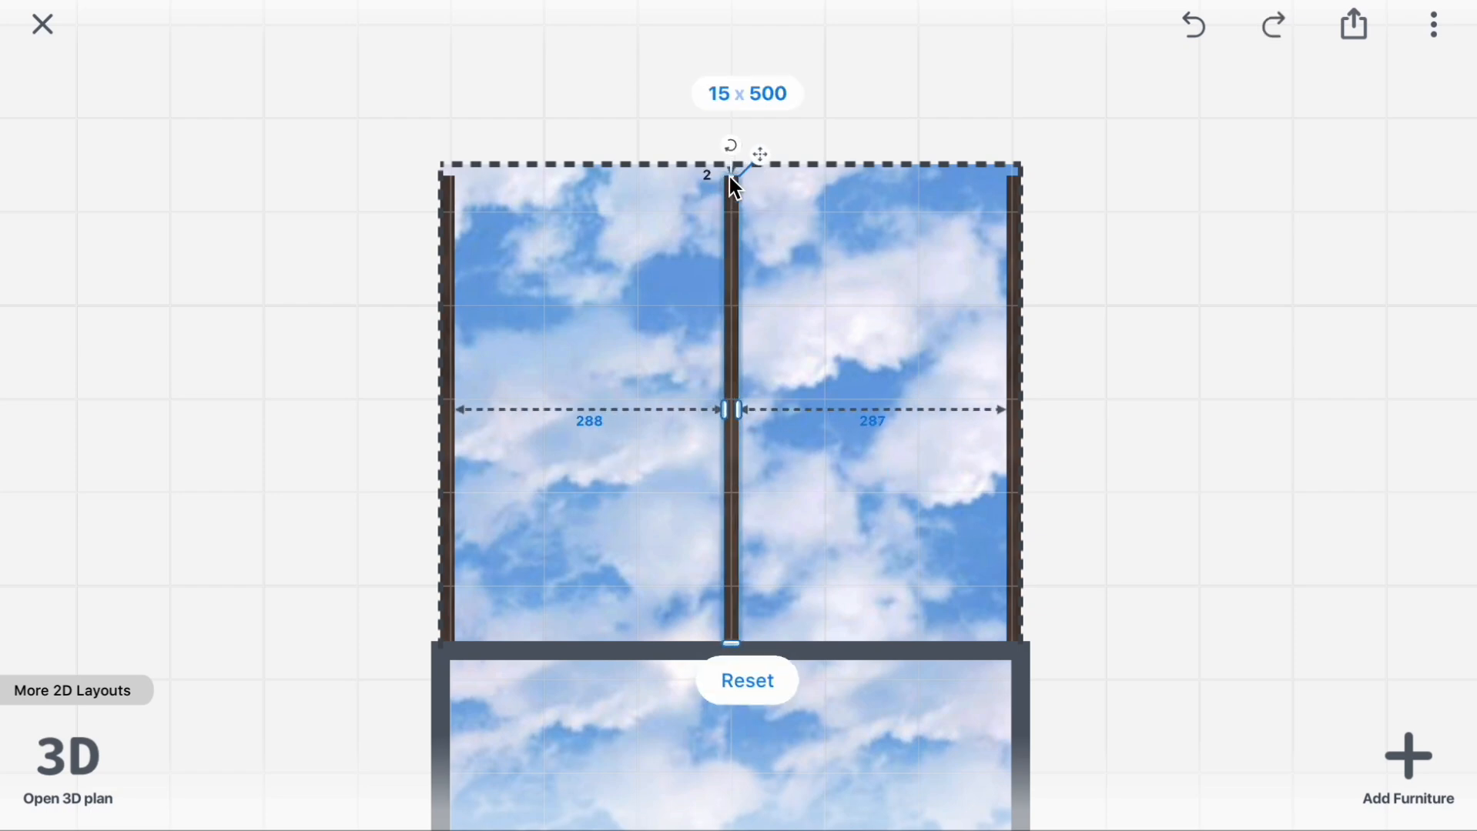
- Place a dark crossbeam along the pergola's top edge spanning the full width, then return to 3D
left_click(838, 139)
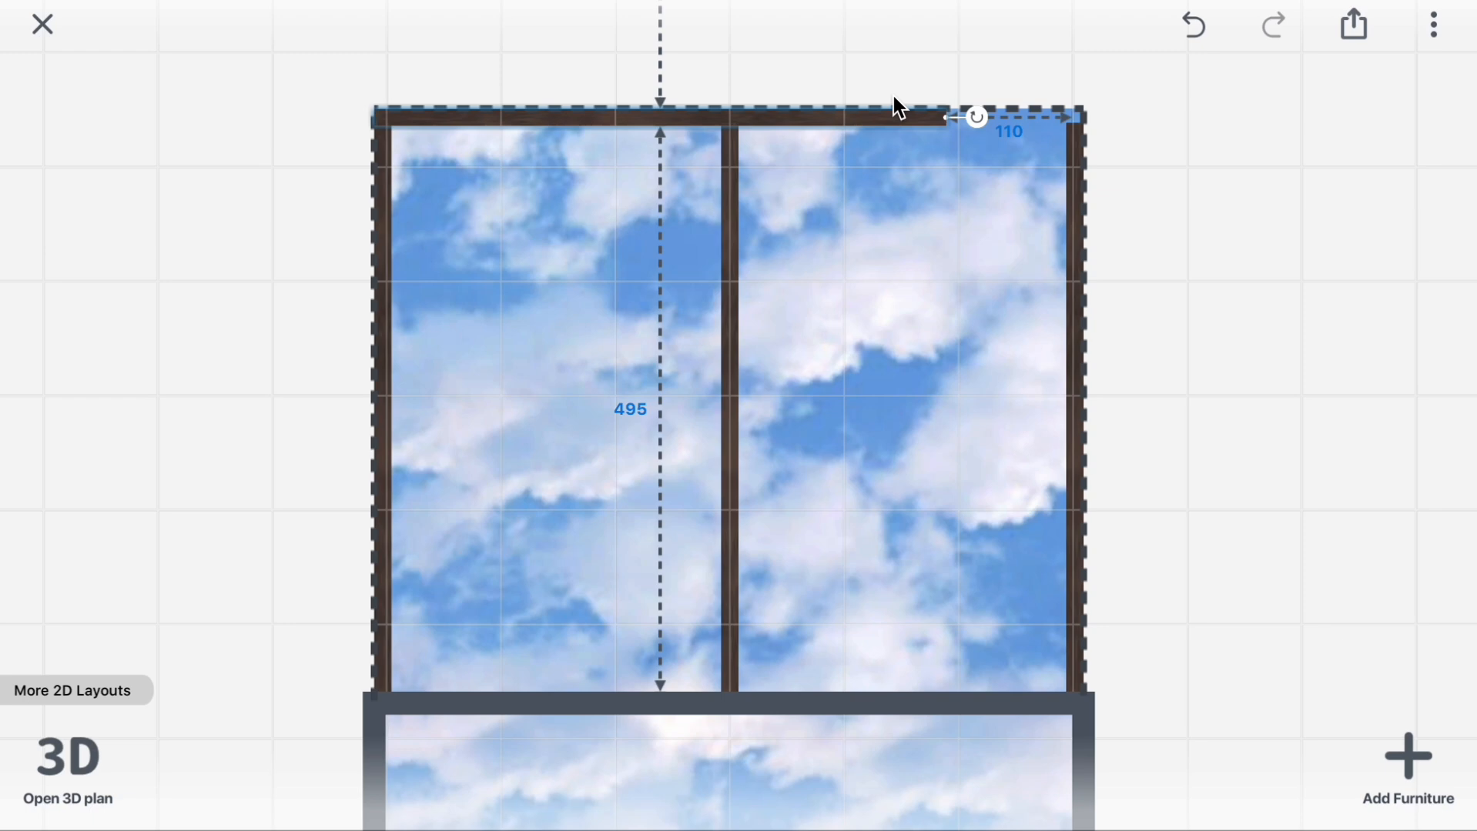
left_click(659, 117)
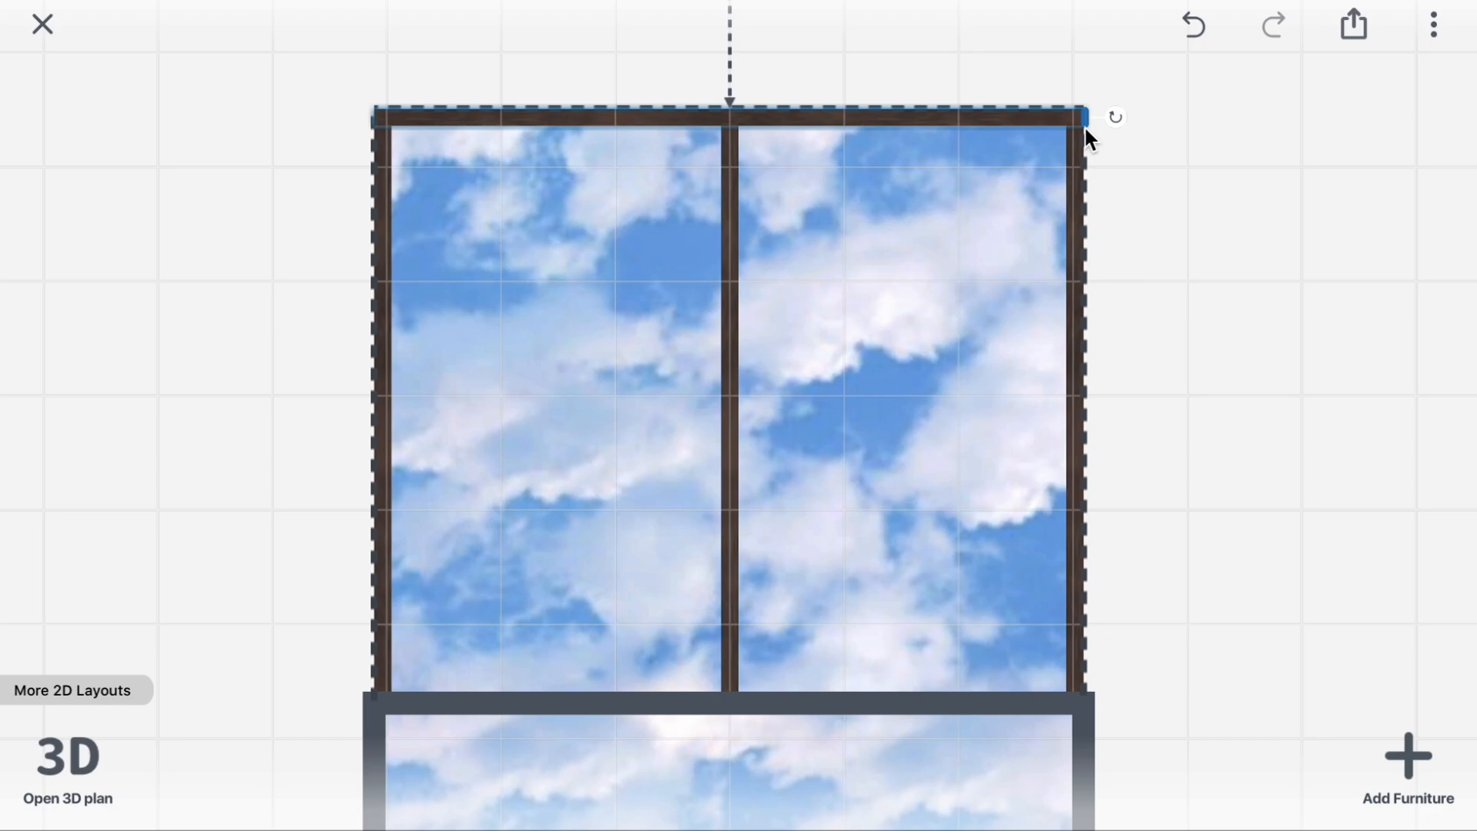
left_click(67, 771)
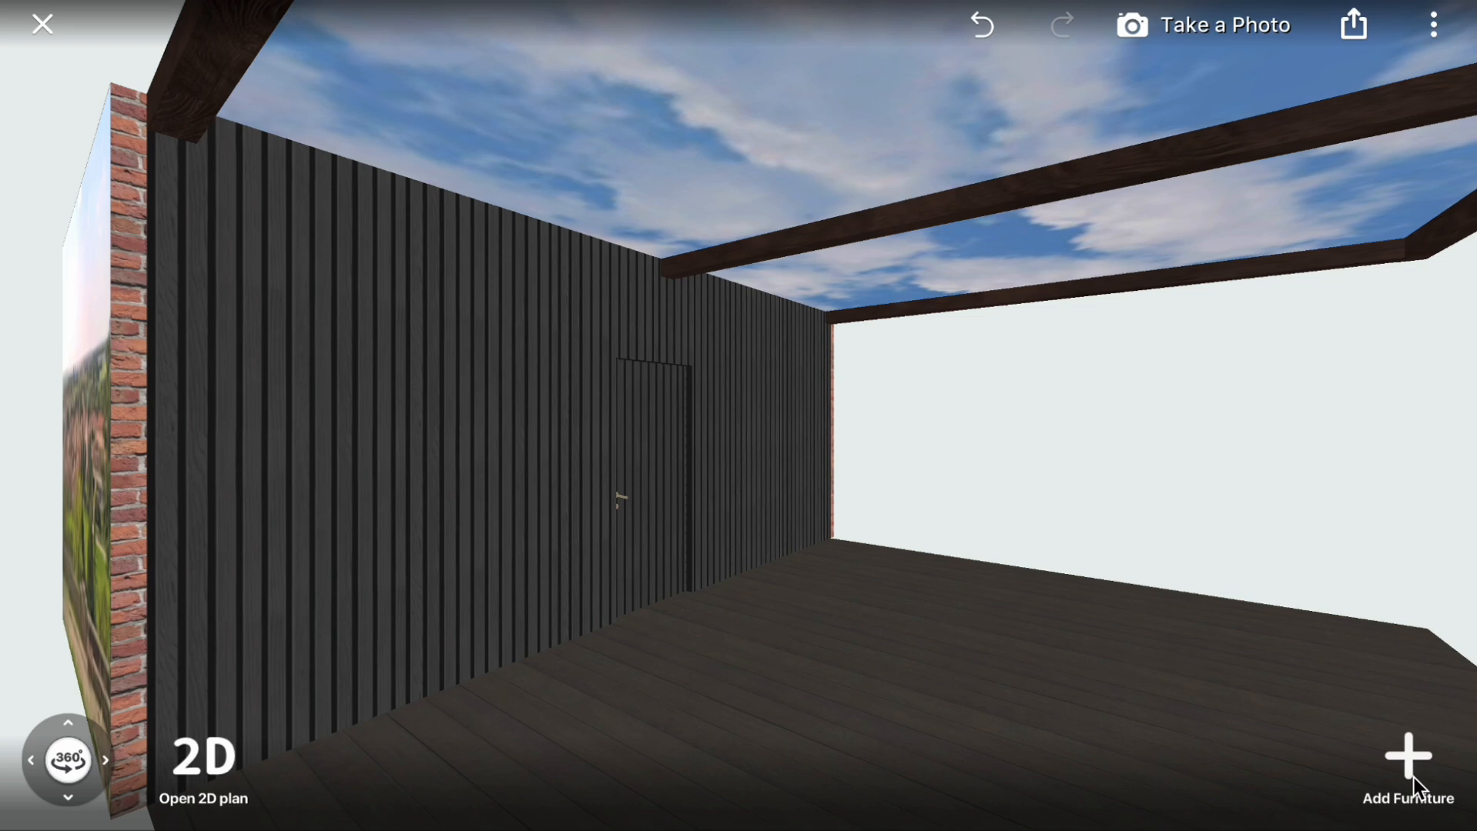
- Add a grey 50 × 50 column block from Constructions > Columns onto the dark deck
left_click(1408, 762)
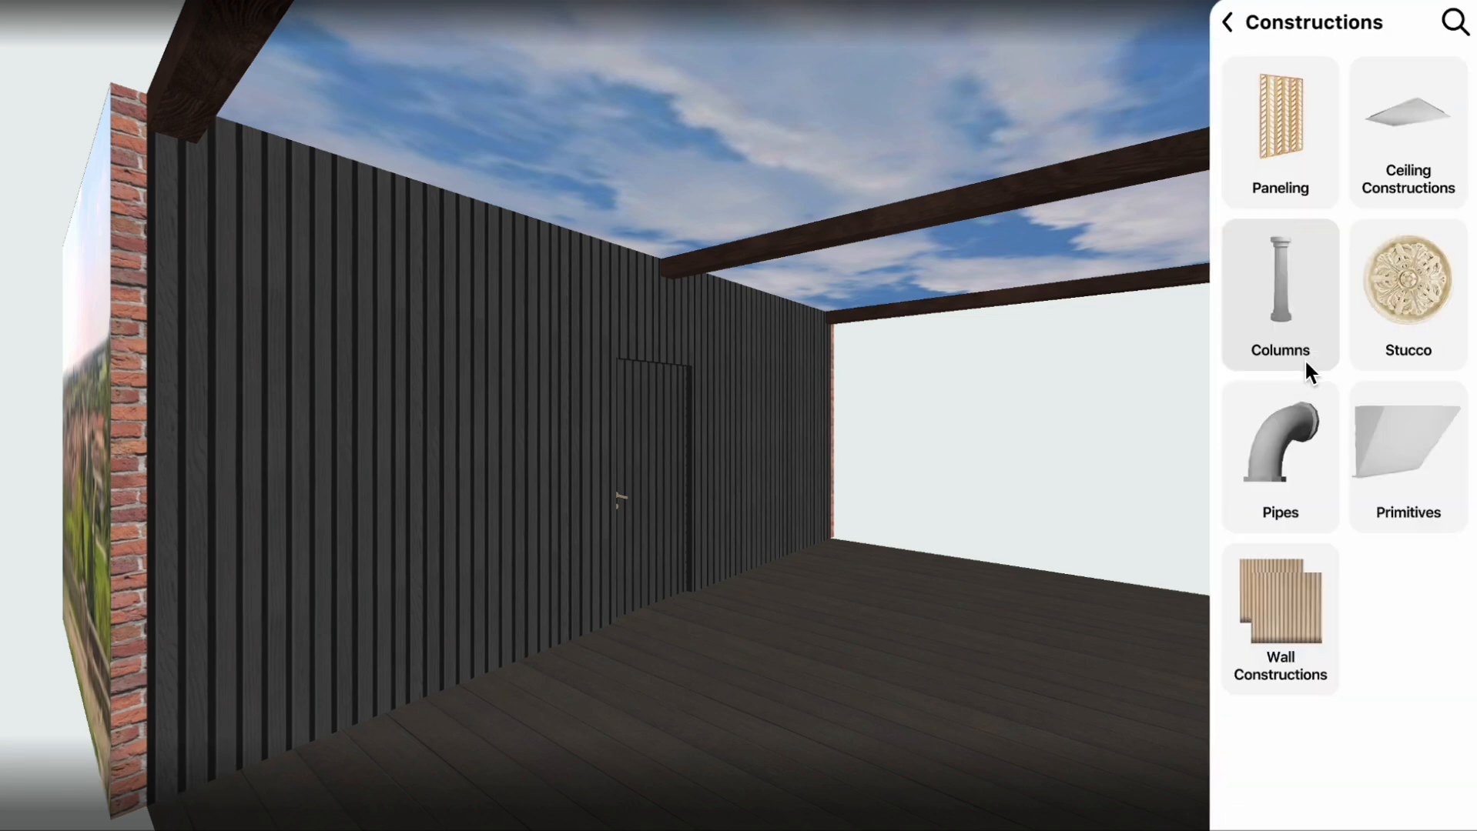
left_click(1408, 456)
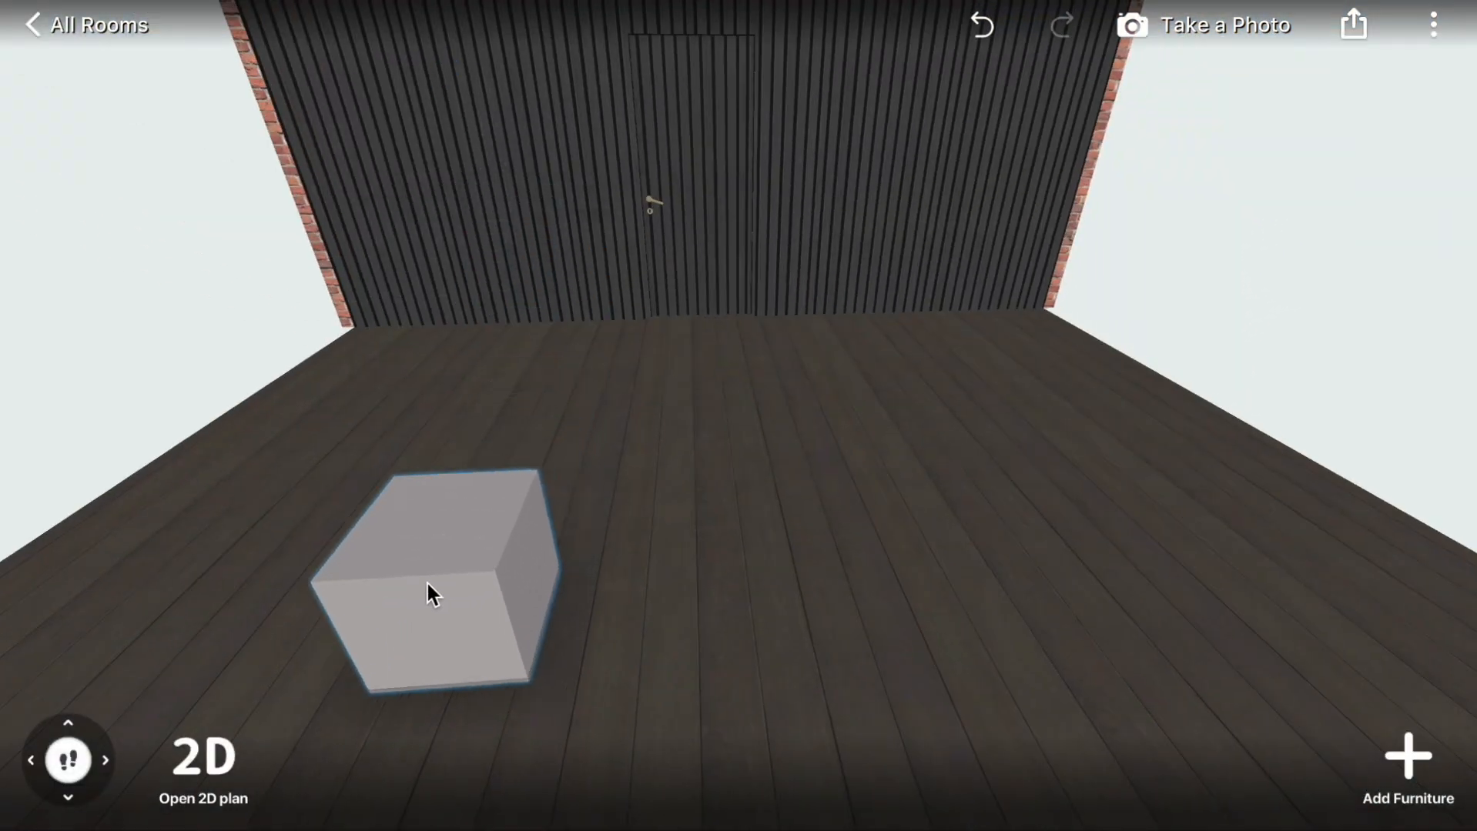
left_click(202, 766)
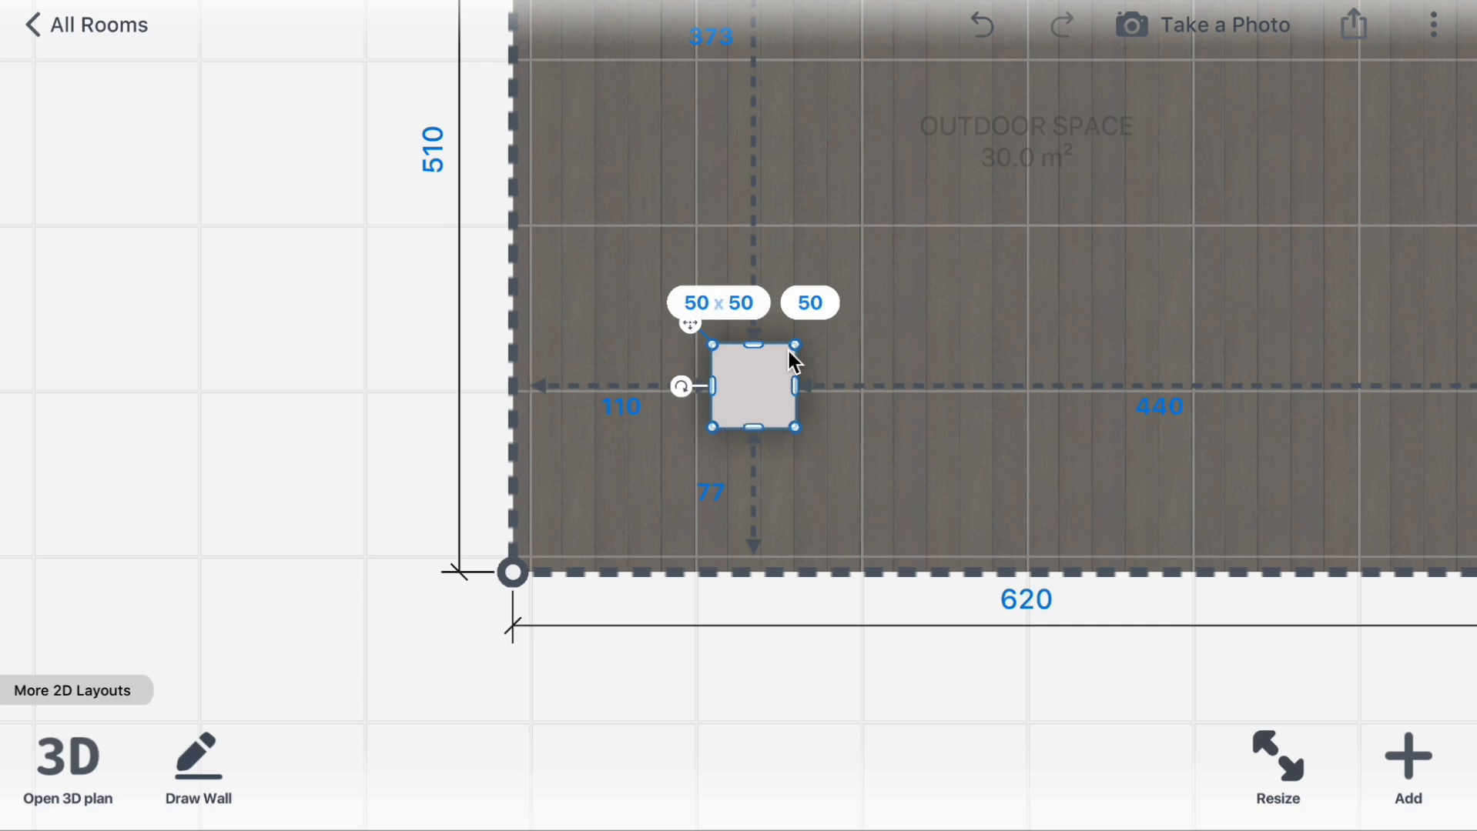
- Make the column a tall slim post and stand it at the deck corner under the roof beam
left_click(809, 302)
type("3")
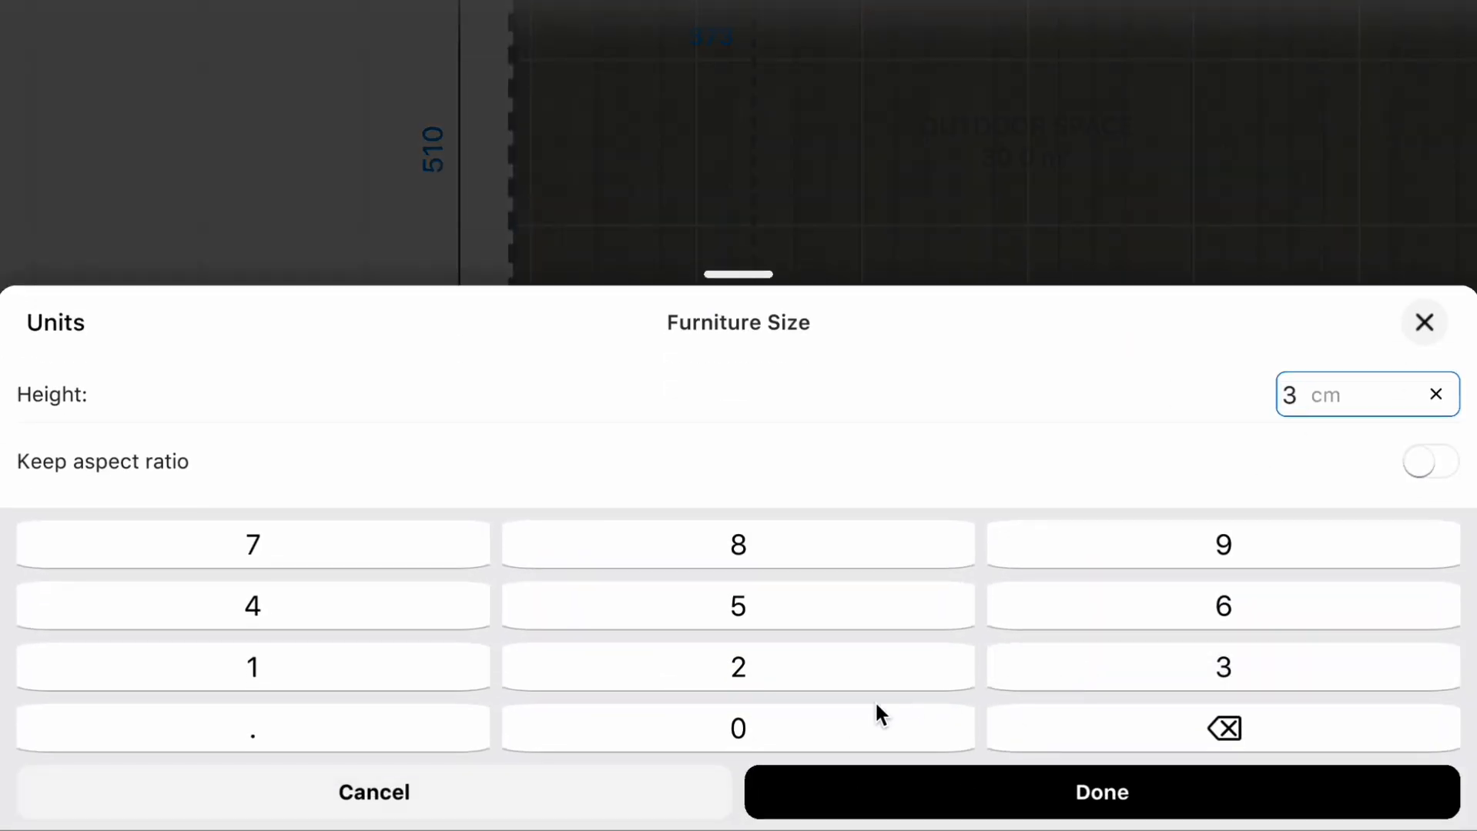
left_click(1100, 791)
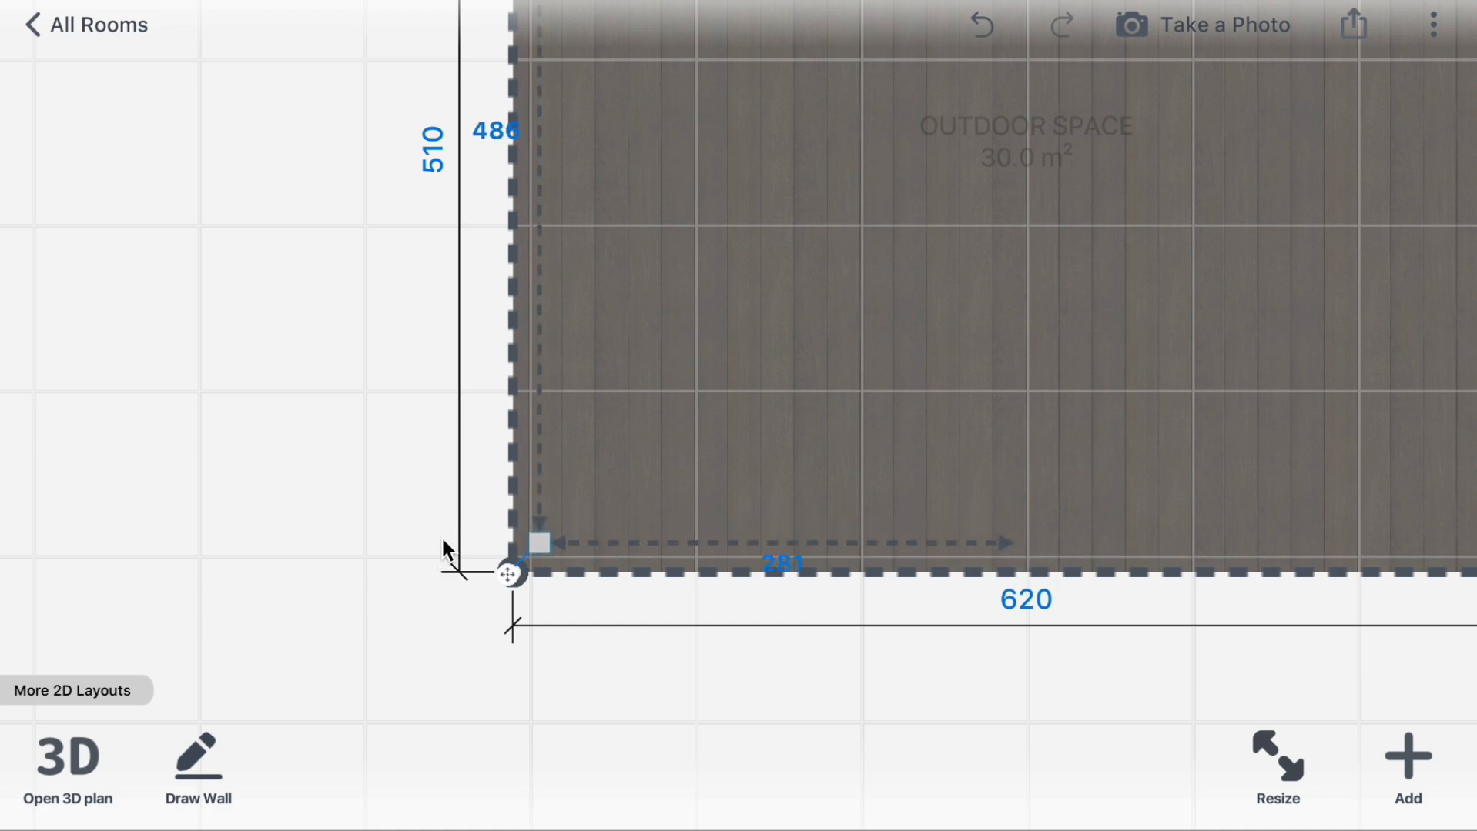
left_click(66, 767)
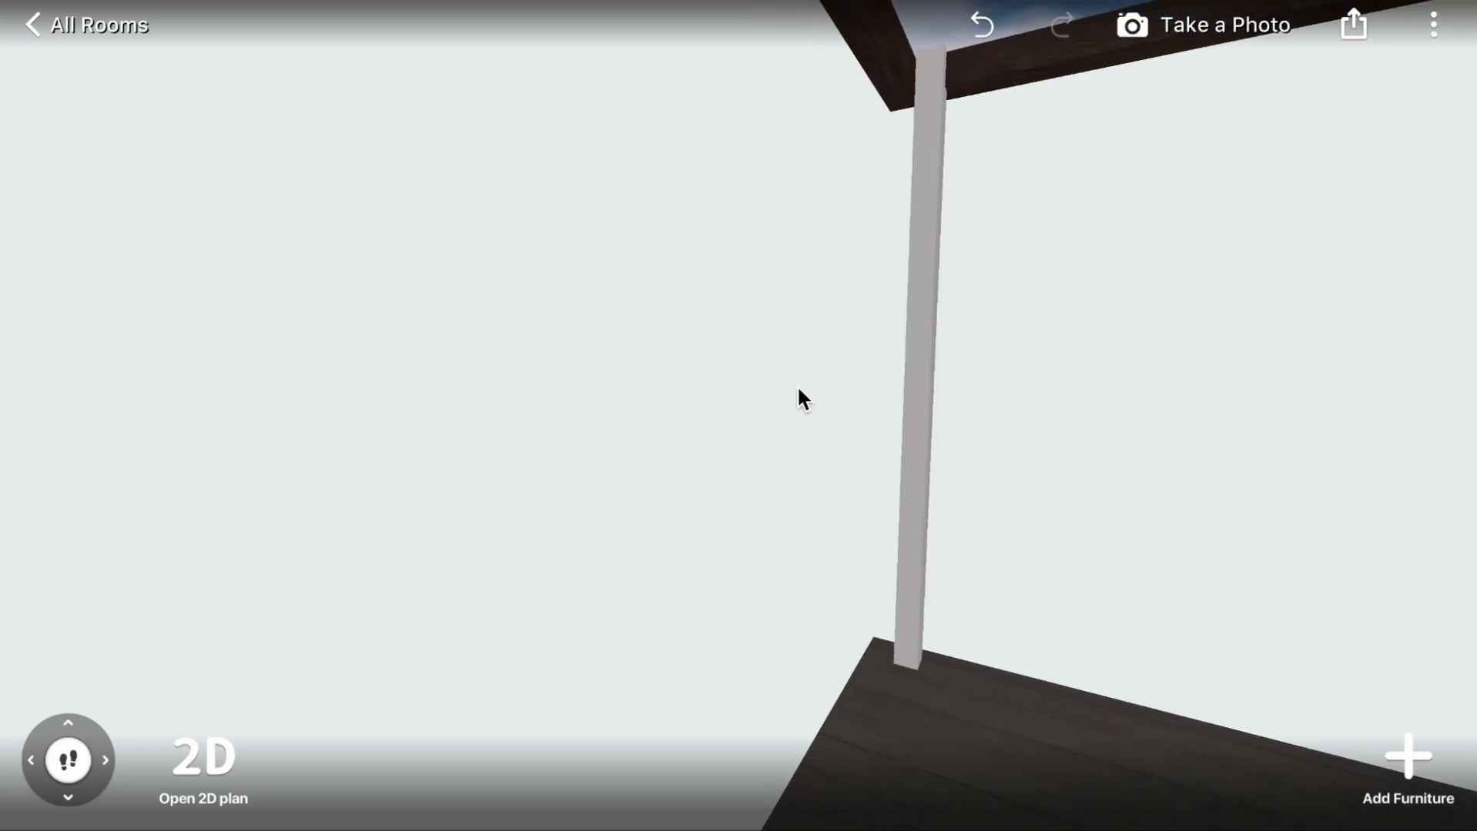
- Give the column a wood-medium-brown finish
left_click(902, 395)
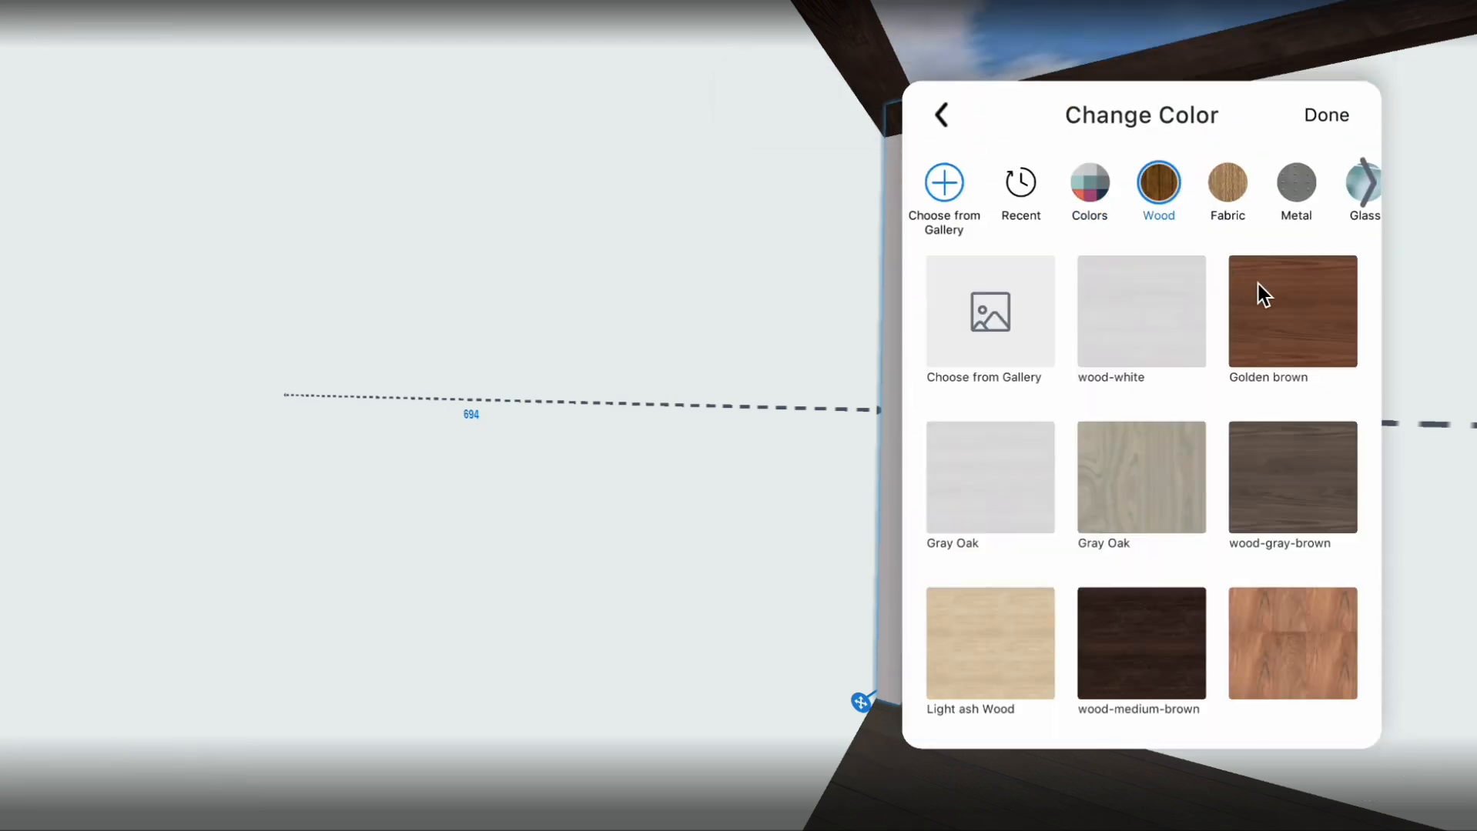
left_click(1141, 644)
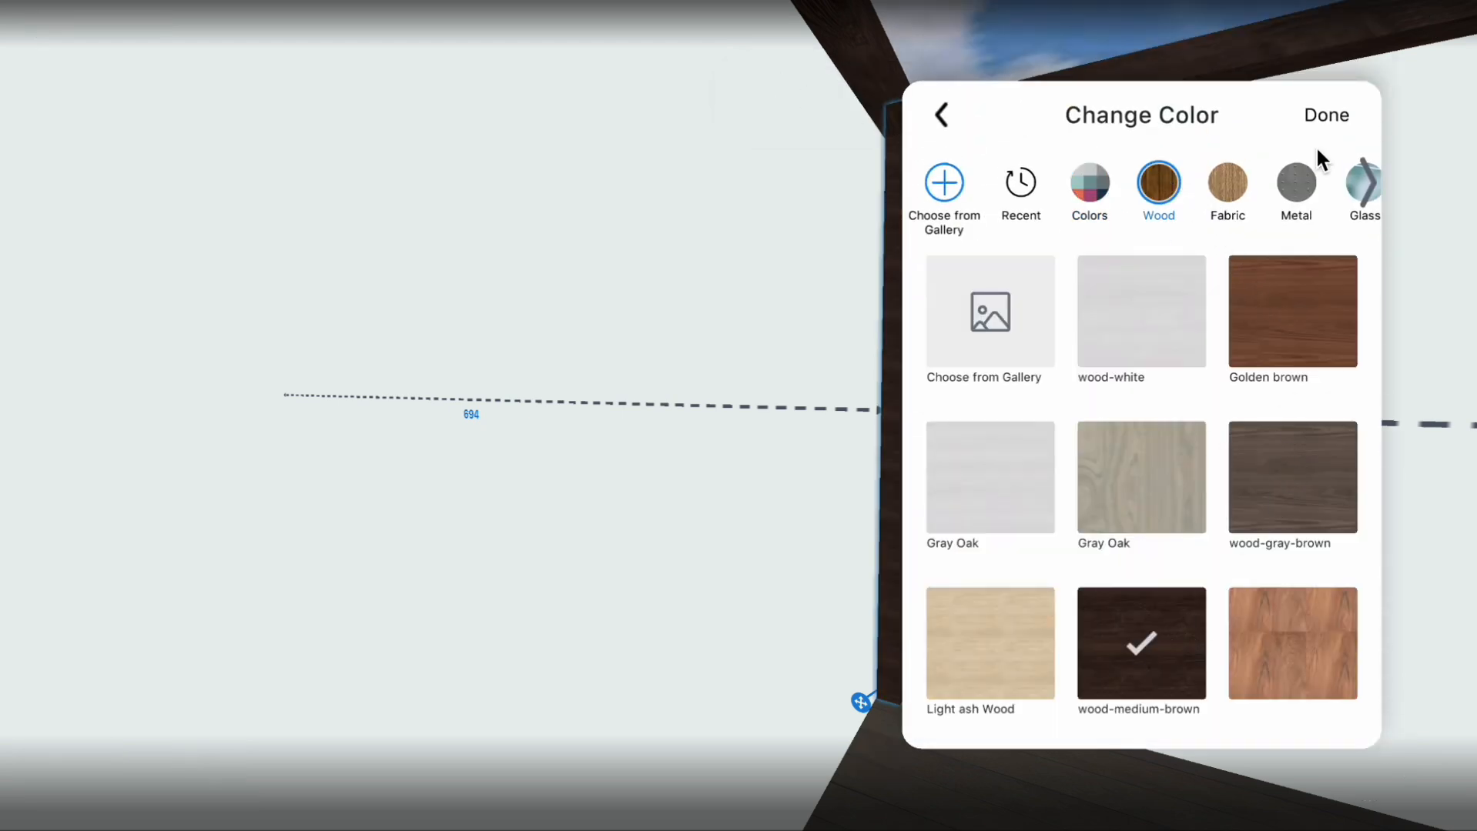
left_click(1324, 115)
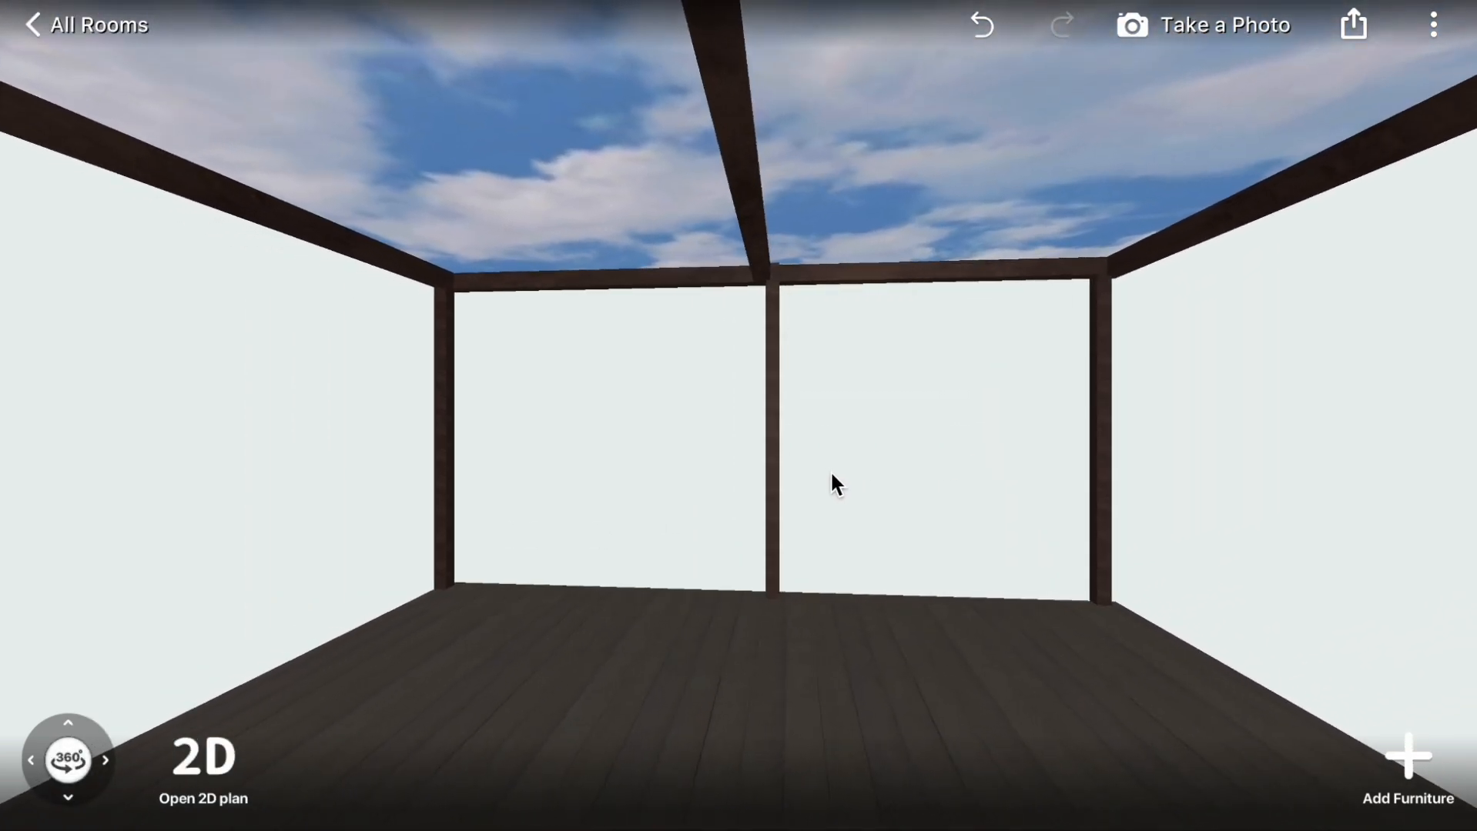
- Duplicate the wooden post under the beams at the corners and middle
left_click(742, 442)
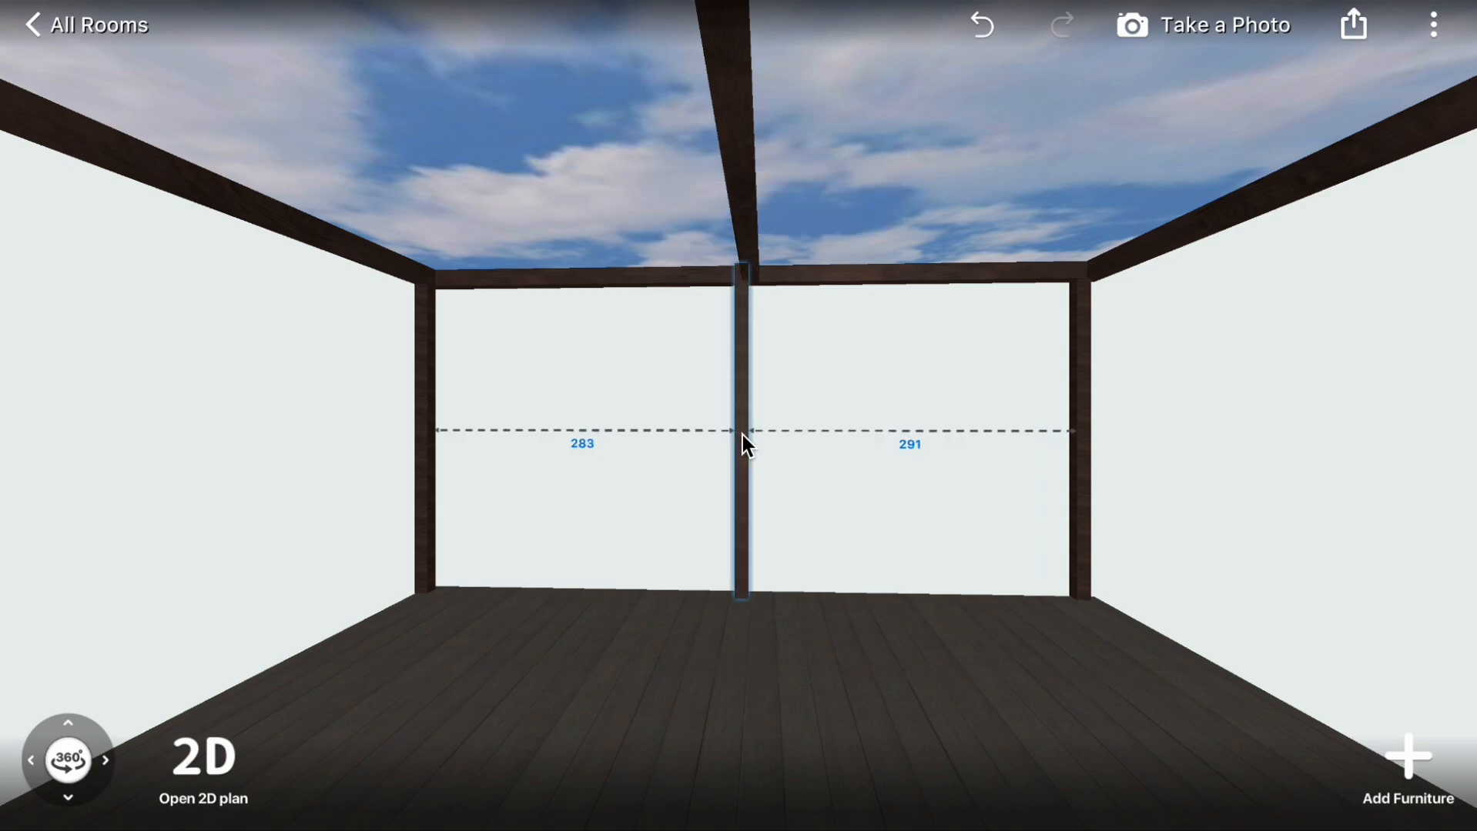
left_click(740, 433)
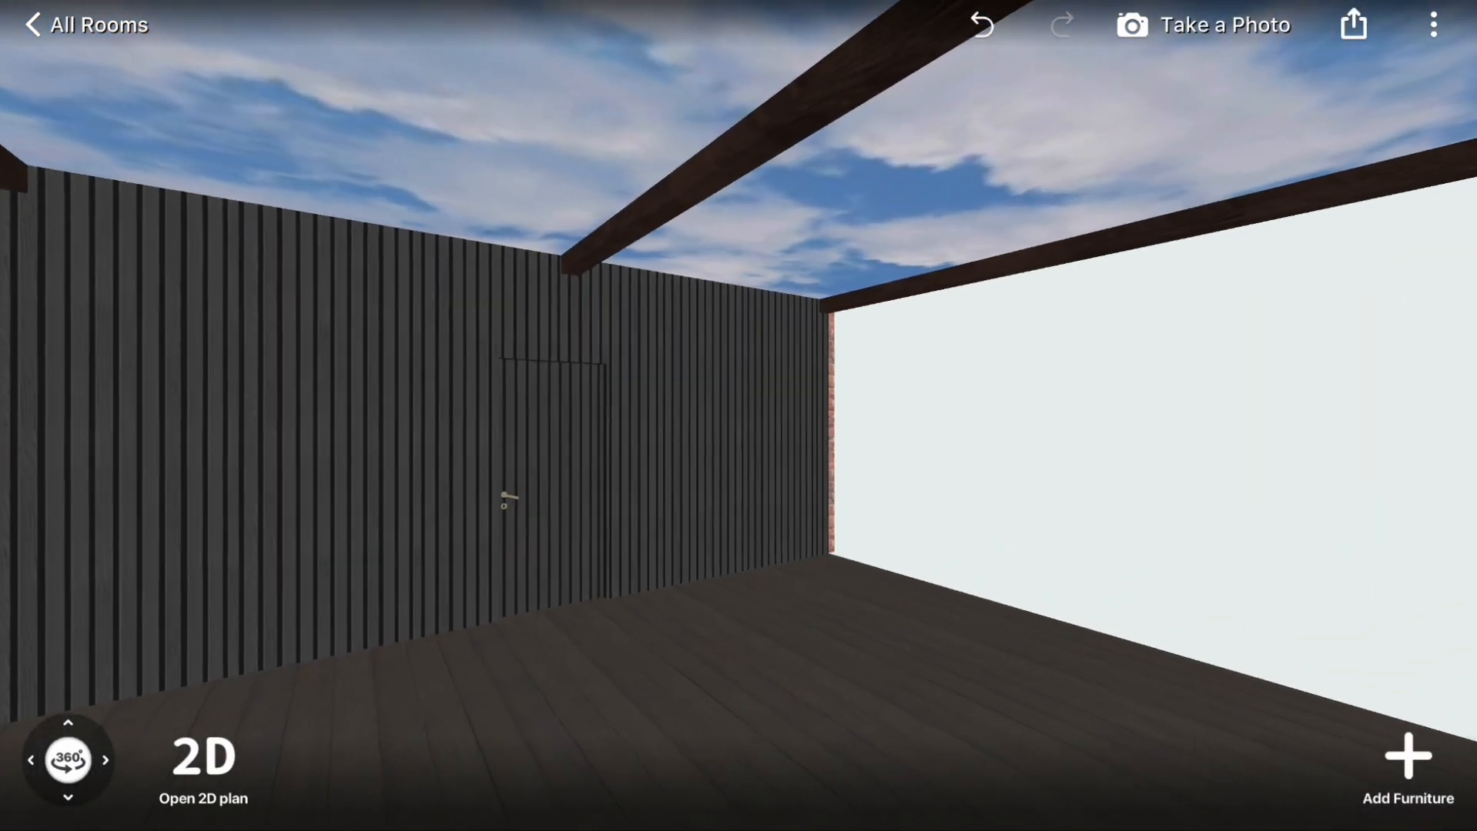
- Place a rattan armchair from Seating Furniture's Outdoor list onto the deck
left_click(1404, 754)
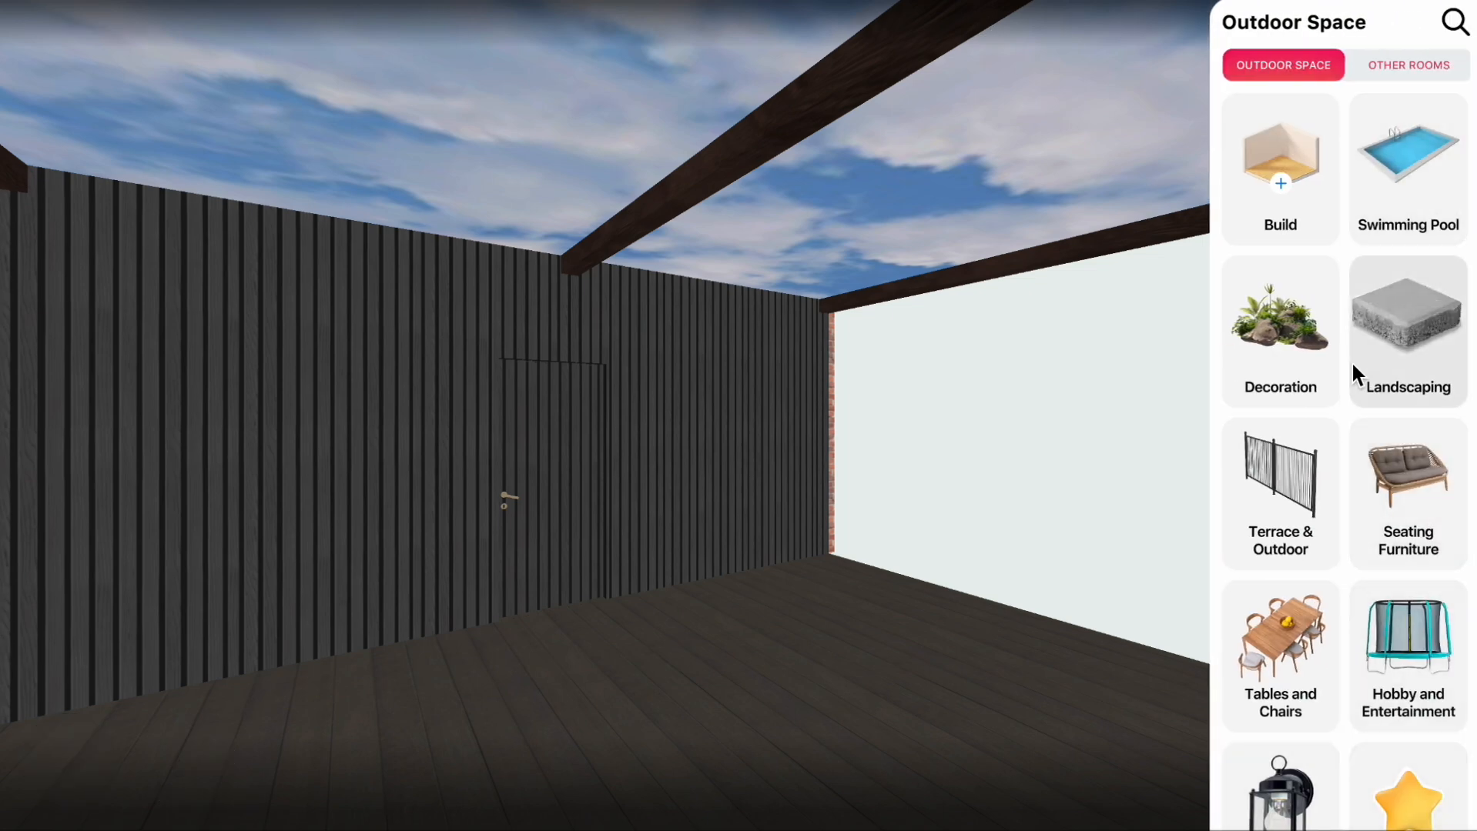
mouse_move(1407, 499)
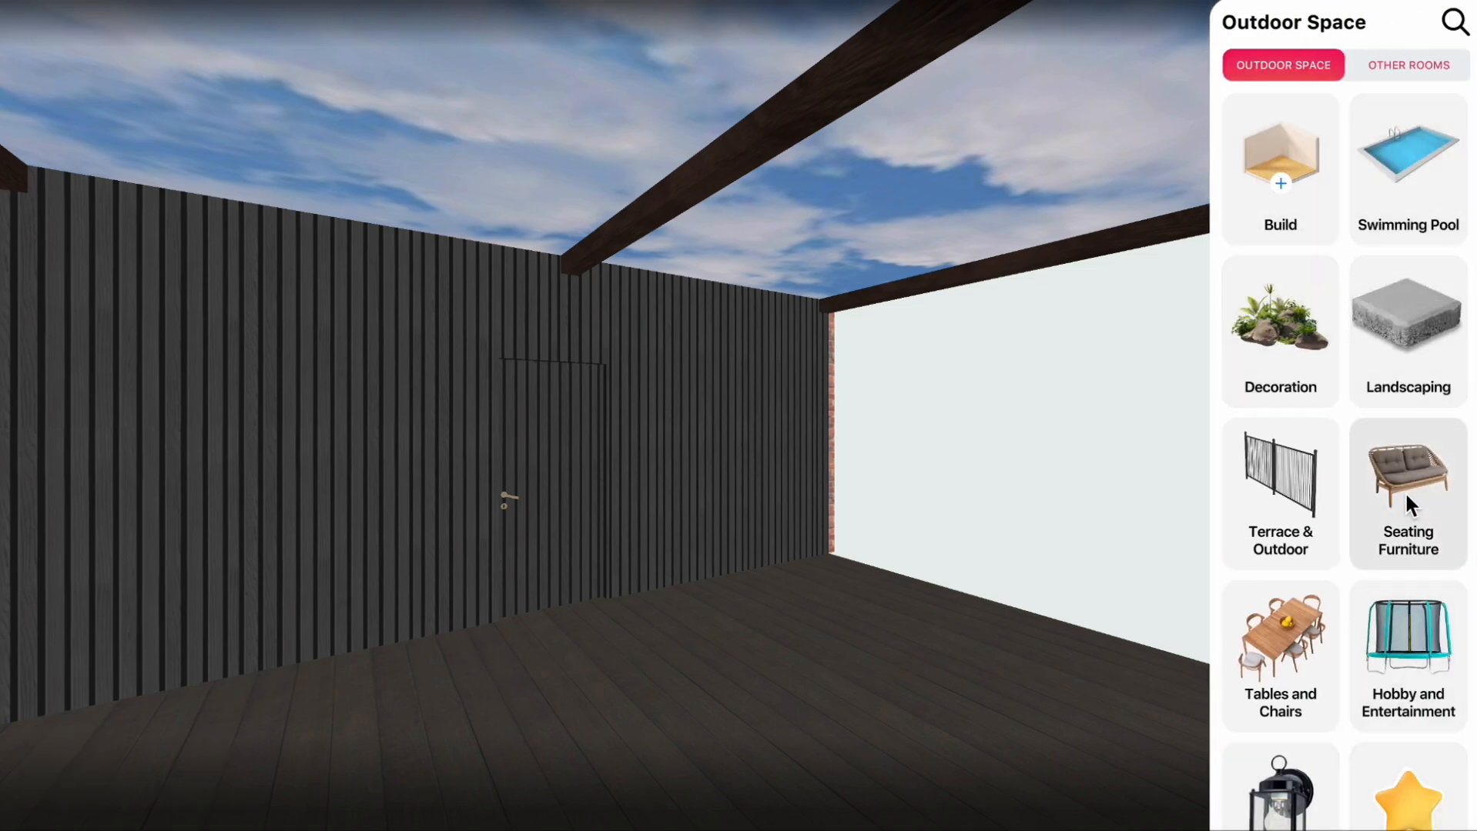
left_click(1408, 480)
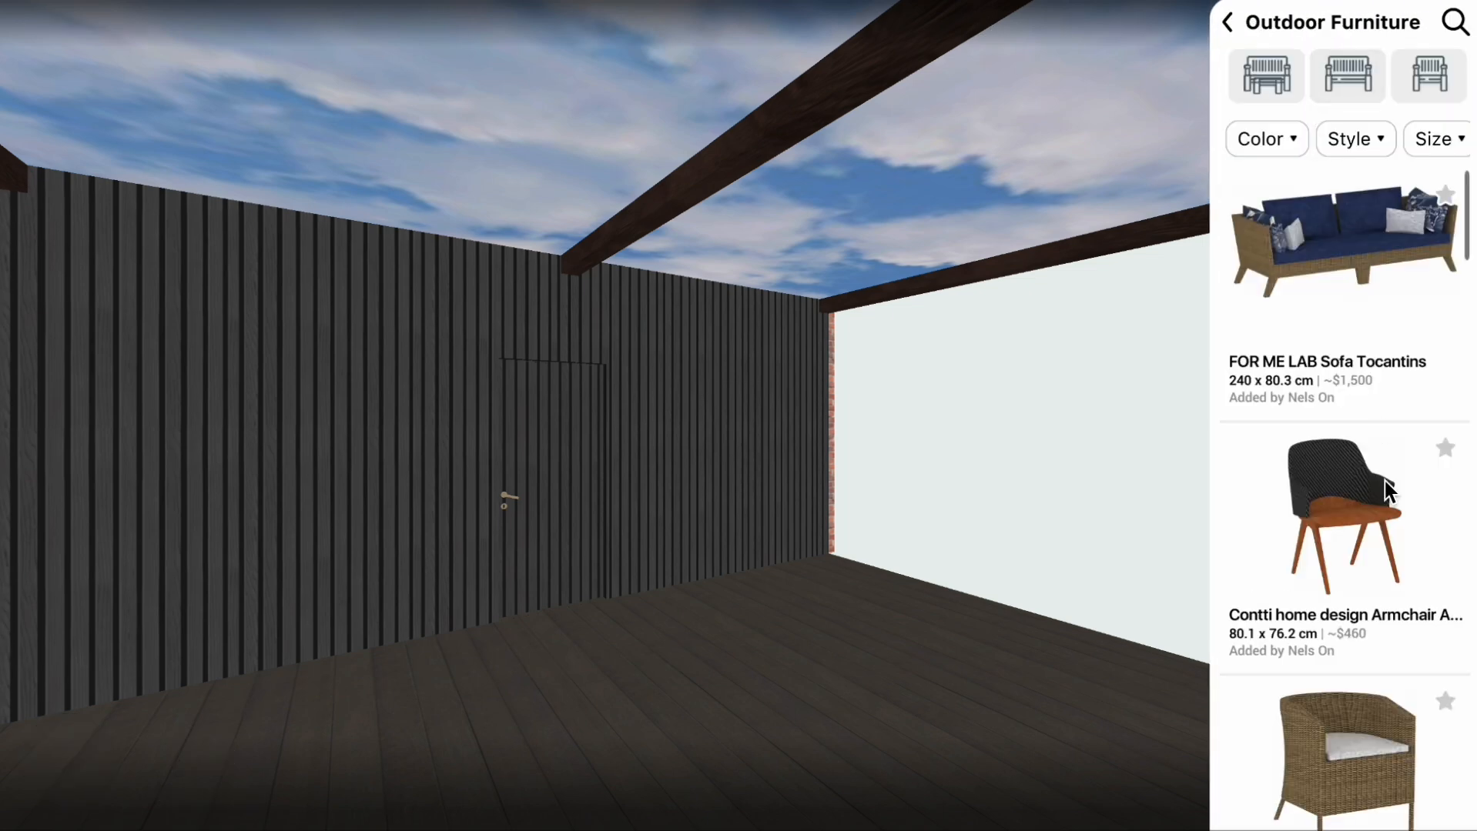
scroll("down", 3)
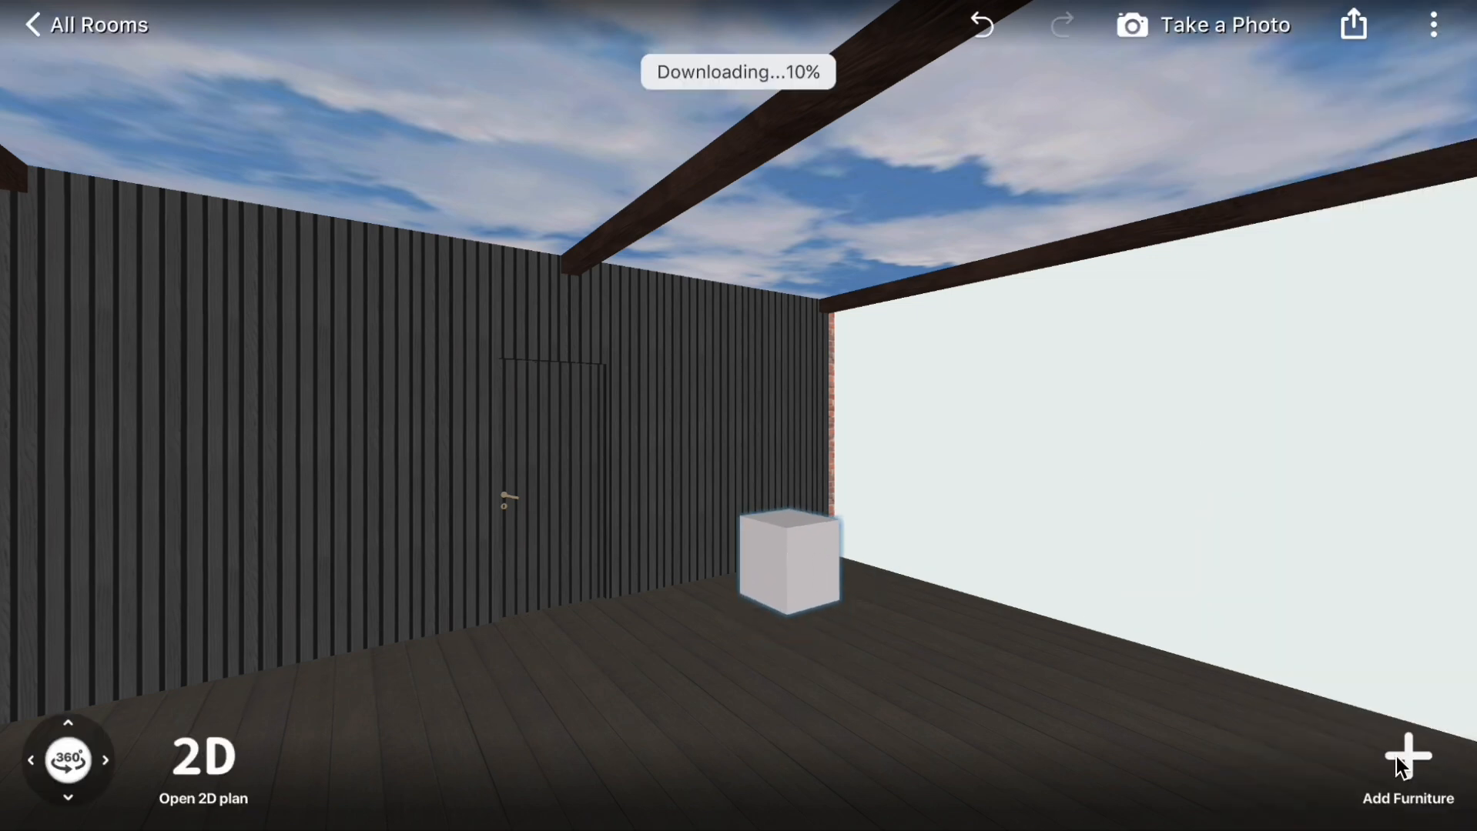
- Make the armchair cushions dark blue and duplicate it into a pair of rotated chairs
left_click(788, 559)
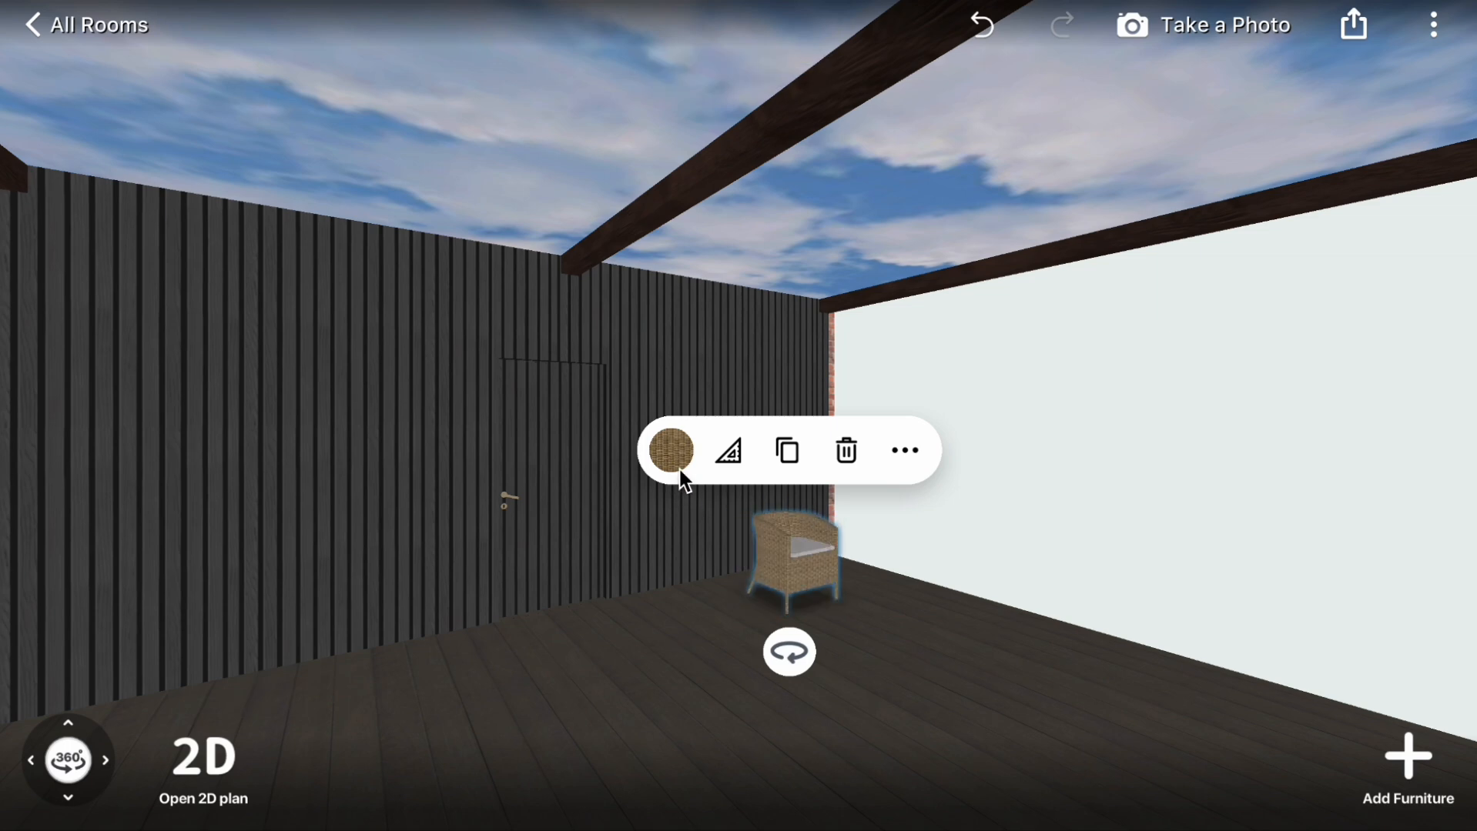
left_click(668, 449)
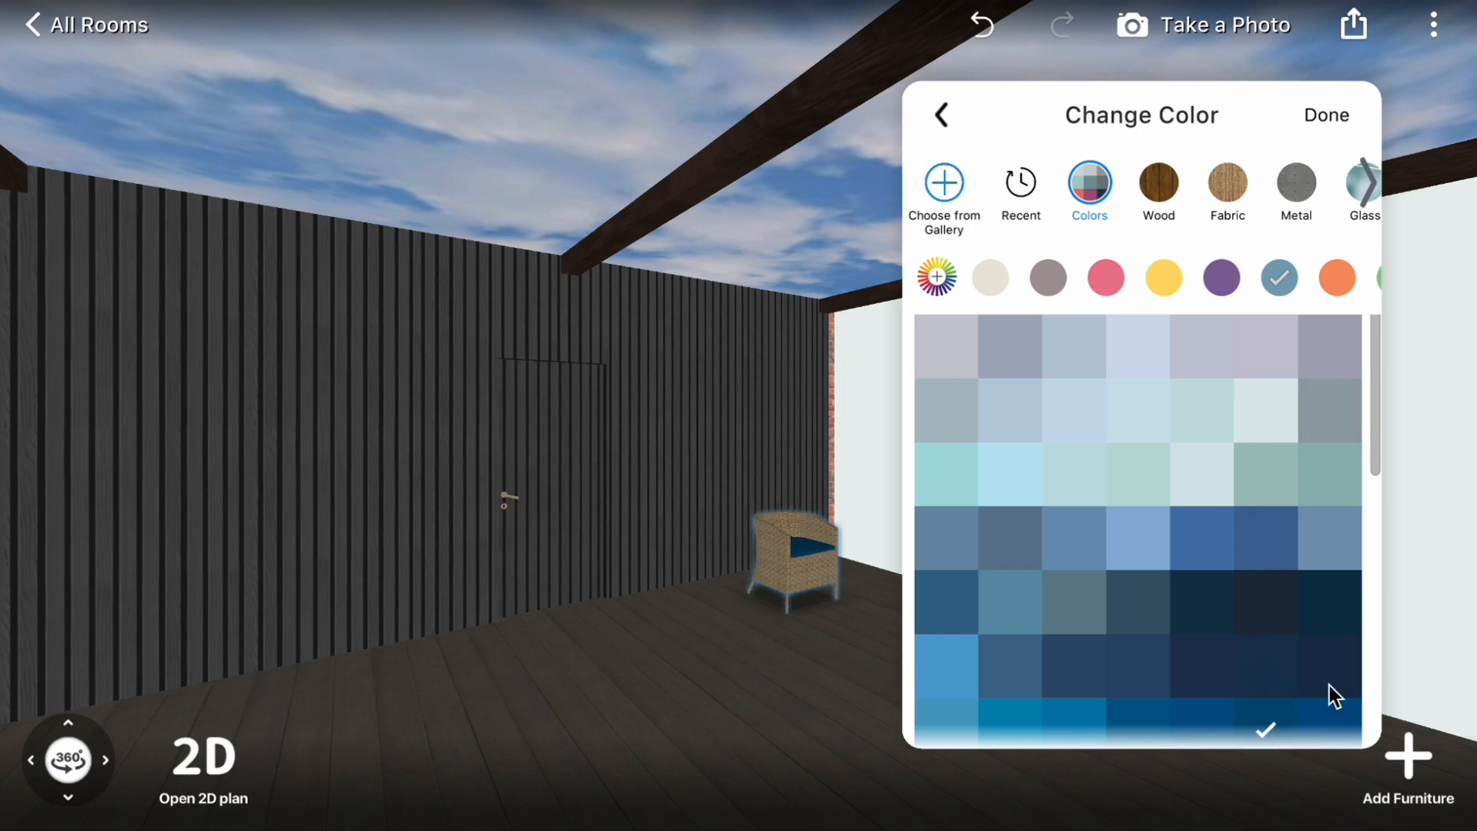
left_click(1325, 113)
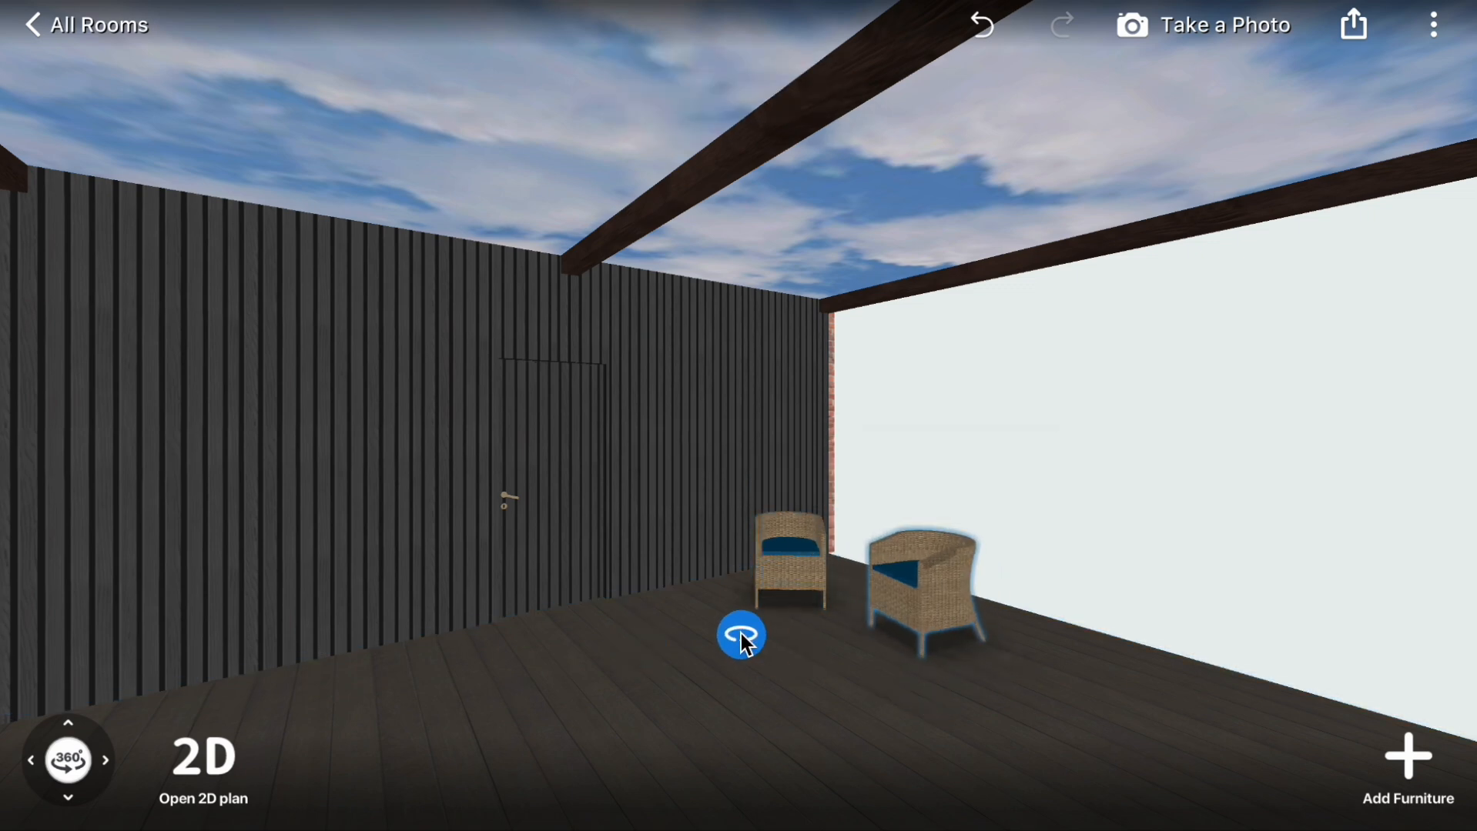
left_click(1408, 762)
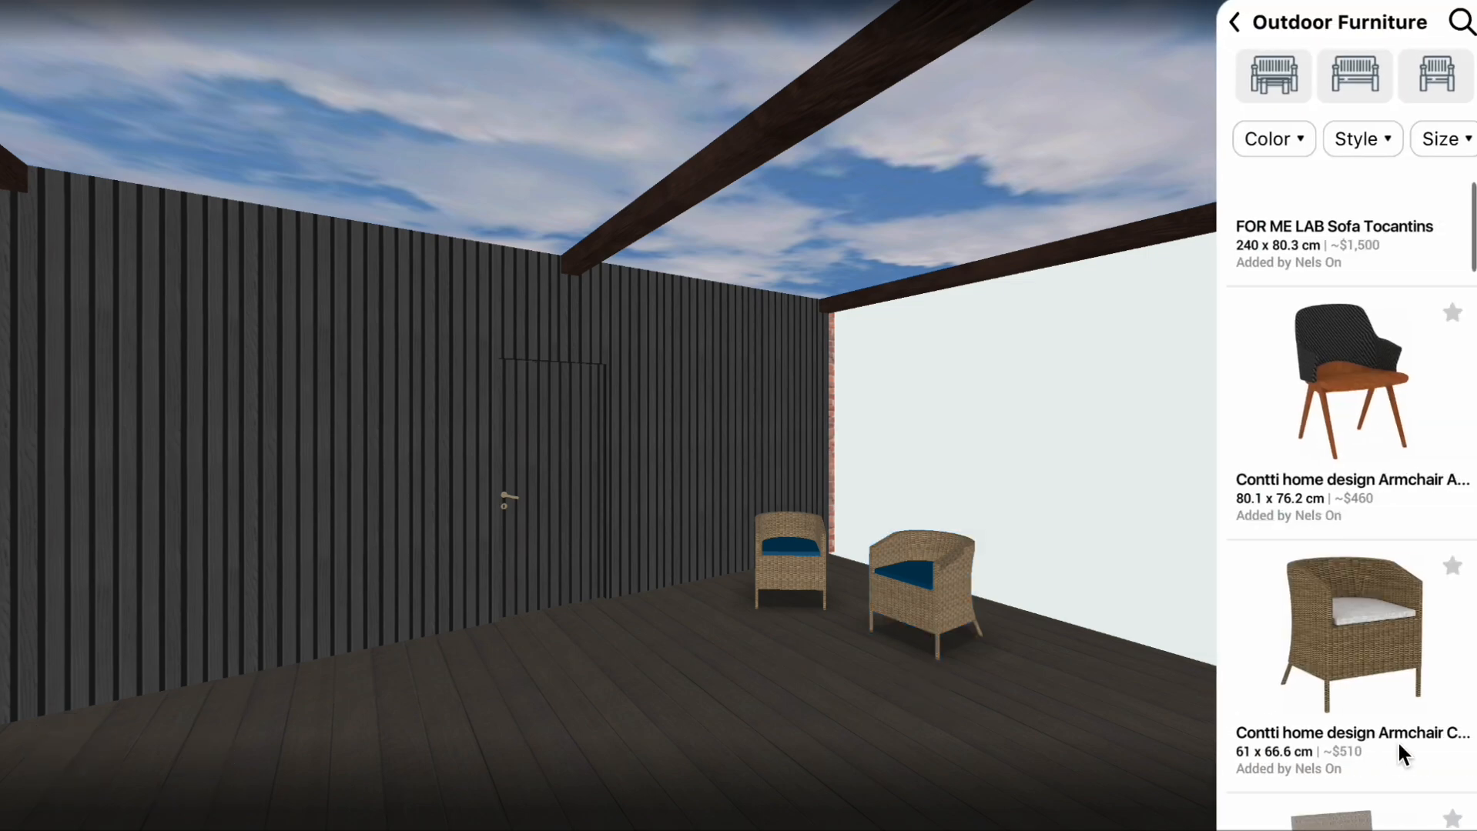